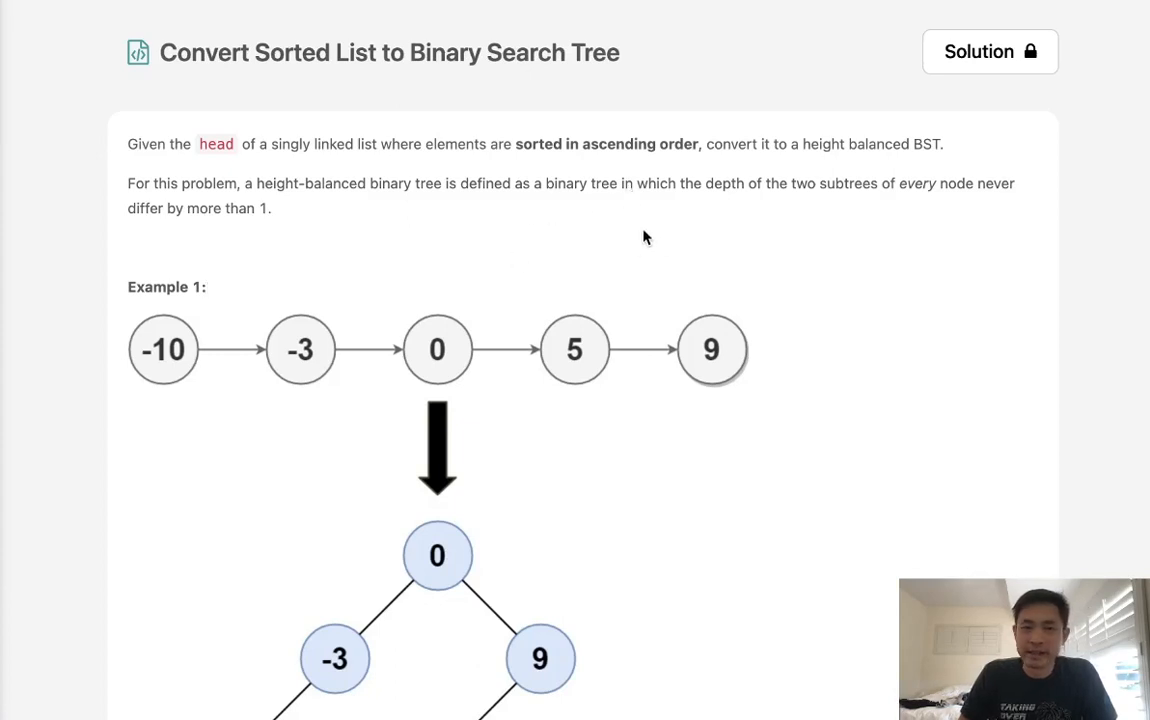
mouse_move(348, 76)
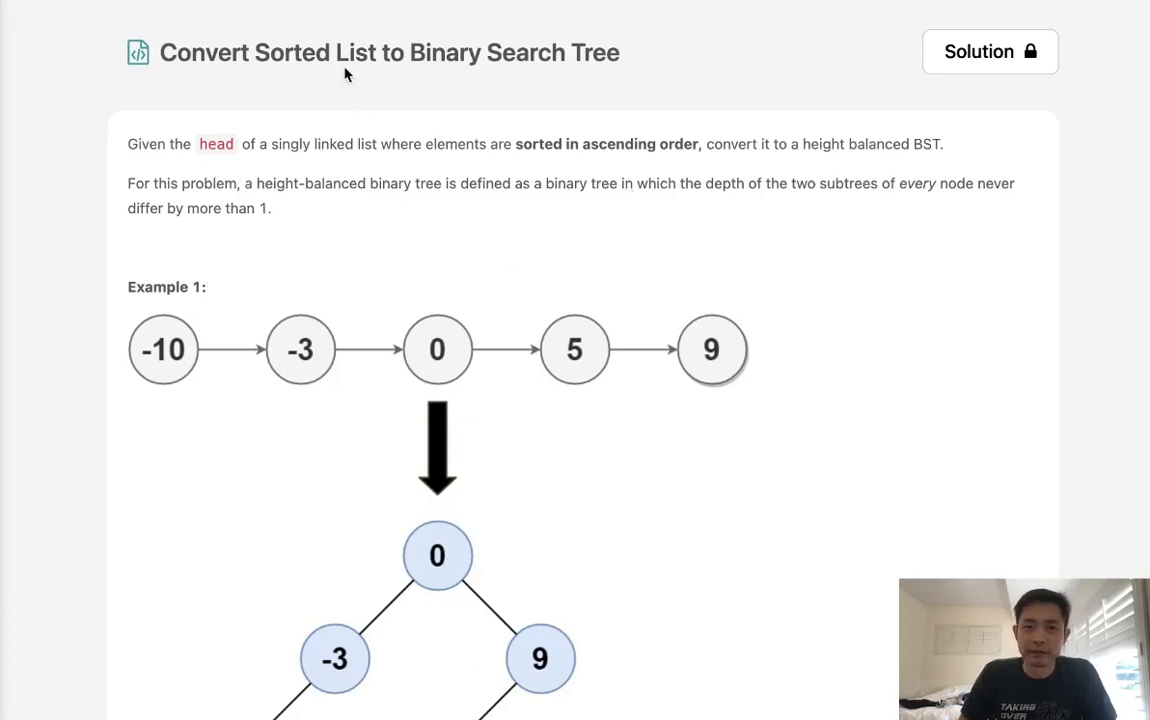
mouse_move(548, 116)
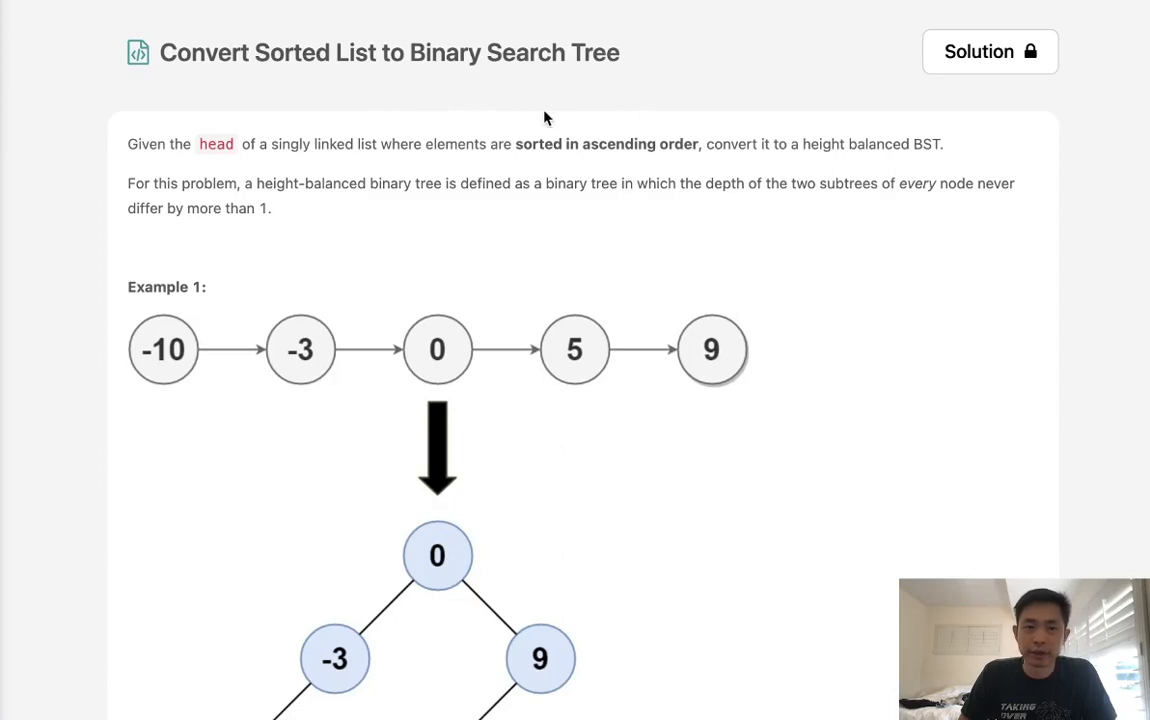
mouse_move(364, 156)
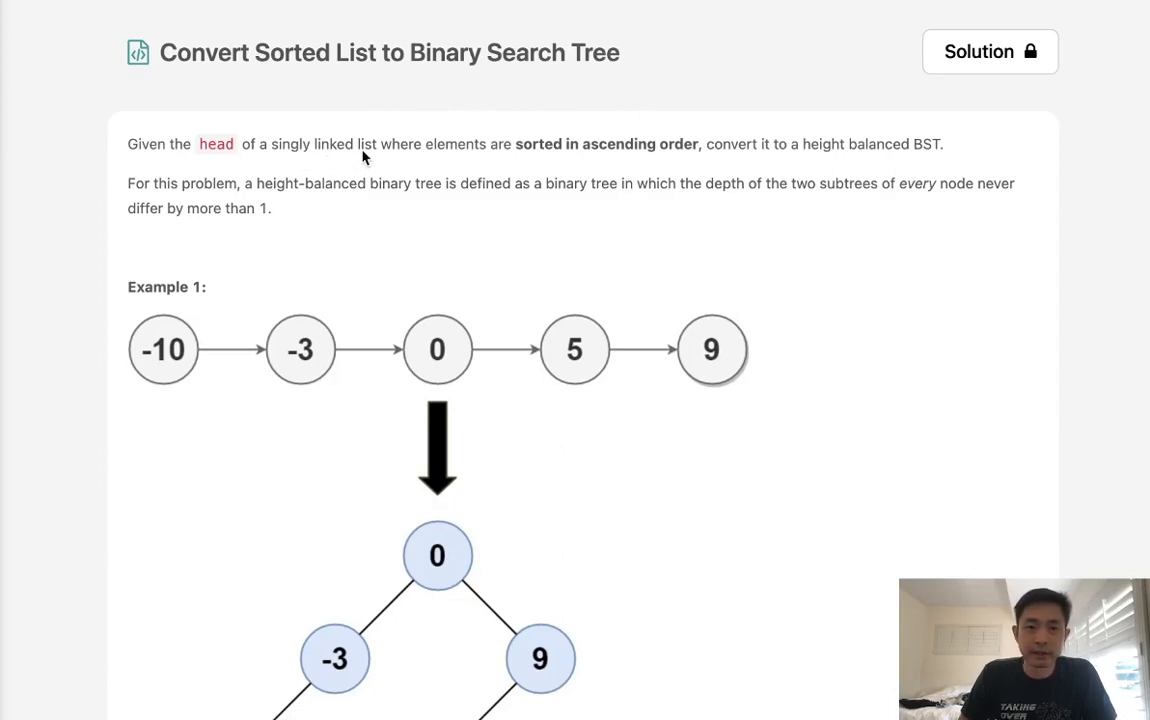
mouse_move(692, 160)
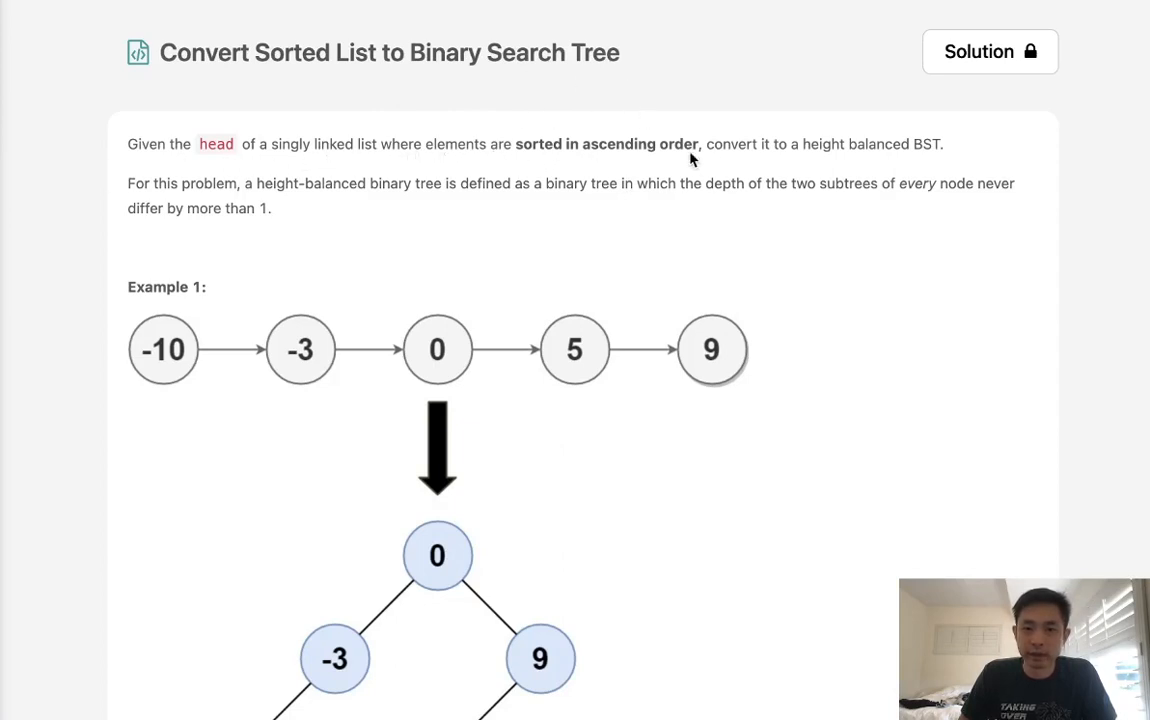
mouse_move(824, 166)
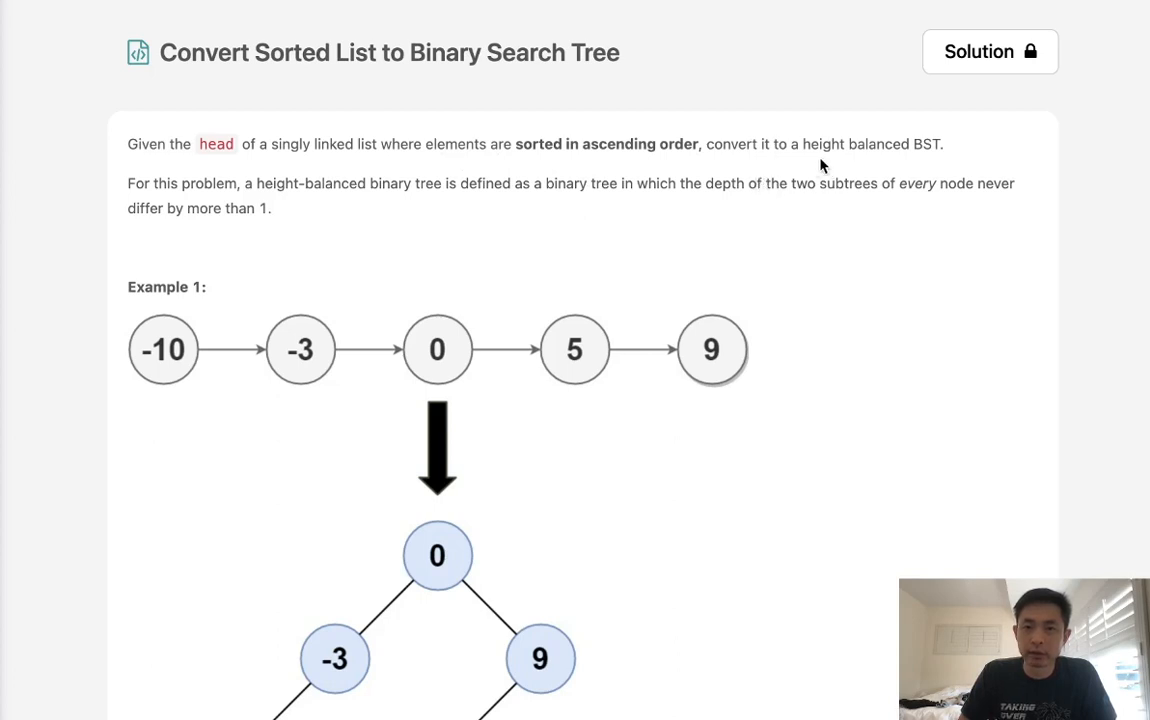
mouse_move(264, 204)
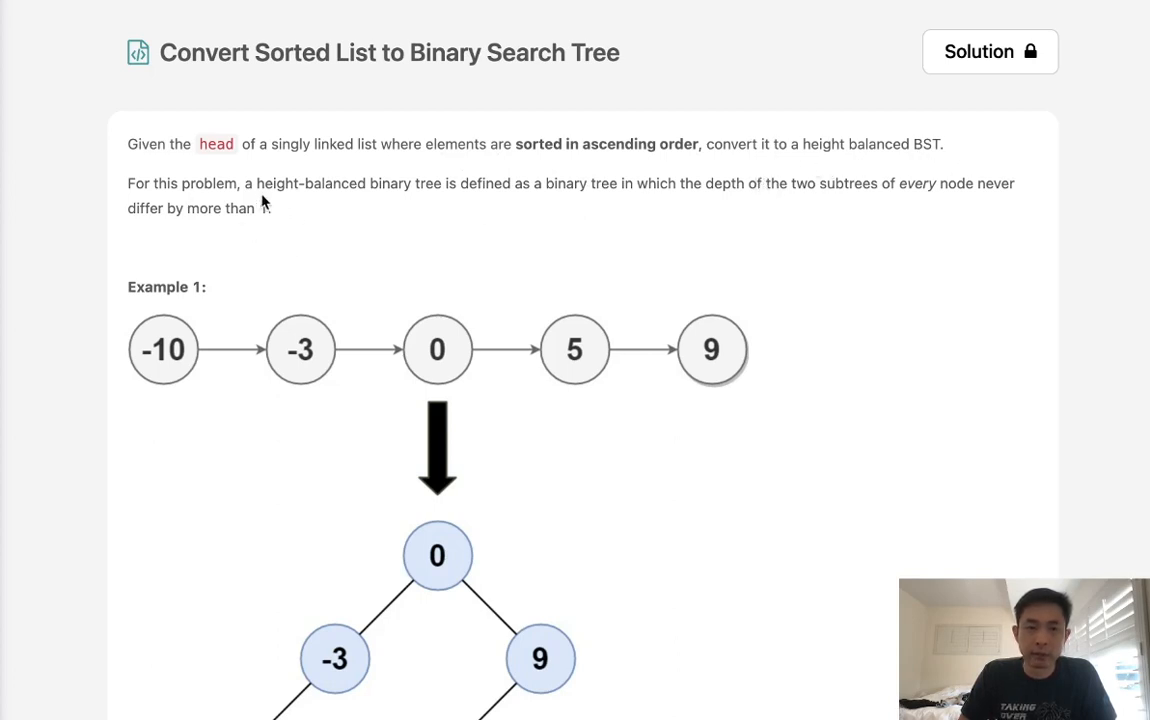
mouse_move(556, 202)
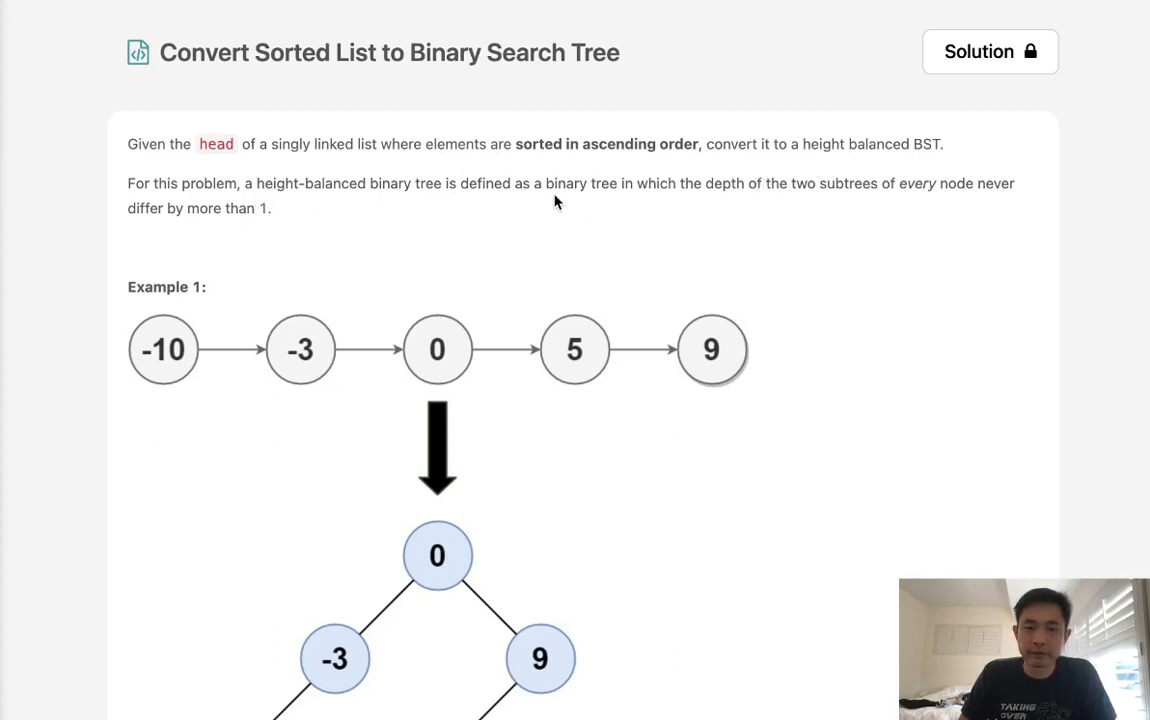
mouse_move(798, 200)
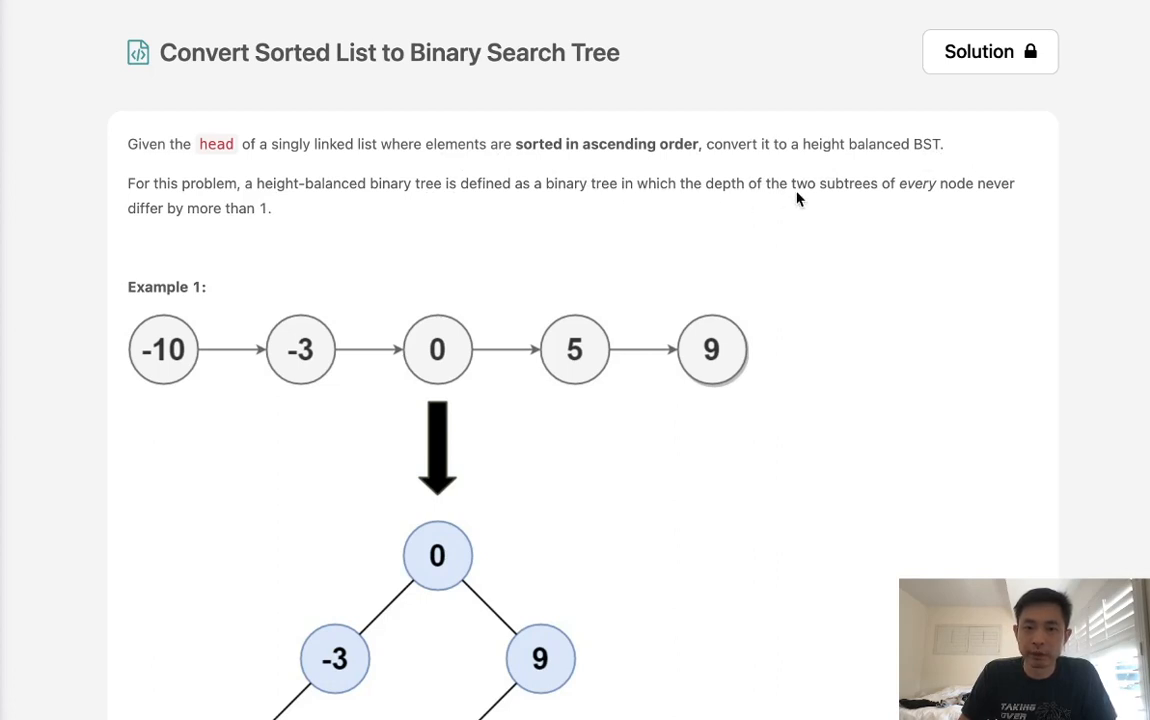
mouse_move(530, 560)
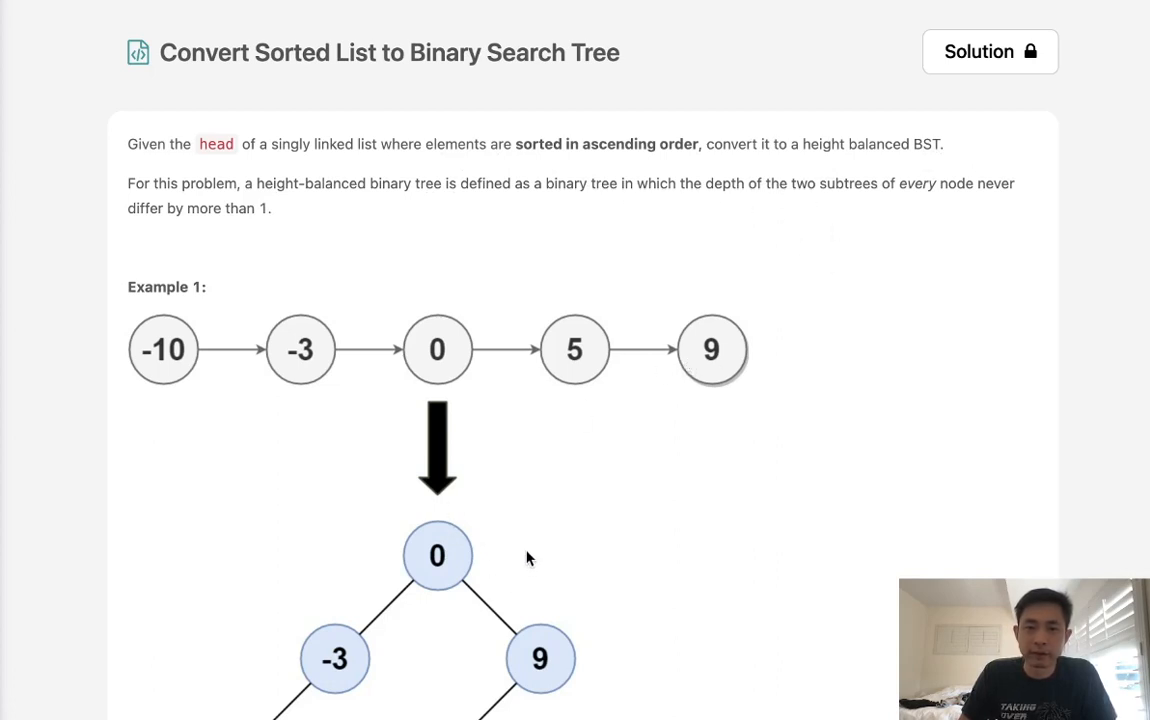
Scroll the description to Example 1 showing list [-10,-3,0,5,9] and its balanced BST, then the start of Example 2
scroll(down, 3)
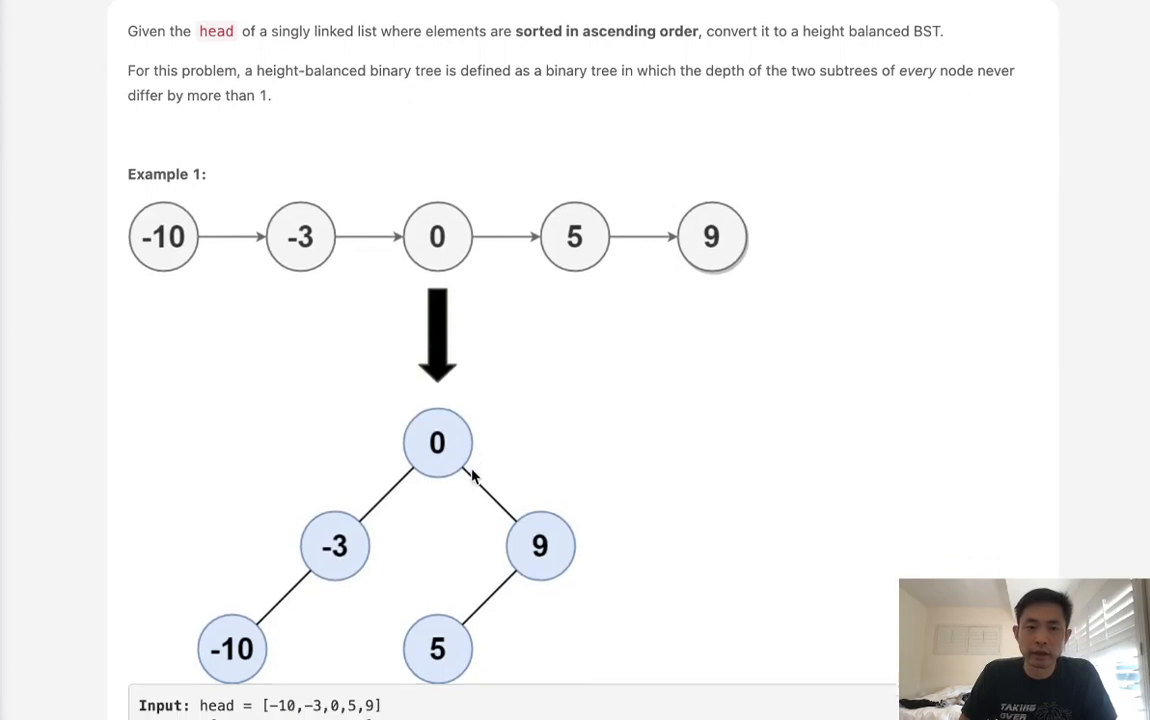
scroll(down, 3)
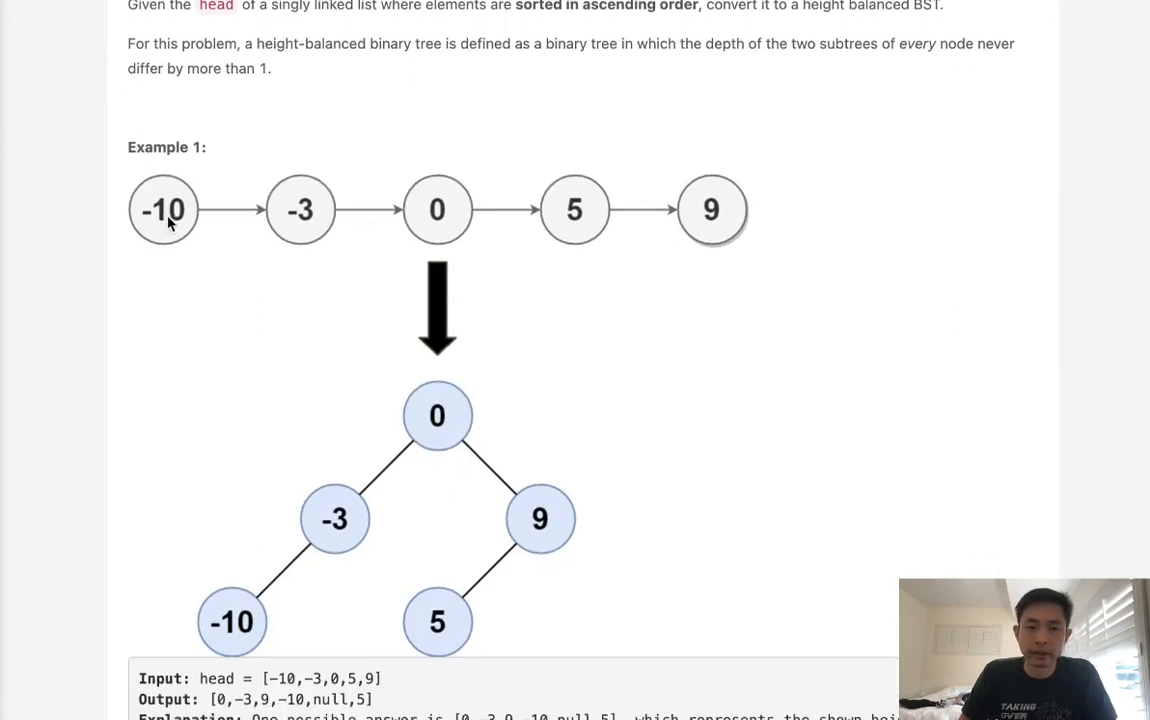
mouse_move(170, 236)
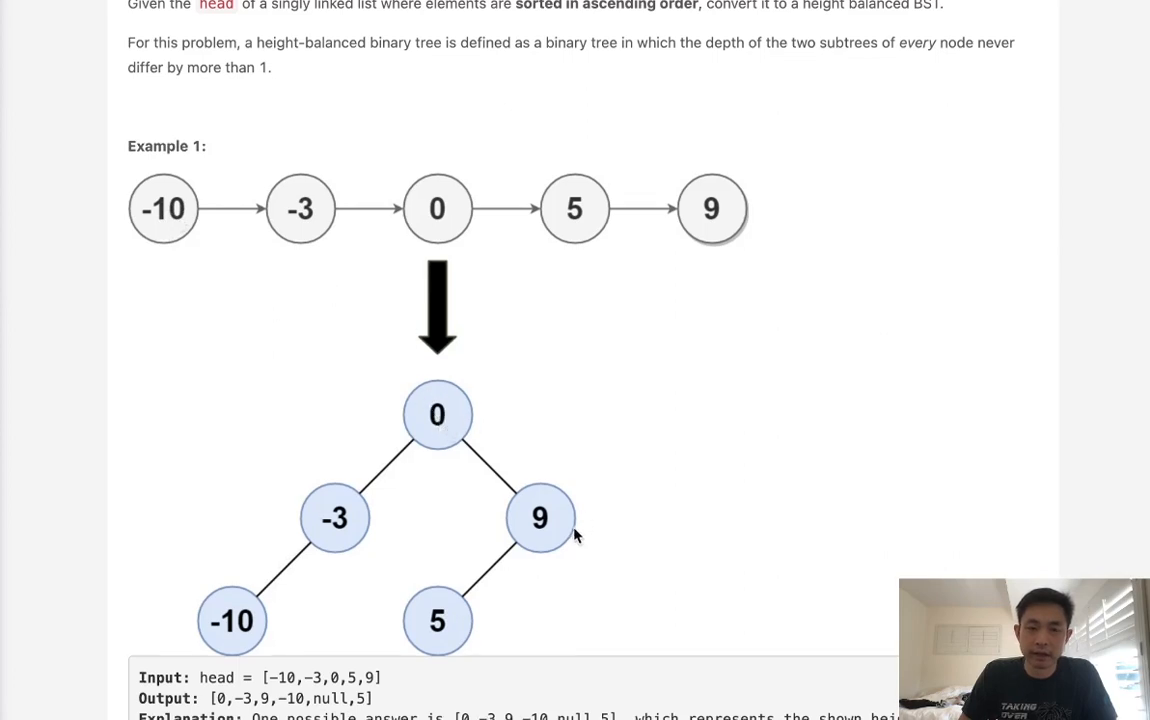
mouse_move(852, 672)
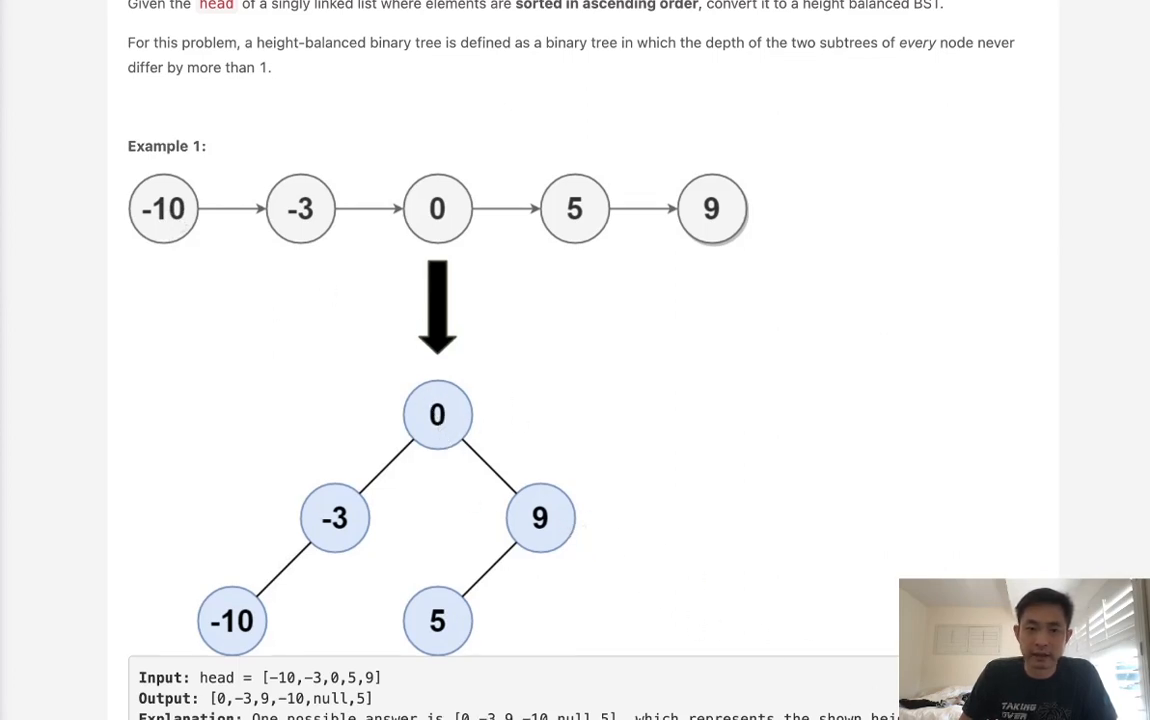
scroll(down, 3)
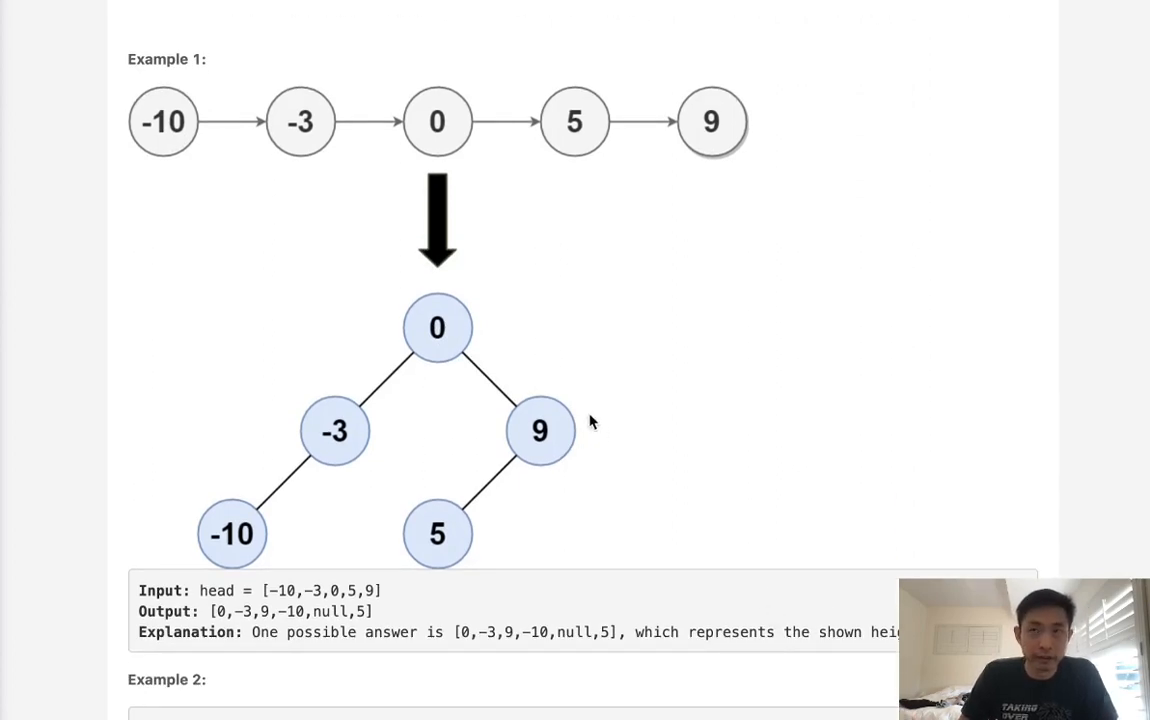
scroll(down, 3)
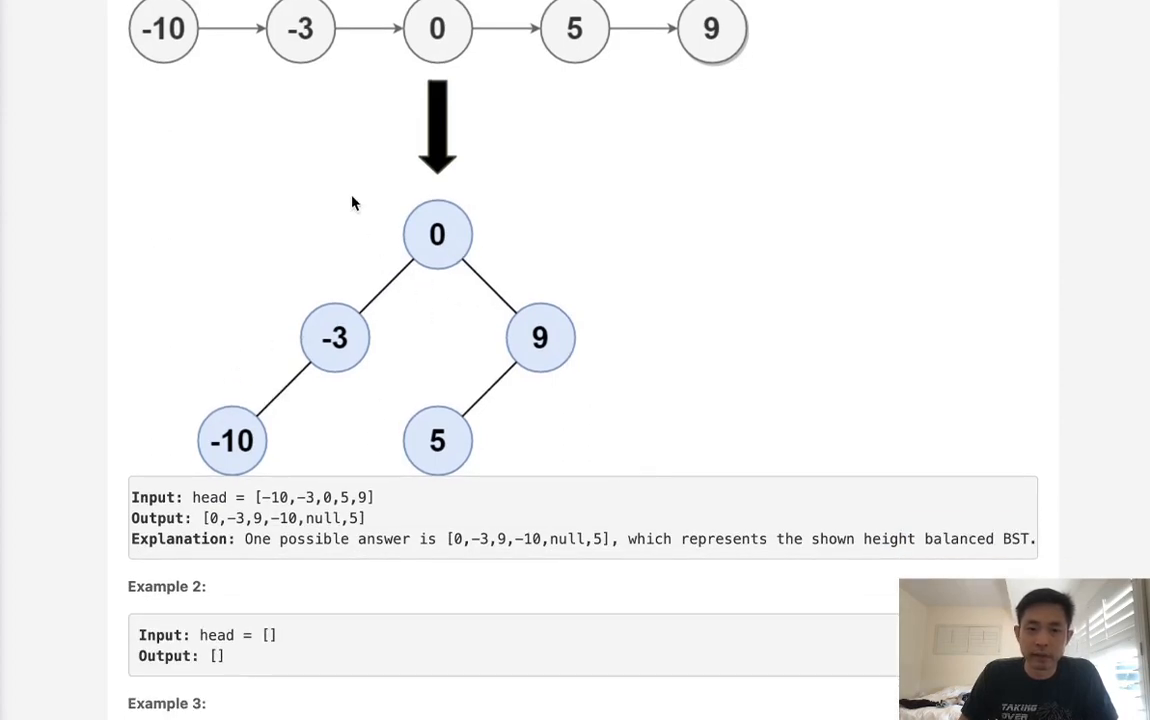
mouse_move(576, 412)
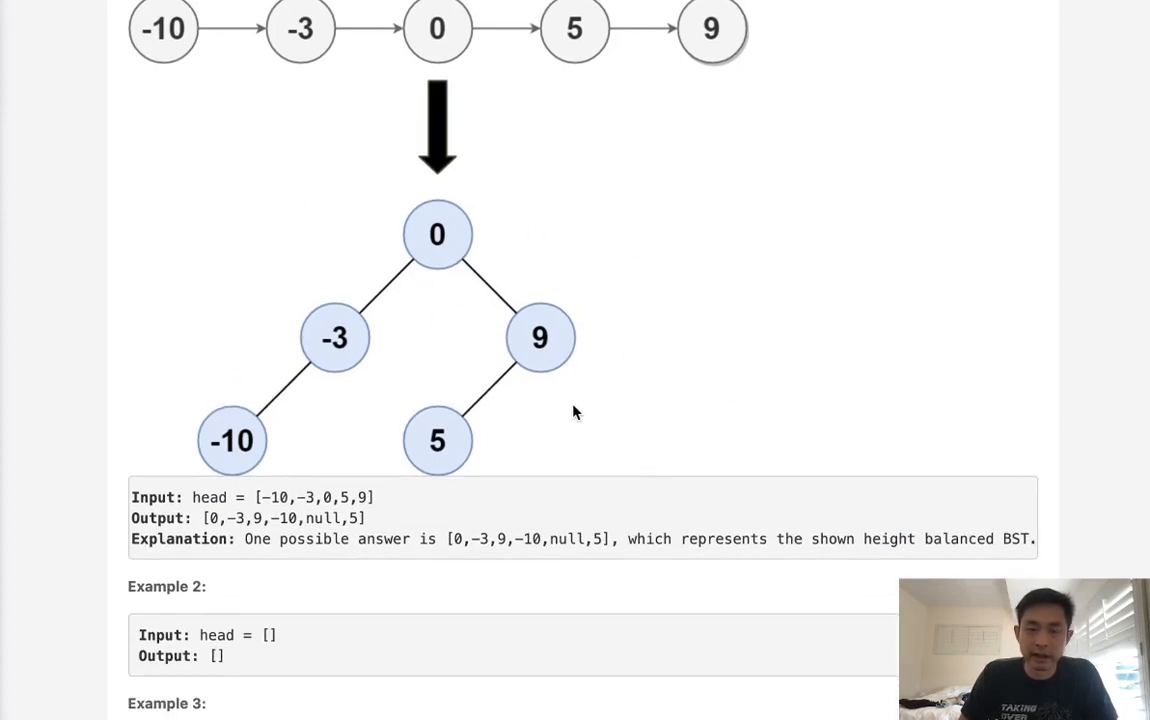
mouse_move(596, 380)
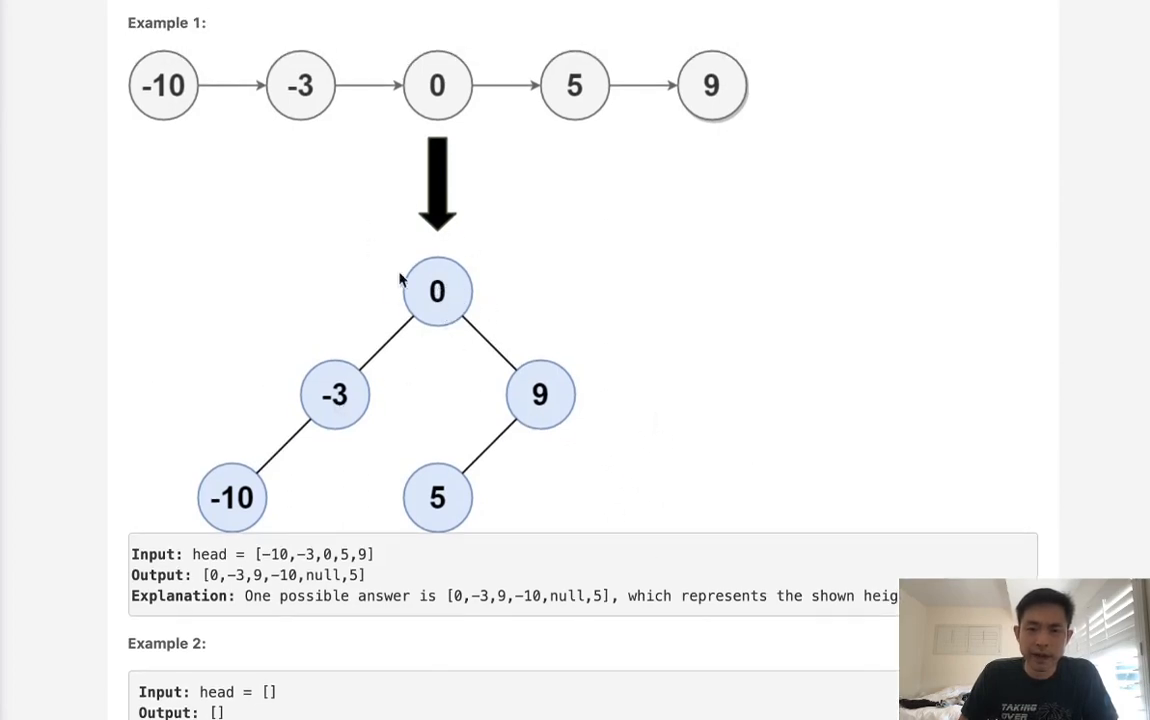
mouse_move(716, 190)
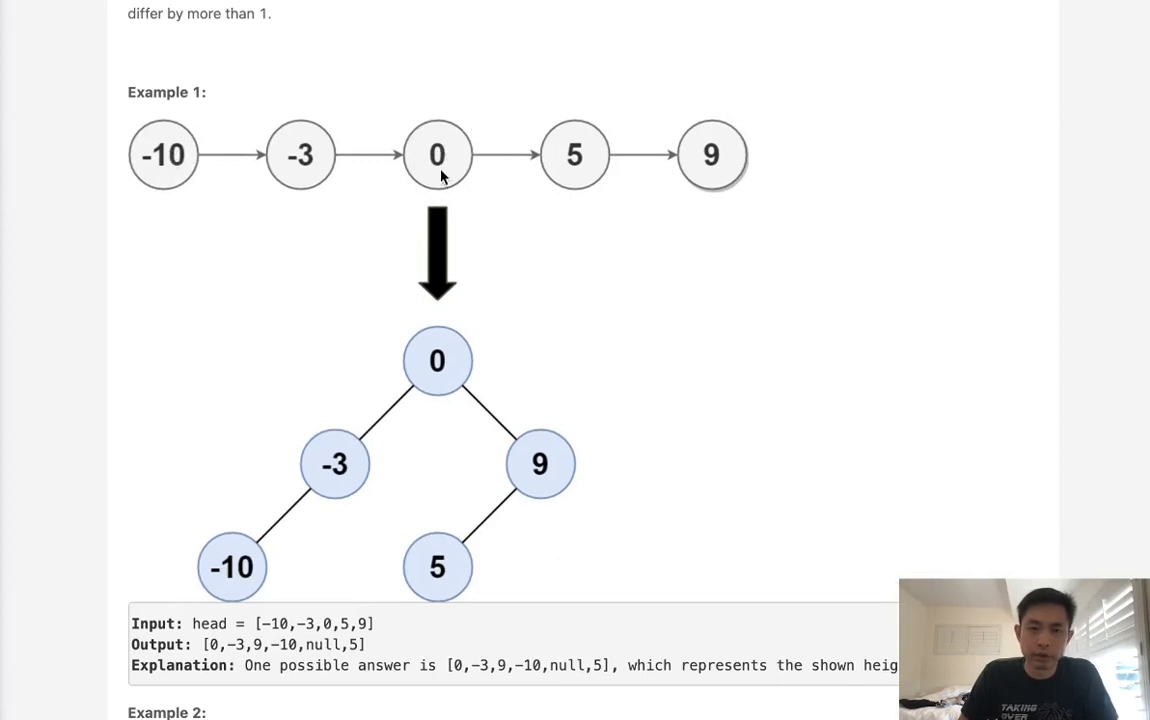
mouse_move(280, 172)
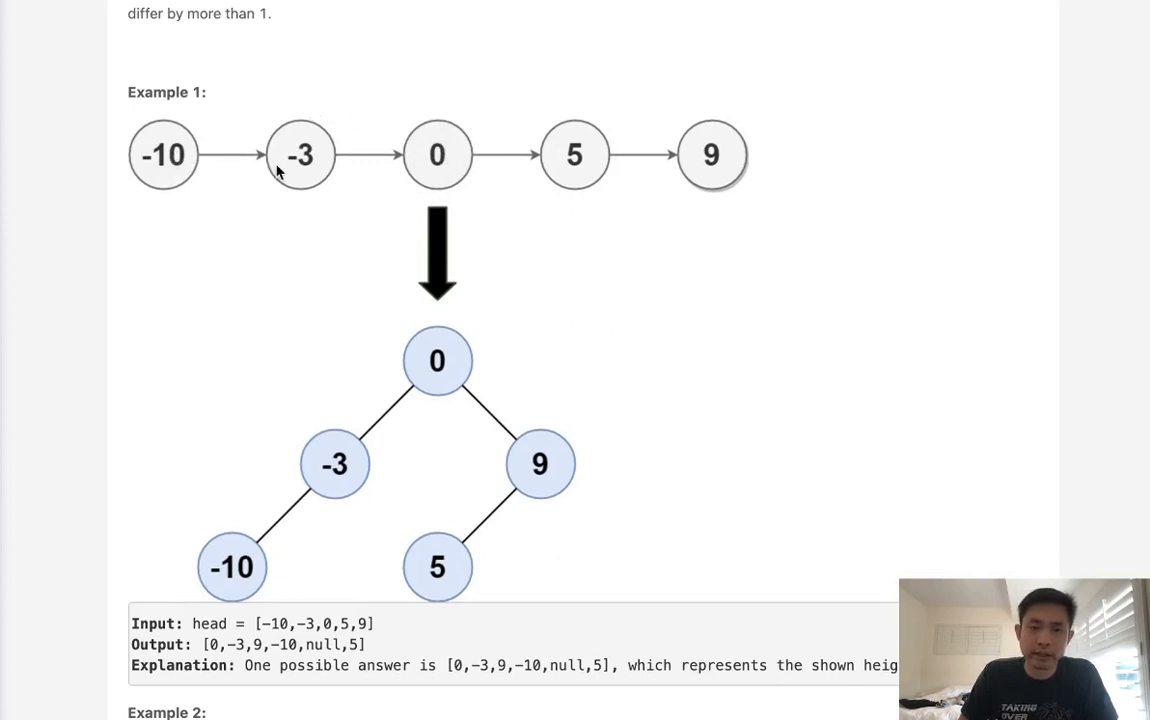
mouse_move(452, 150)
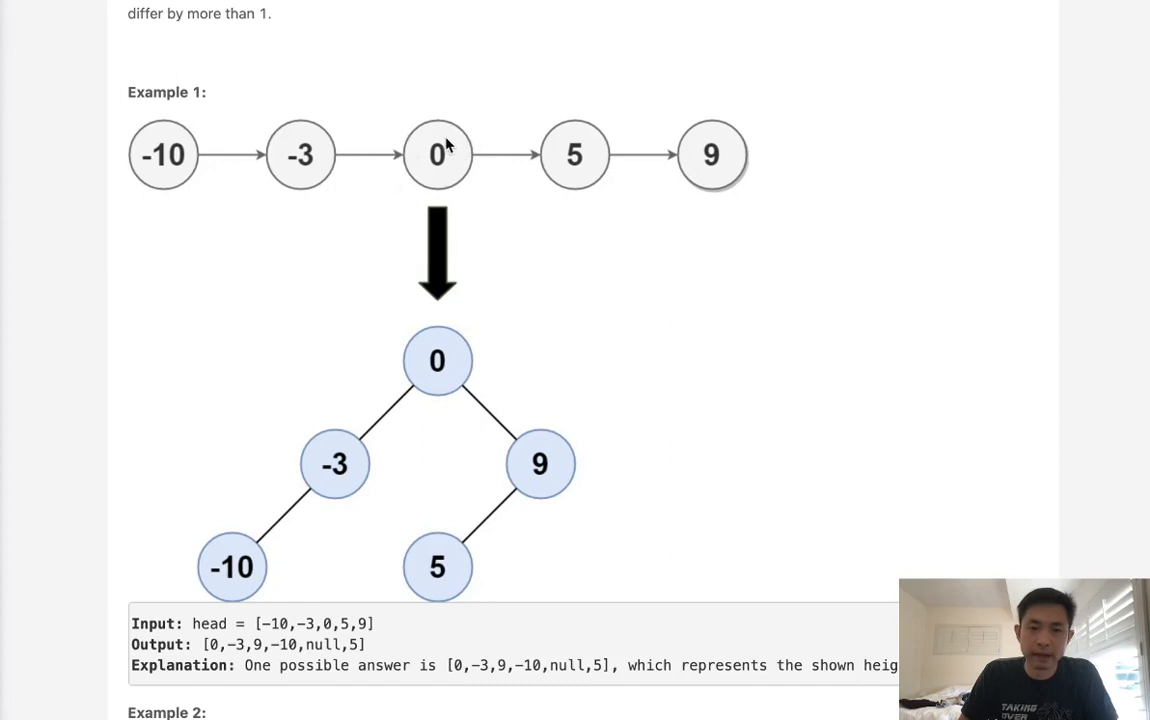
mouse_move(416, 198)
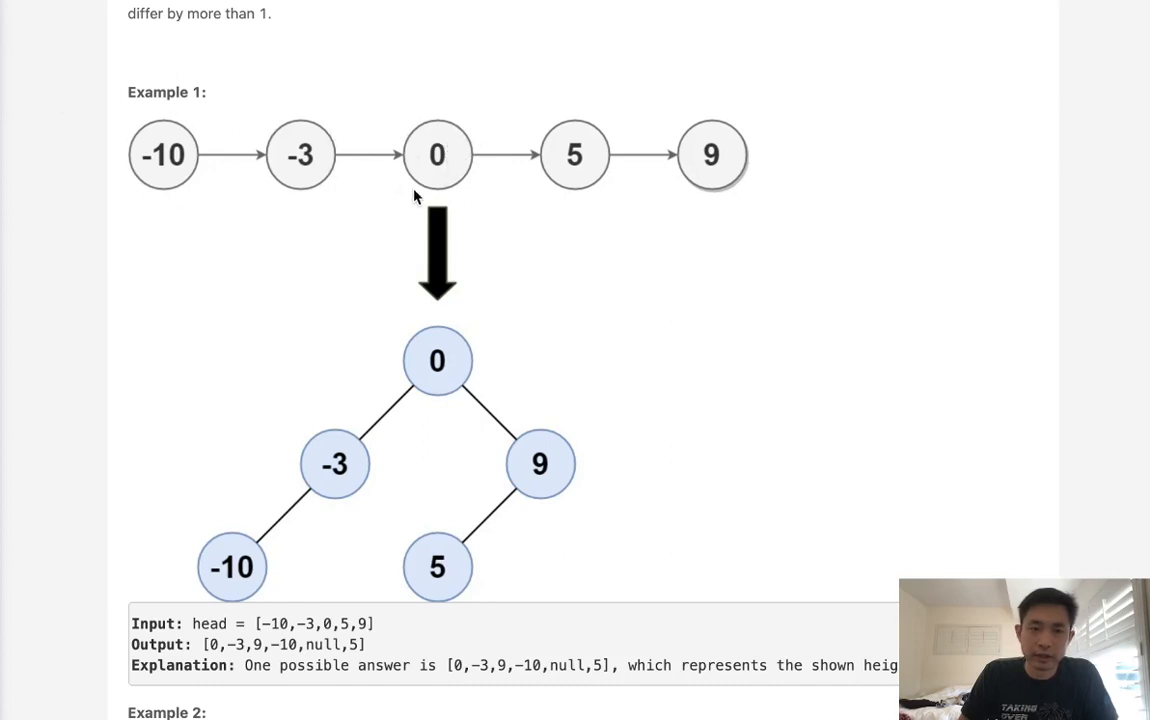
mouse_move(354, 188)
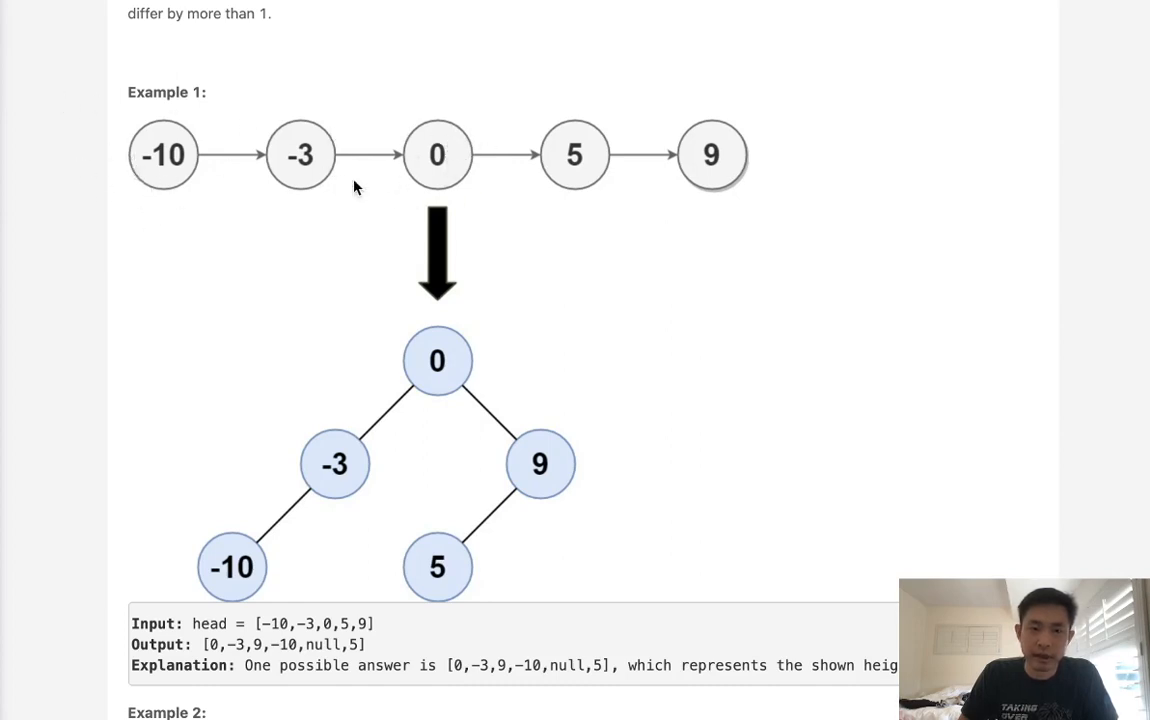
mouse_move(764, 152)
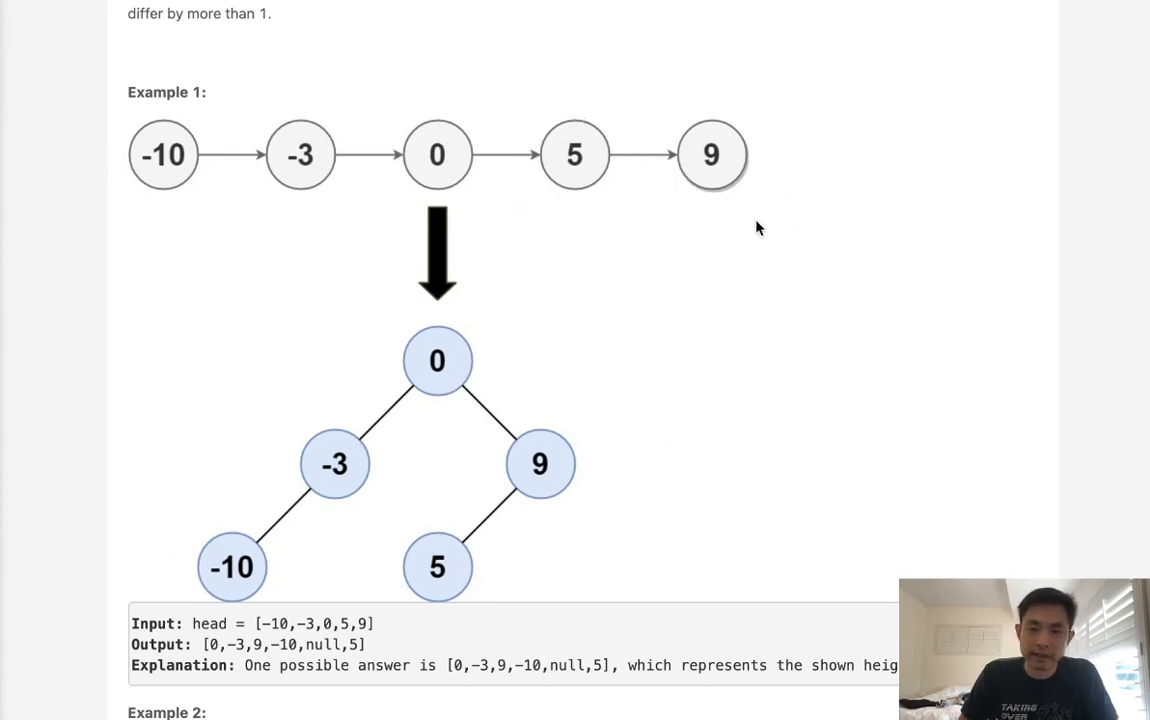
mouse_move(612, 374)
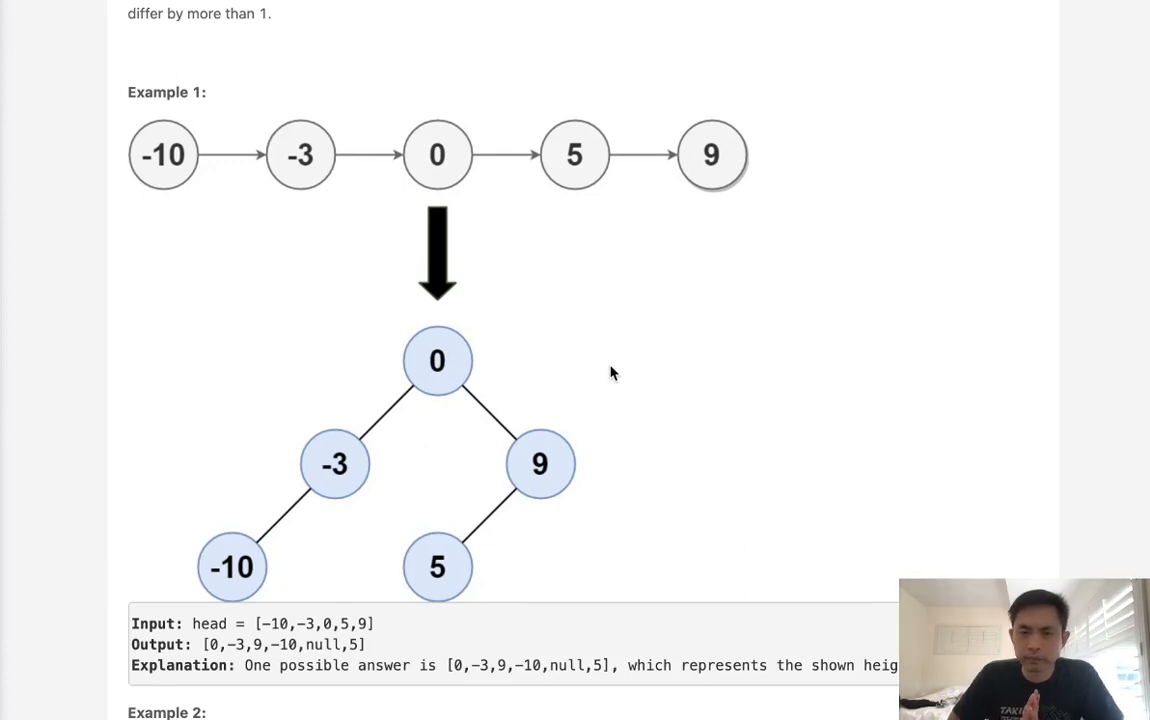
mouse_move(728, 296)
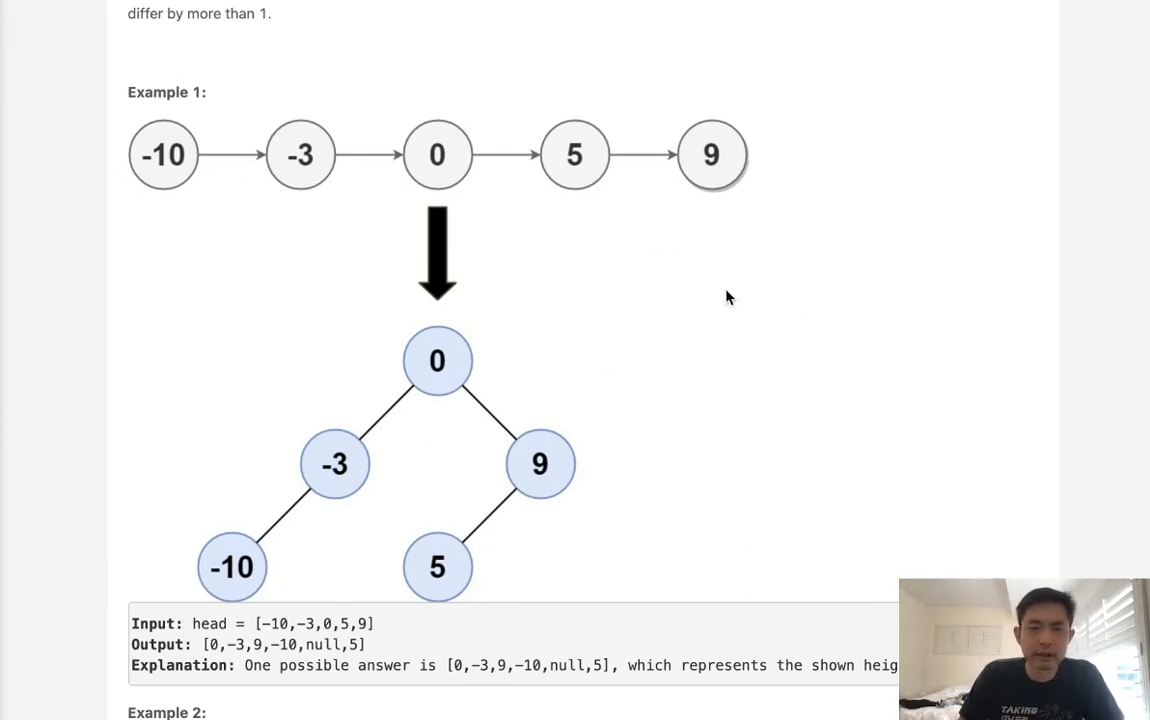
mouse_move(456, 396)
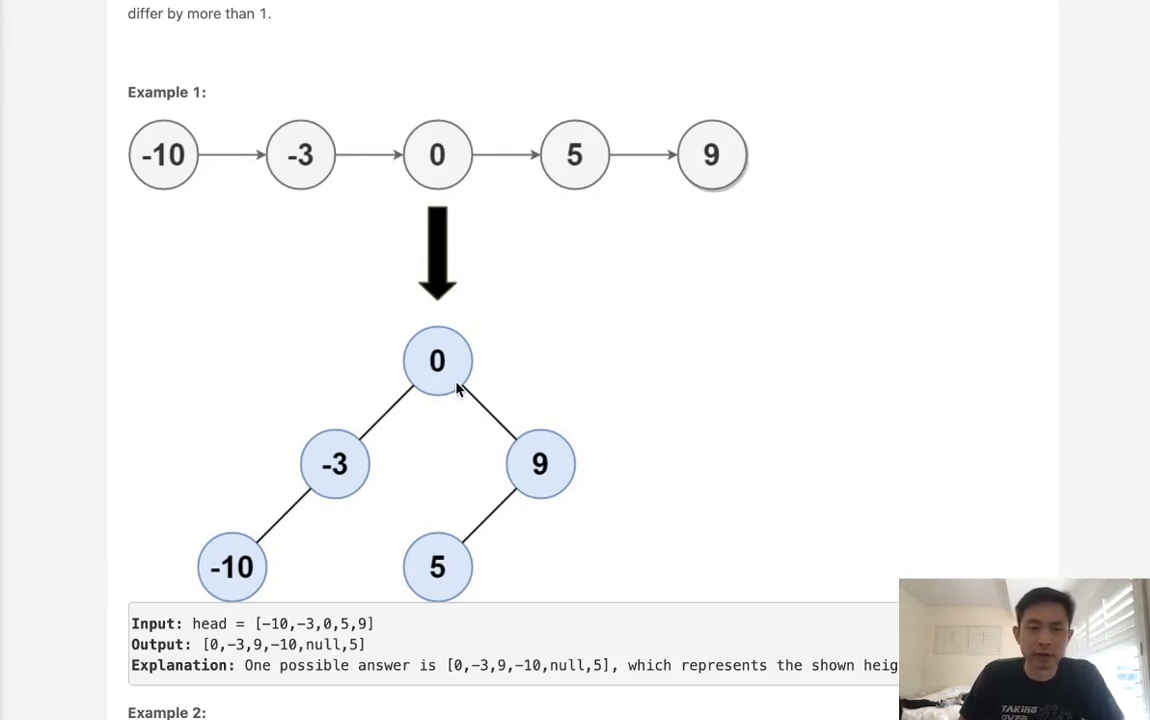
mouse_move(270, 234)
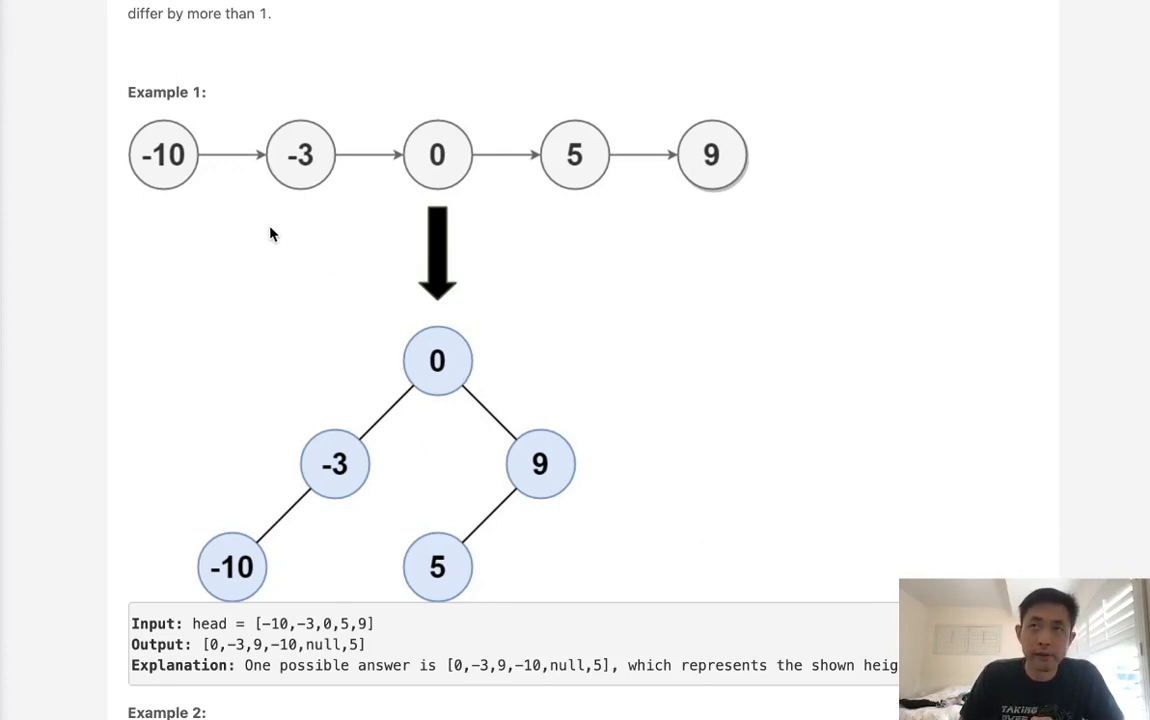
mouse_move(220, 248)
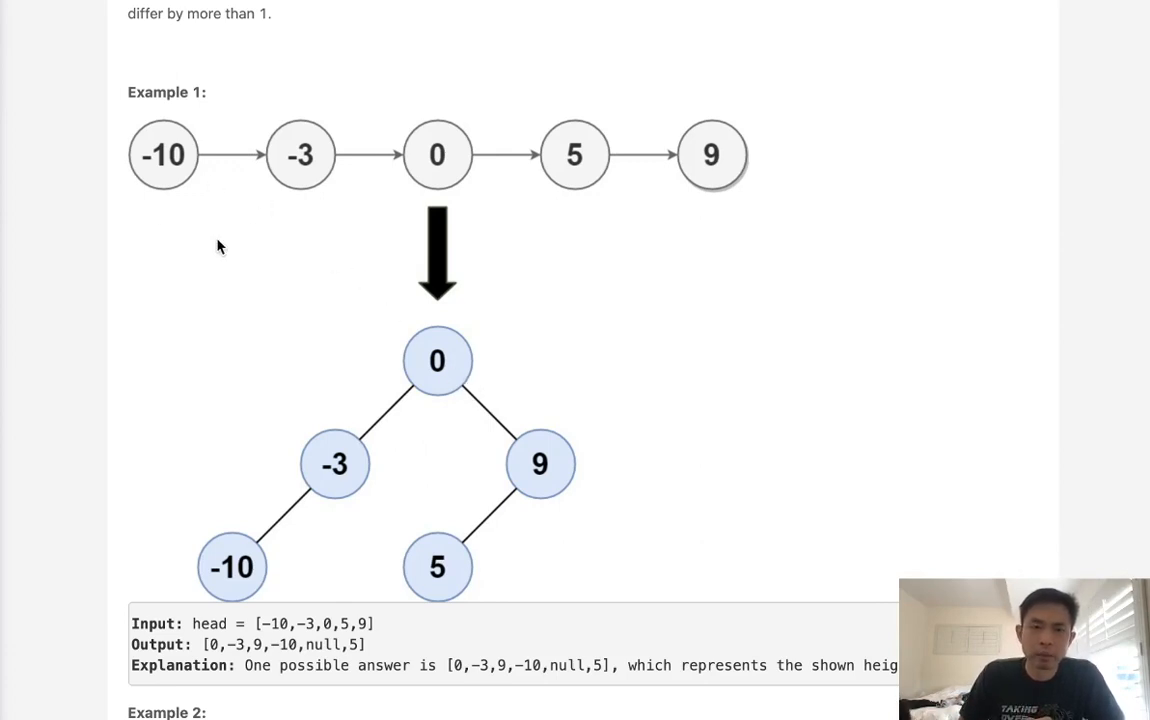
mouse_move(308, 238)
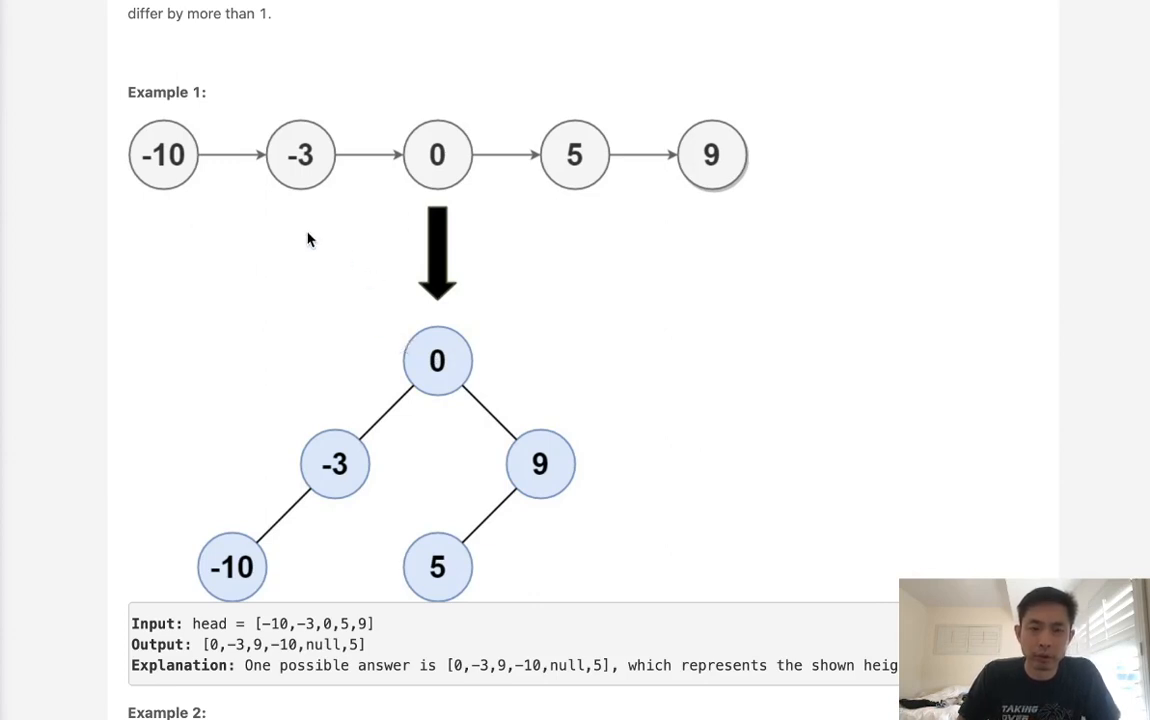
mouse_move(248, 180)
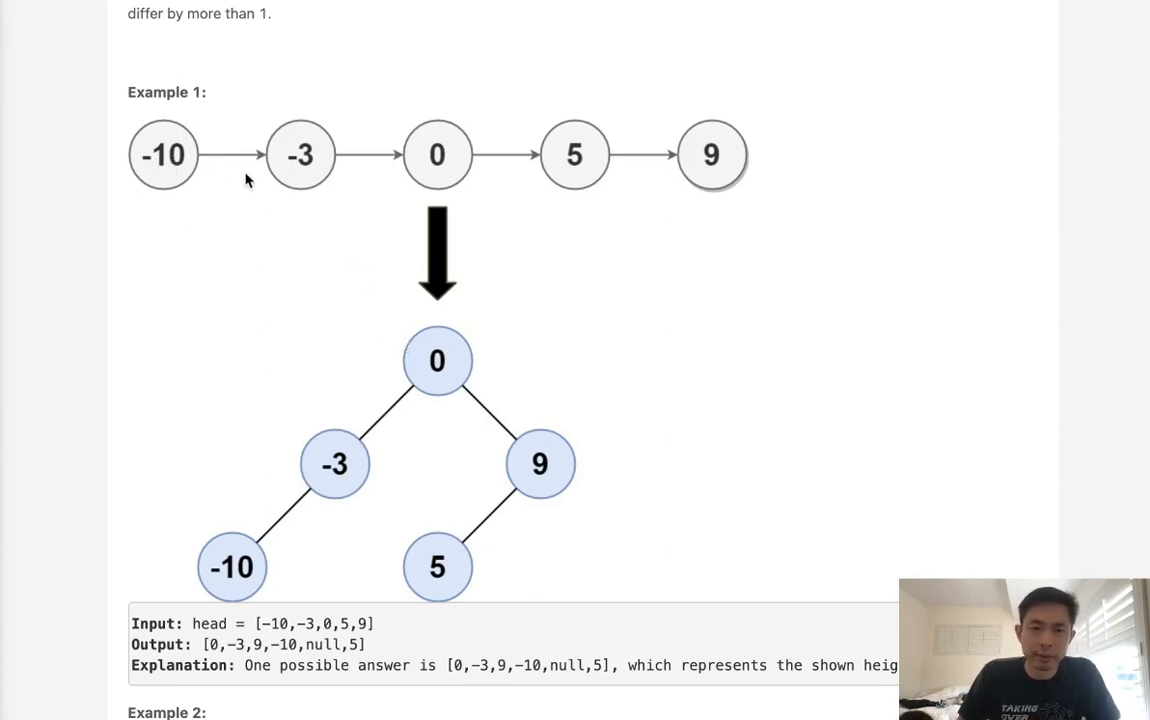
mouse_move(184, 194)
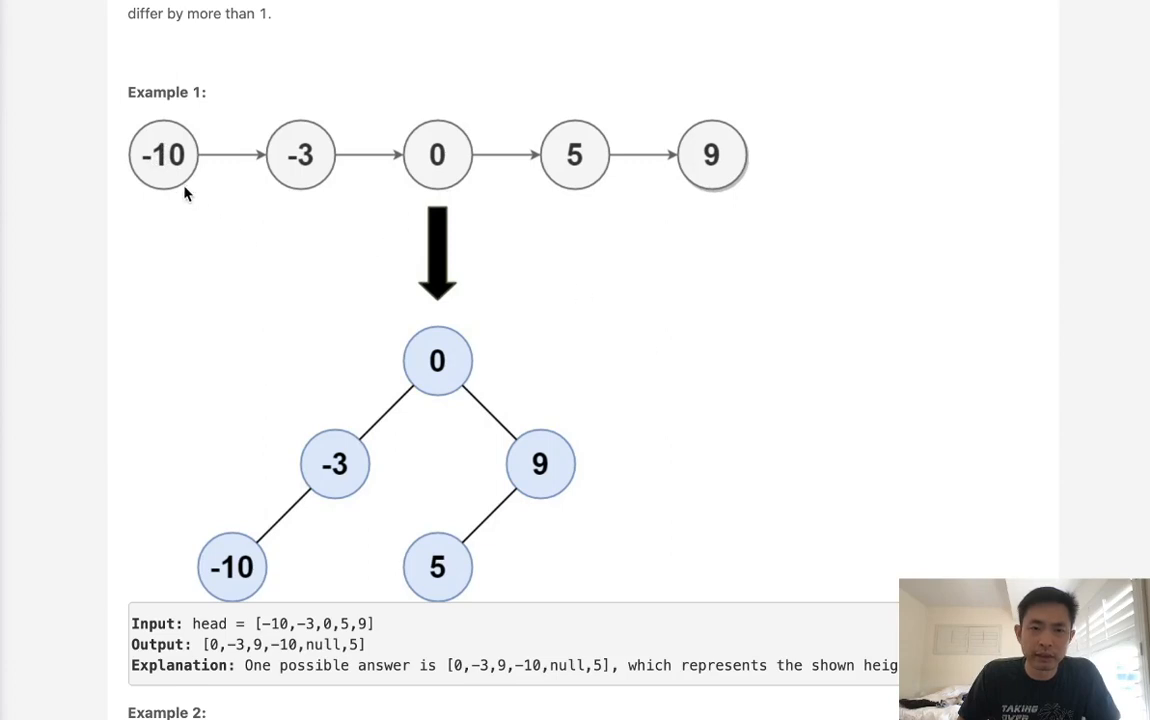
mouse_move(760, 204)
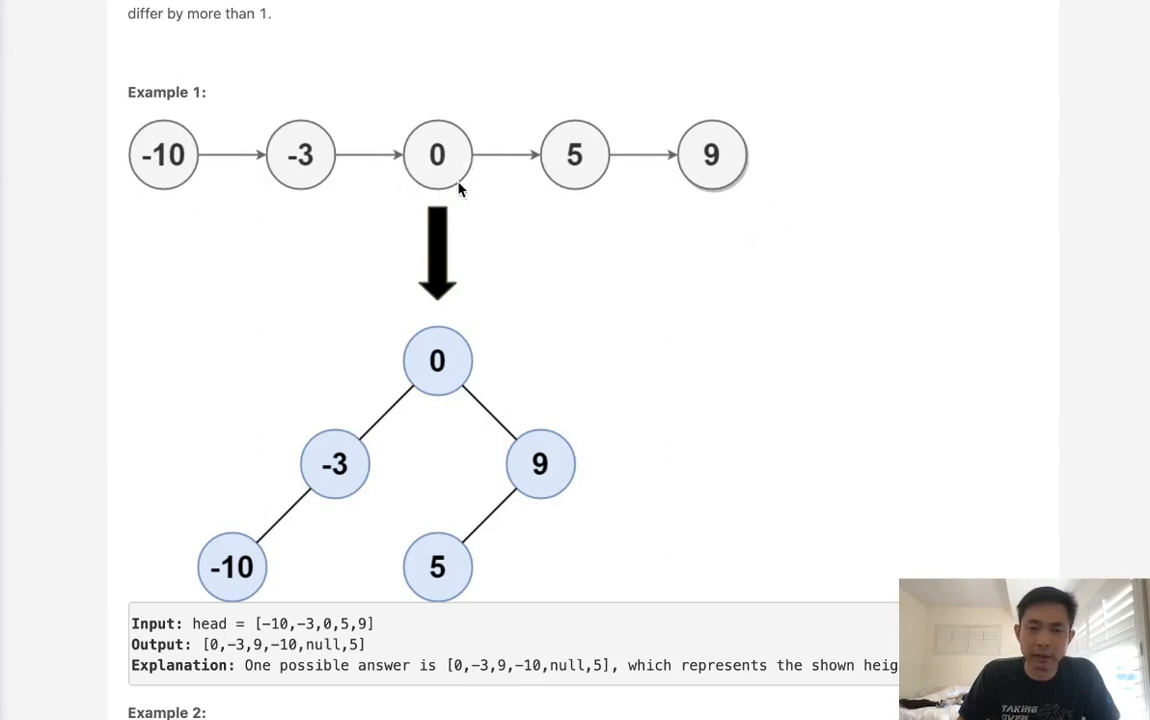
mouse_move(360, 206)
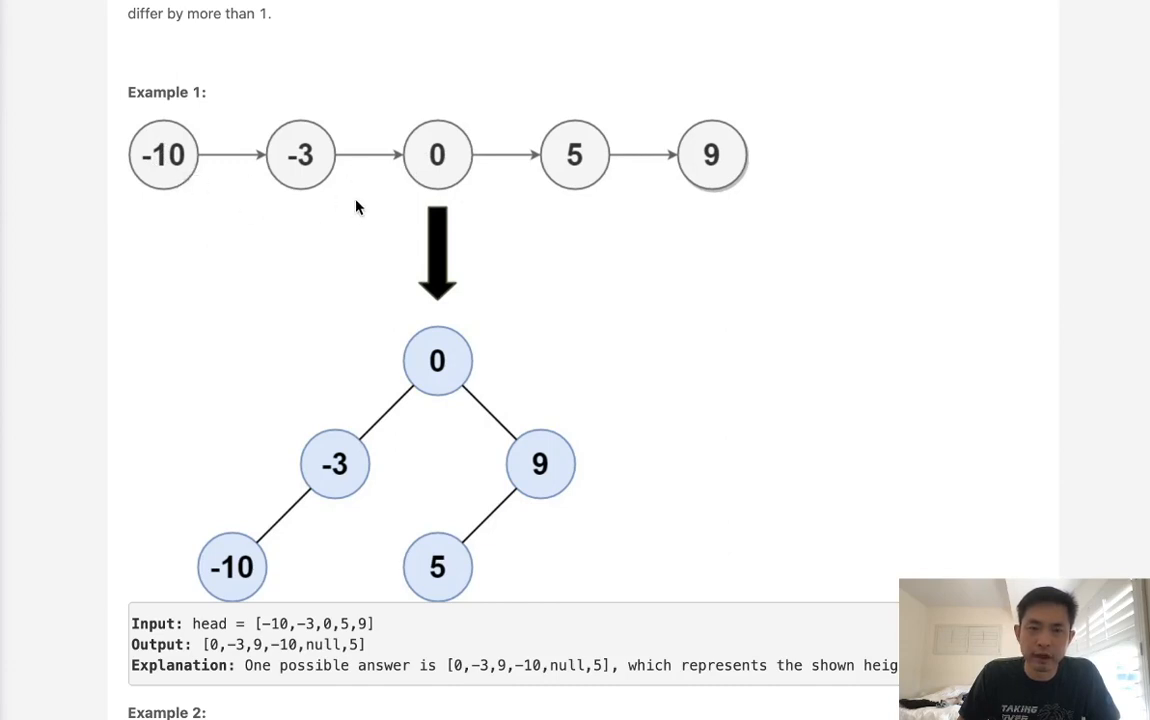
mouse_move(390, 208)
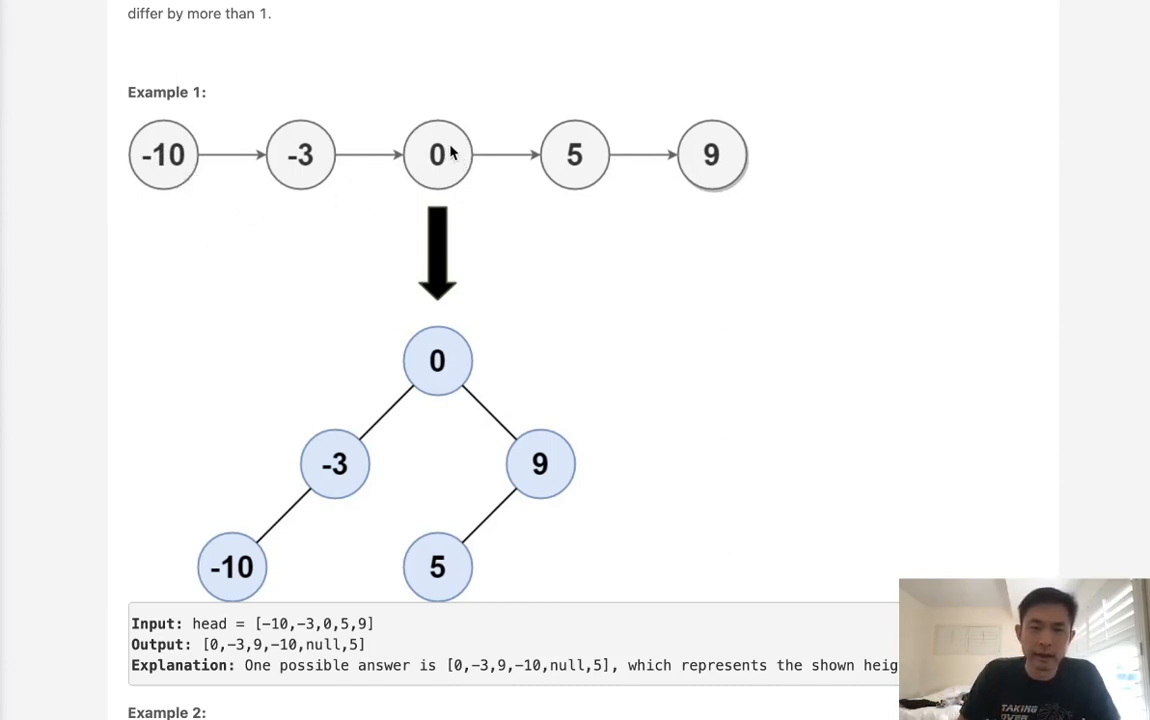
scroll(down, 3)
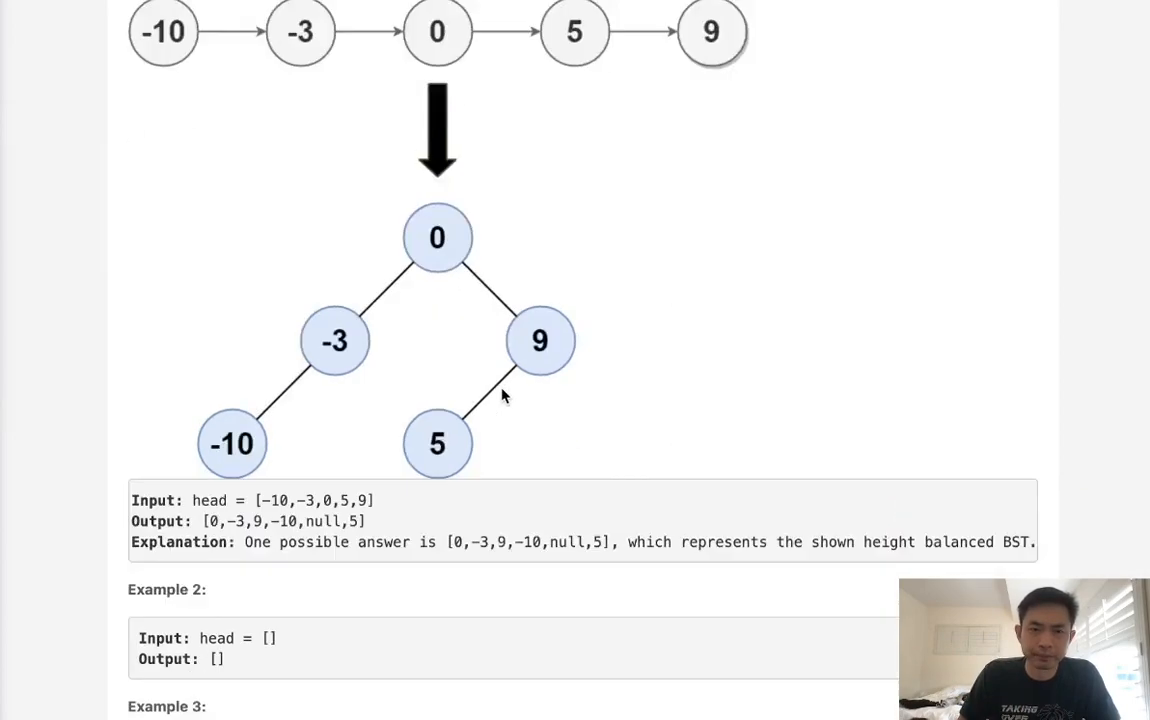
Write the node count: n = 0, cur = head, and a while cur: loop to walk the list
scroll(down, 3)
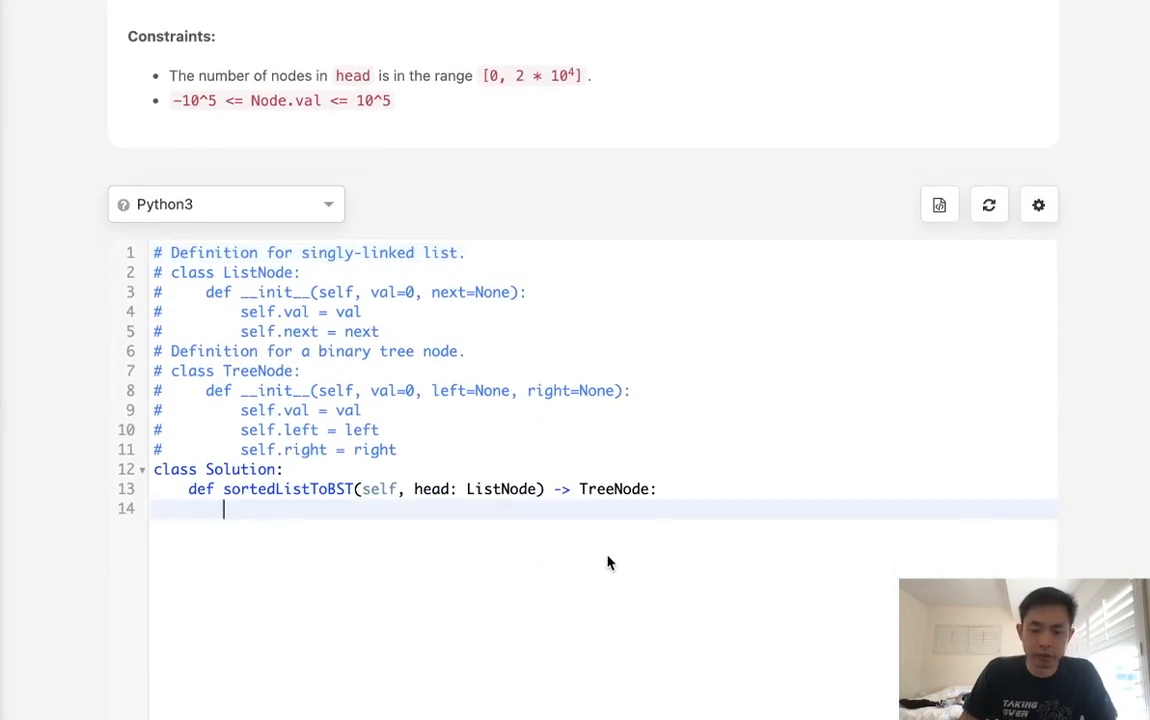
text(cur)
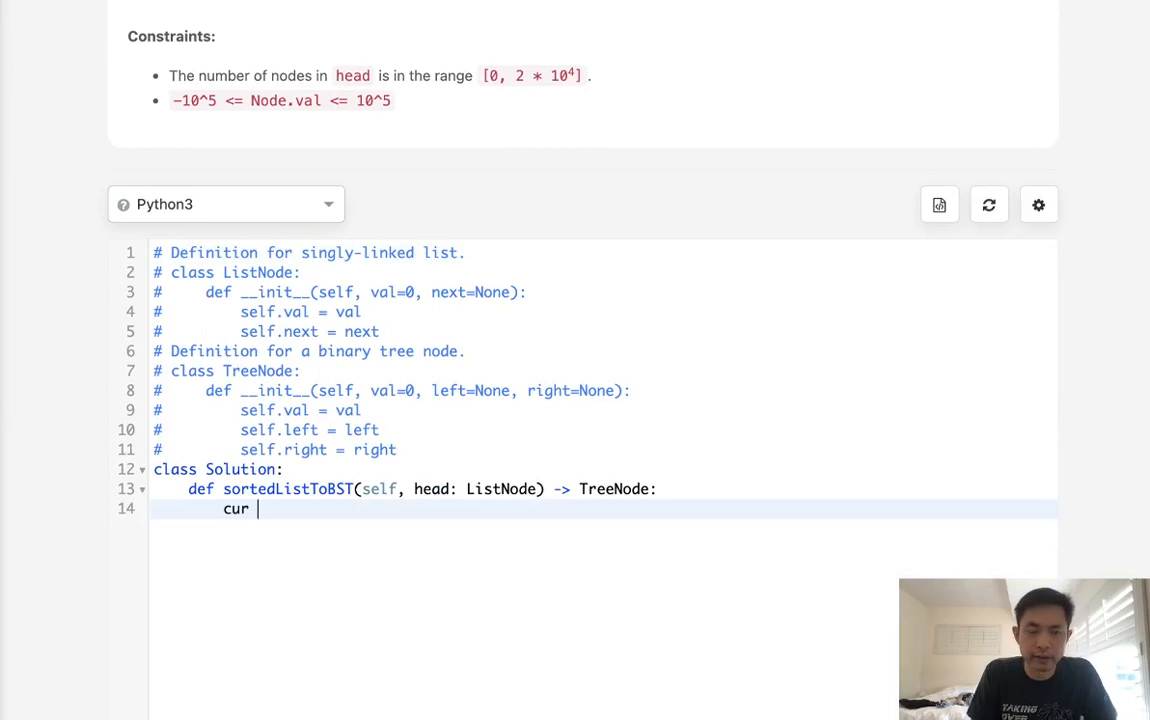
text(n = 0)
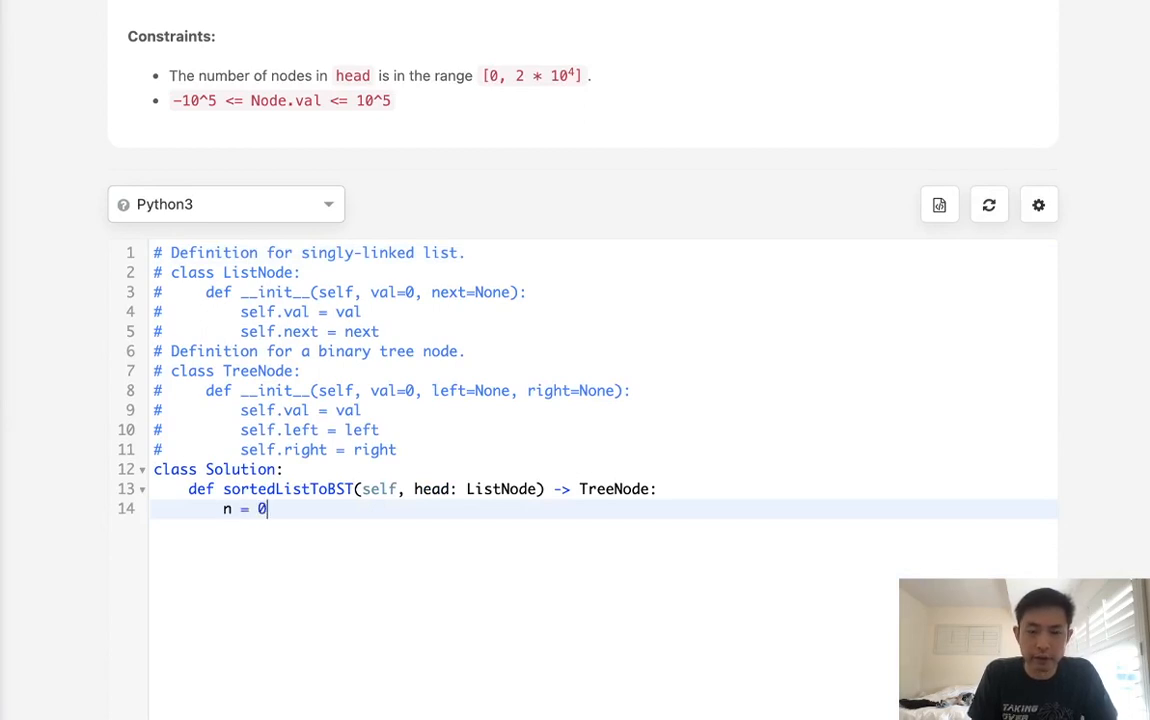
key(Enter)
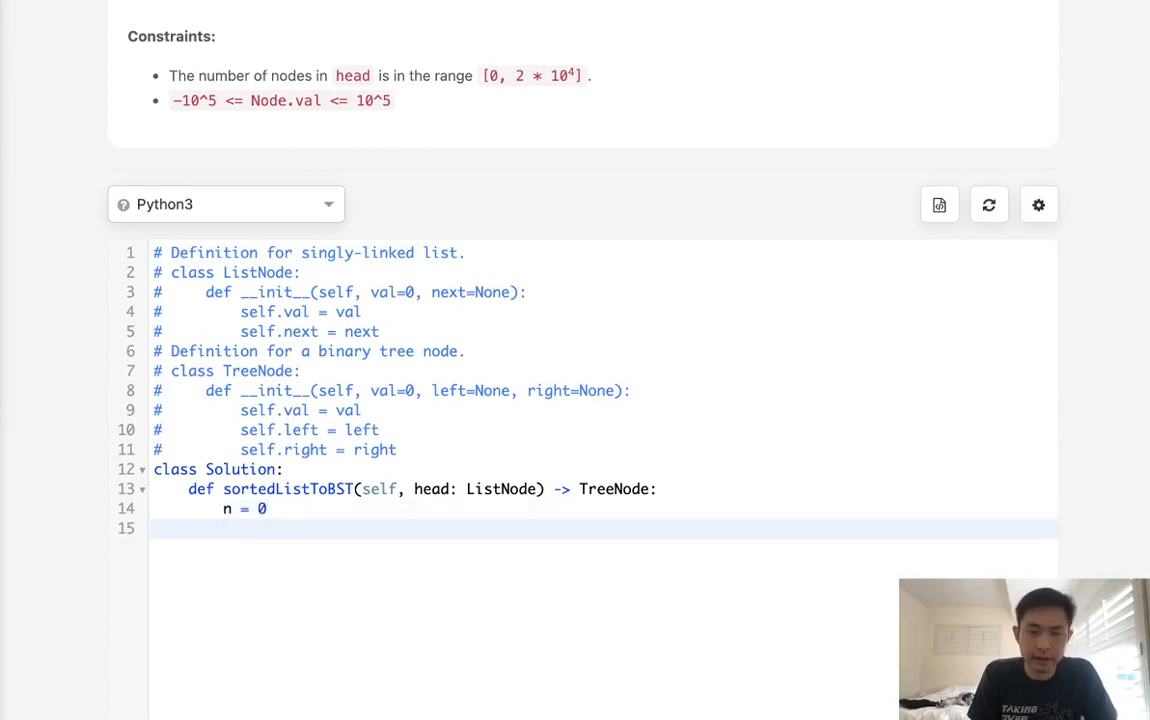
text(cur = head)
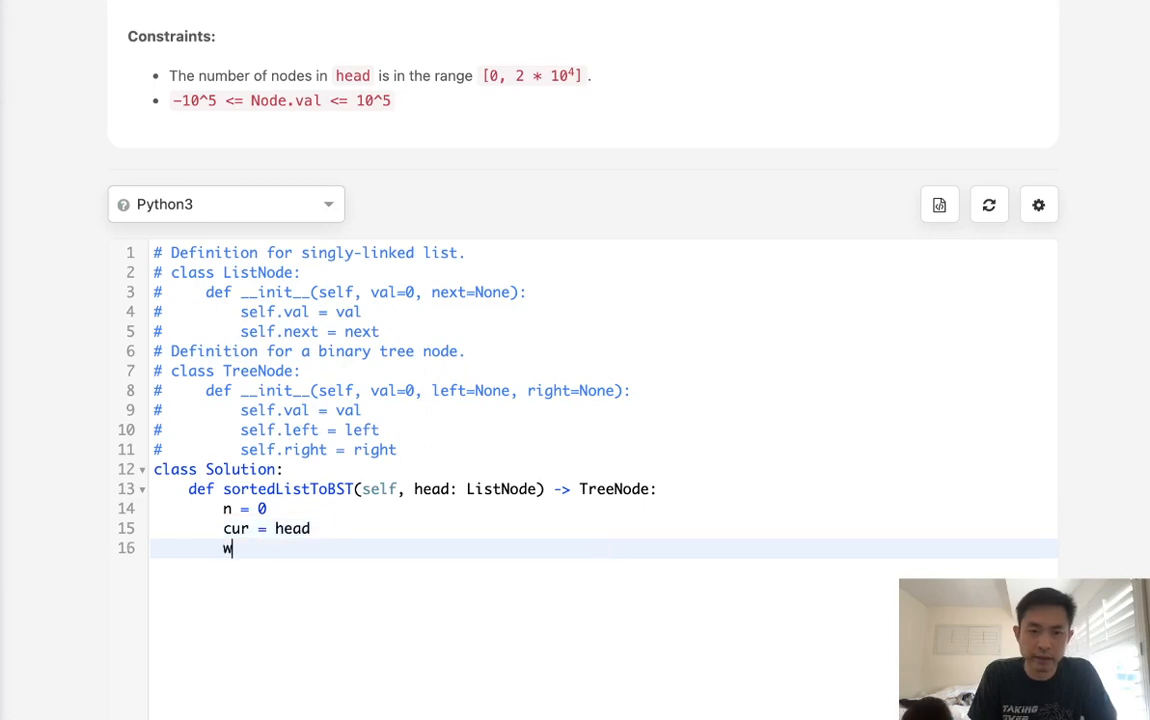
text(hile cur:)
text(n+=1)
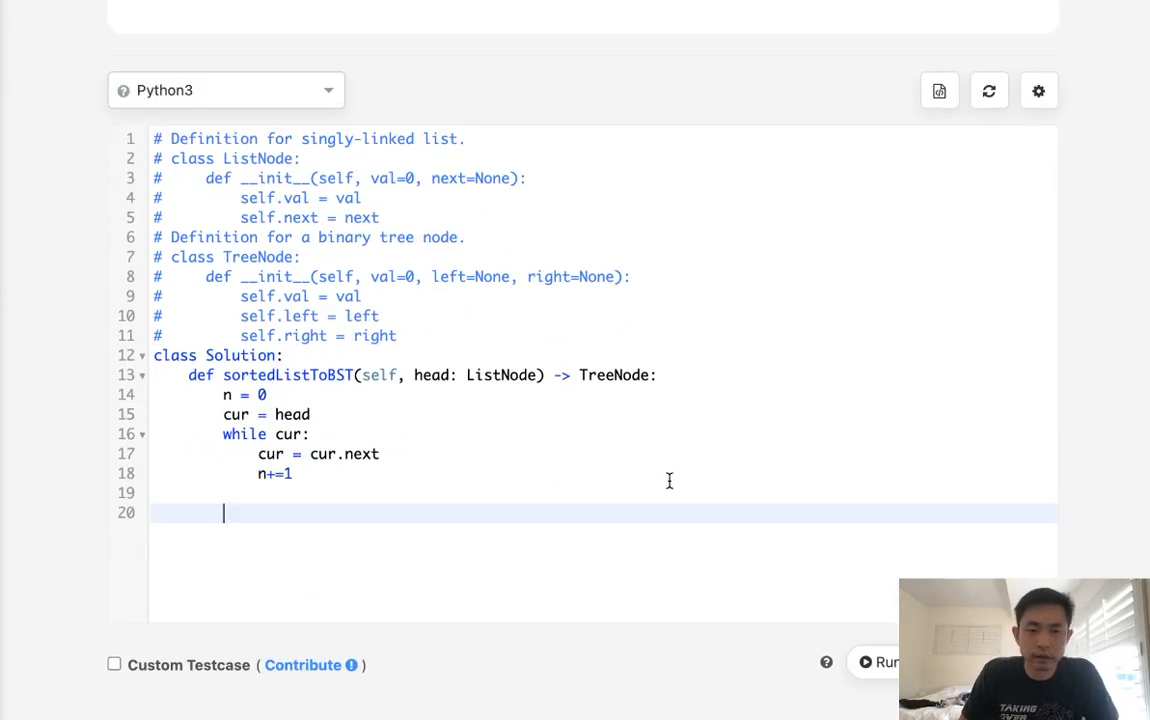
Define helper rec(st, end) with base case returning None when st > end
text(d)
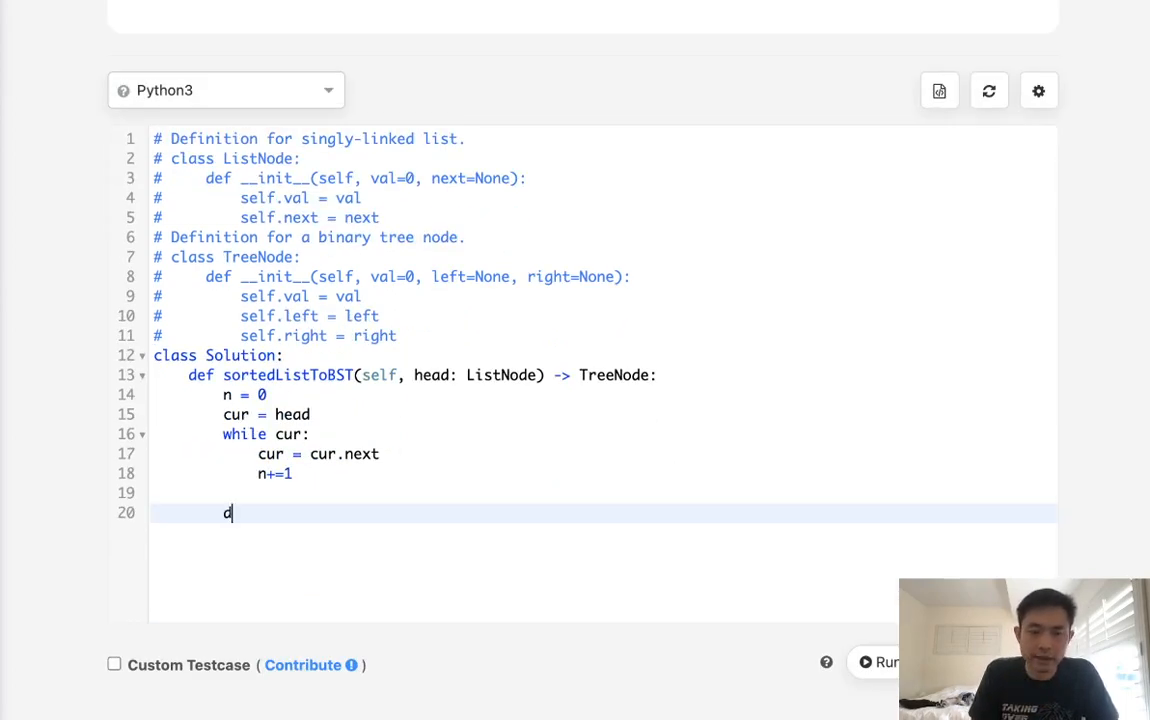
text(ef rec()
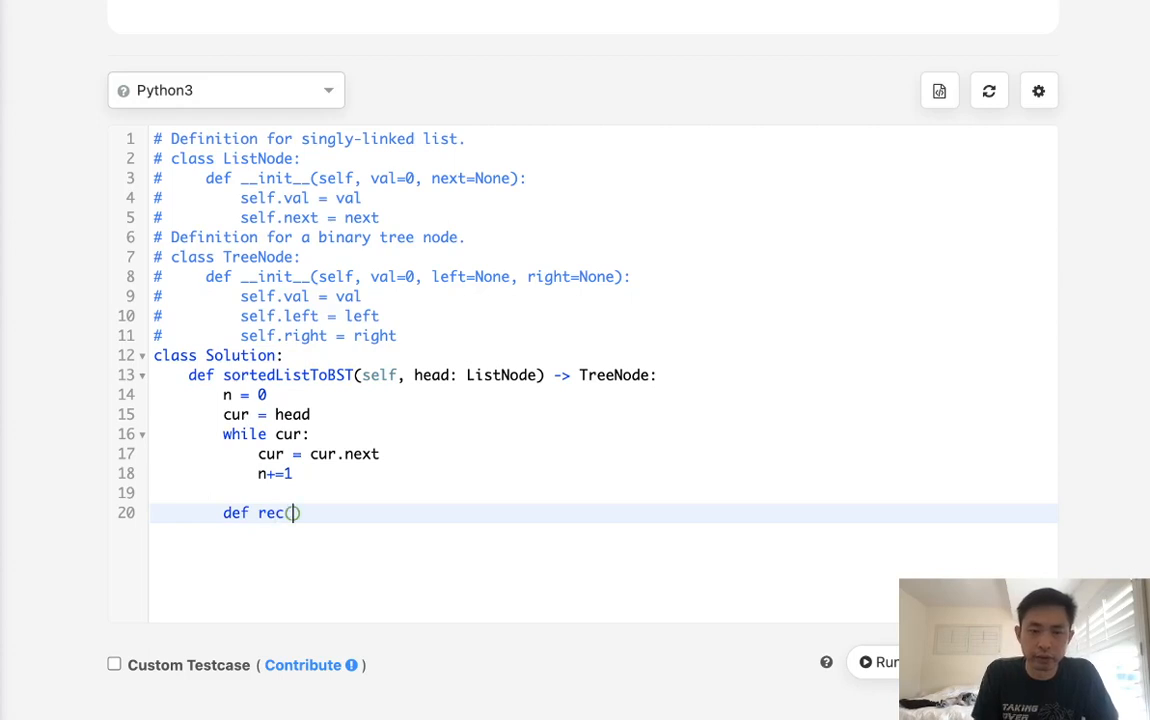
text(st,end)
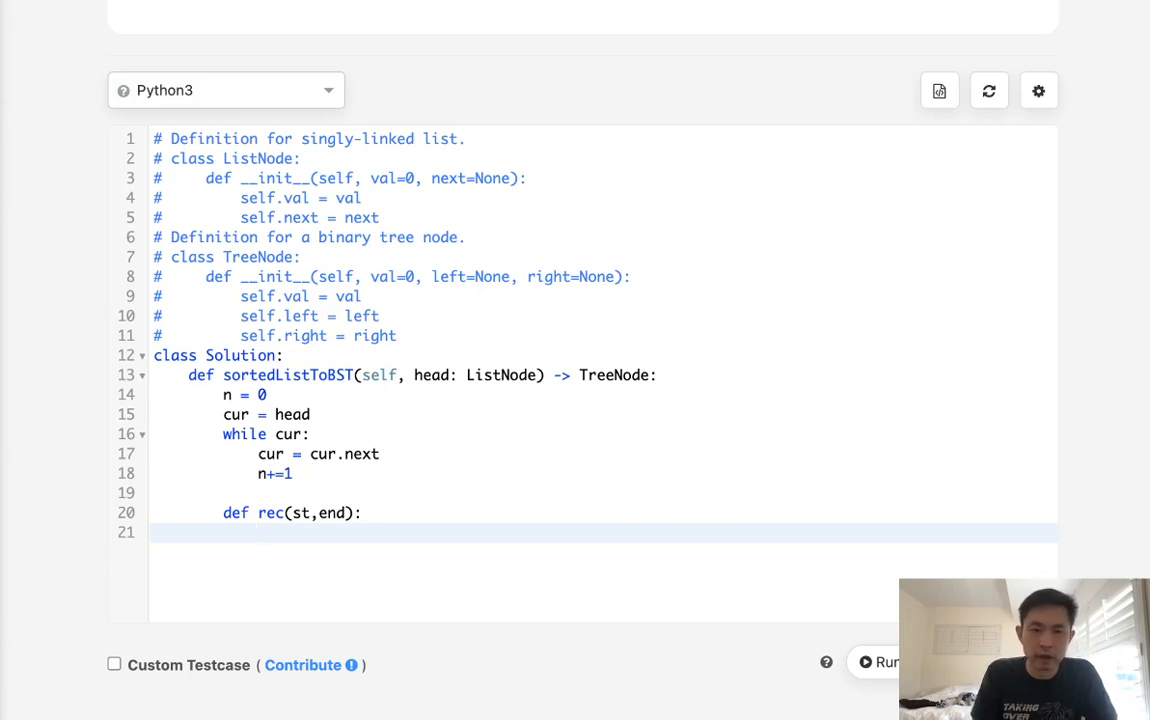
text(if st)
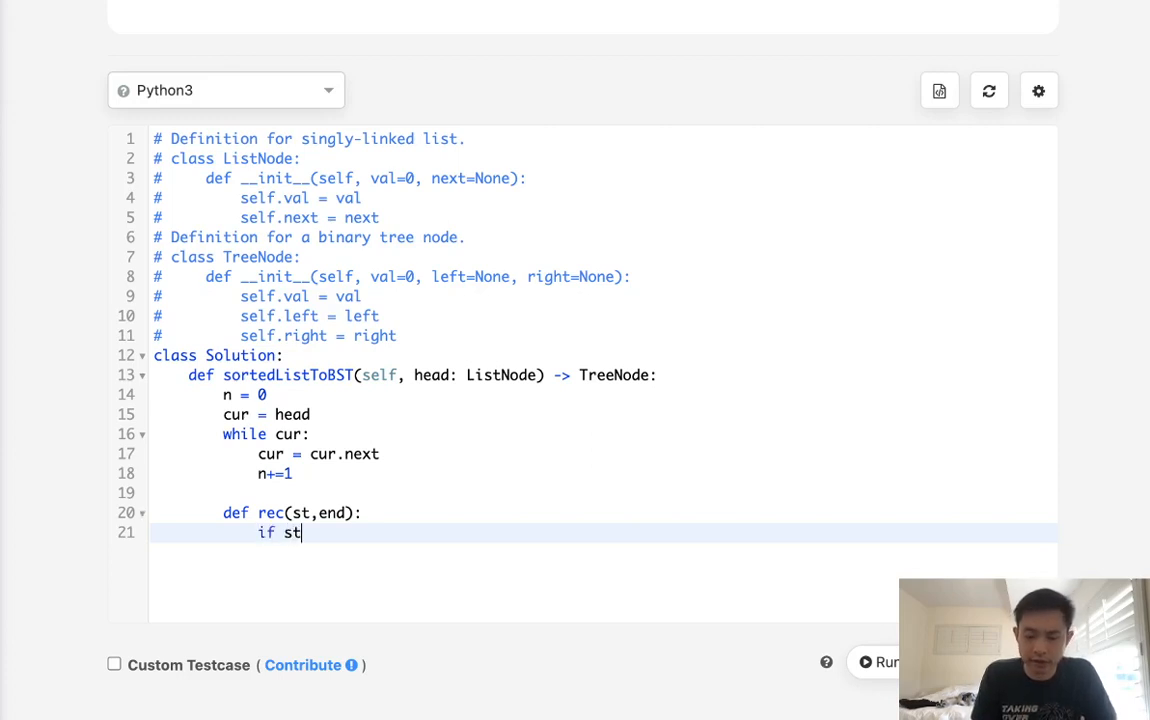
text(>end: return No)
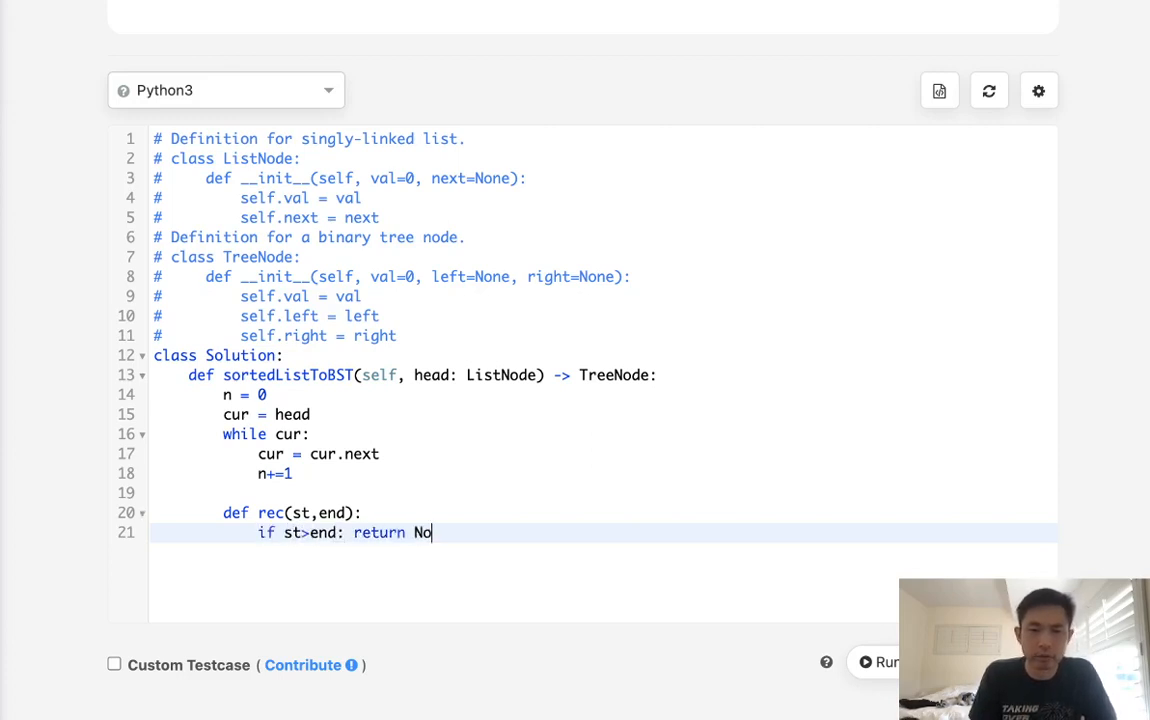
text(ne)
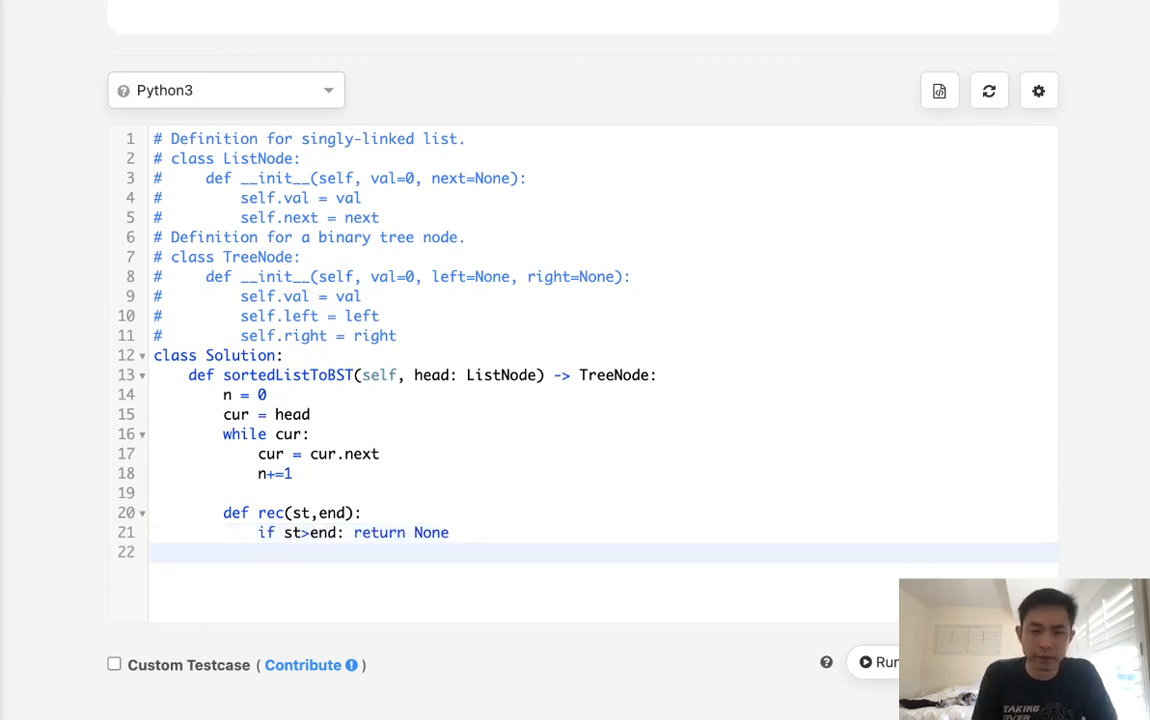
mouse_move(528, 466)
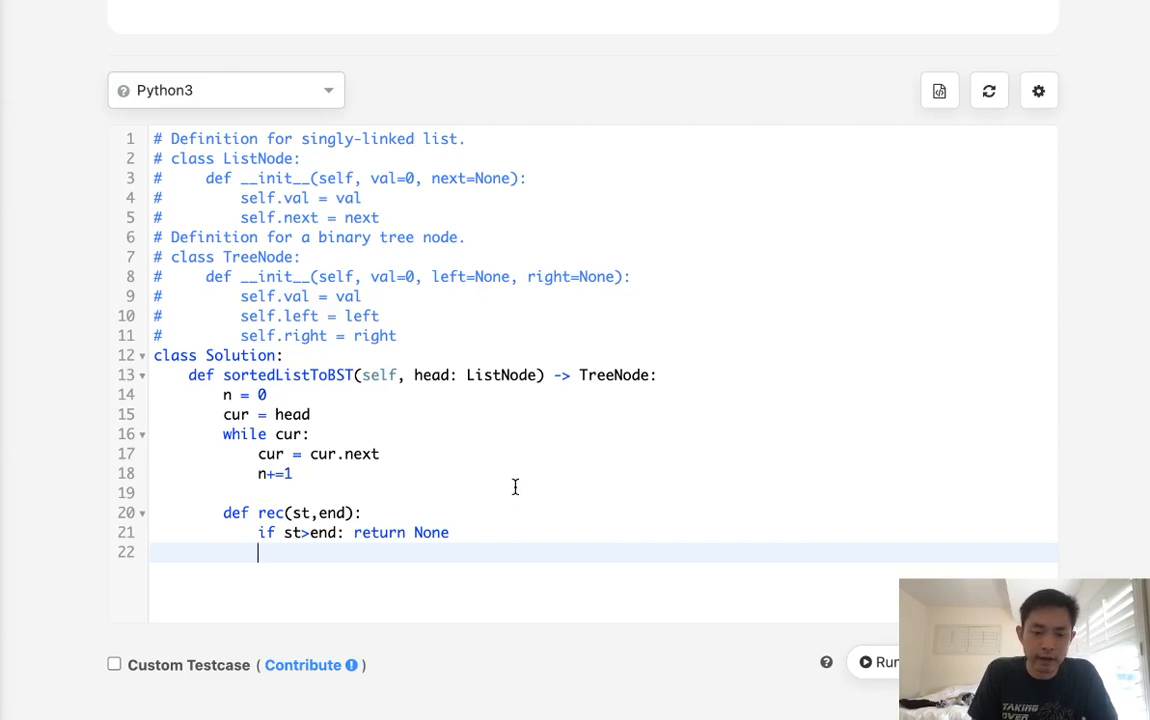
Compute mid = (st+end)//2 and build left = rec(st, mid-1)
text(#)
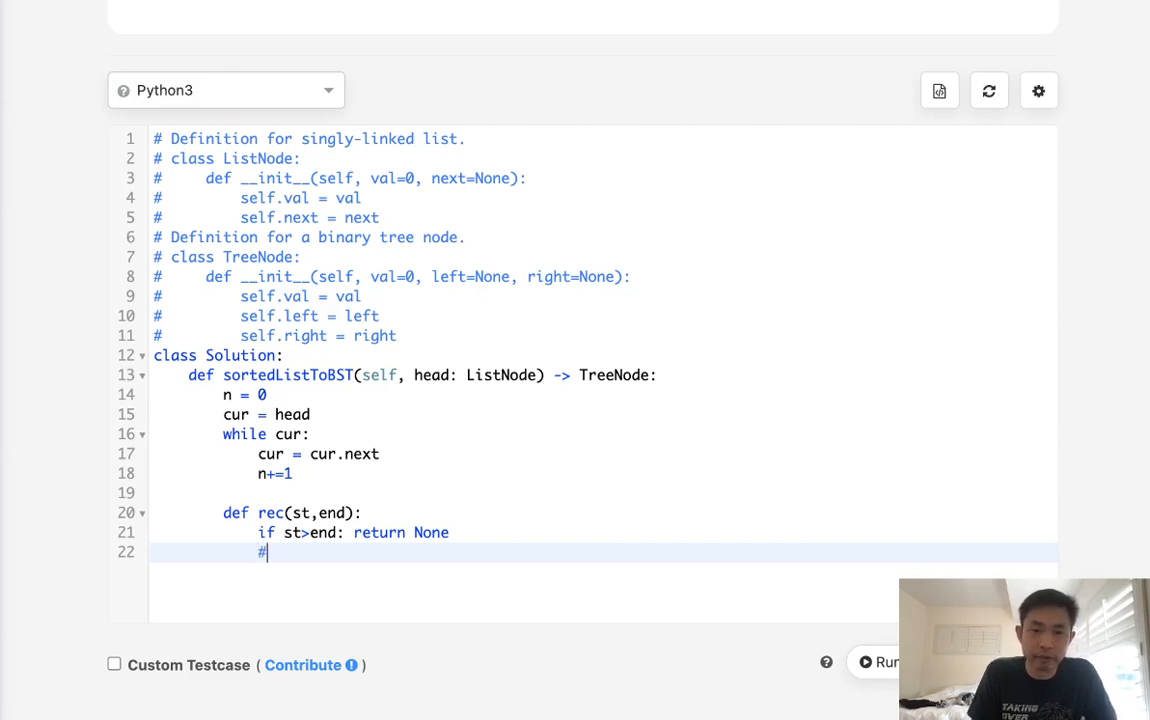
text(left)
text(#right)
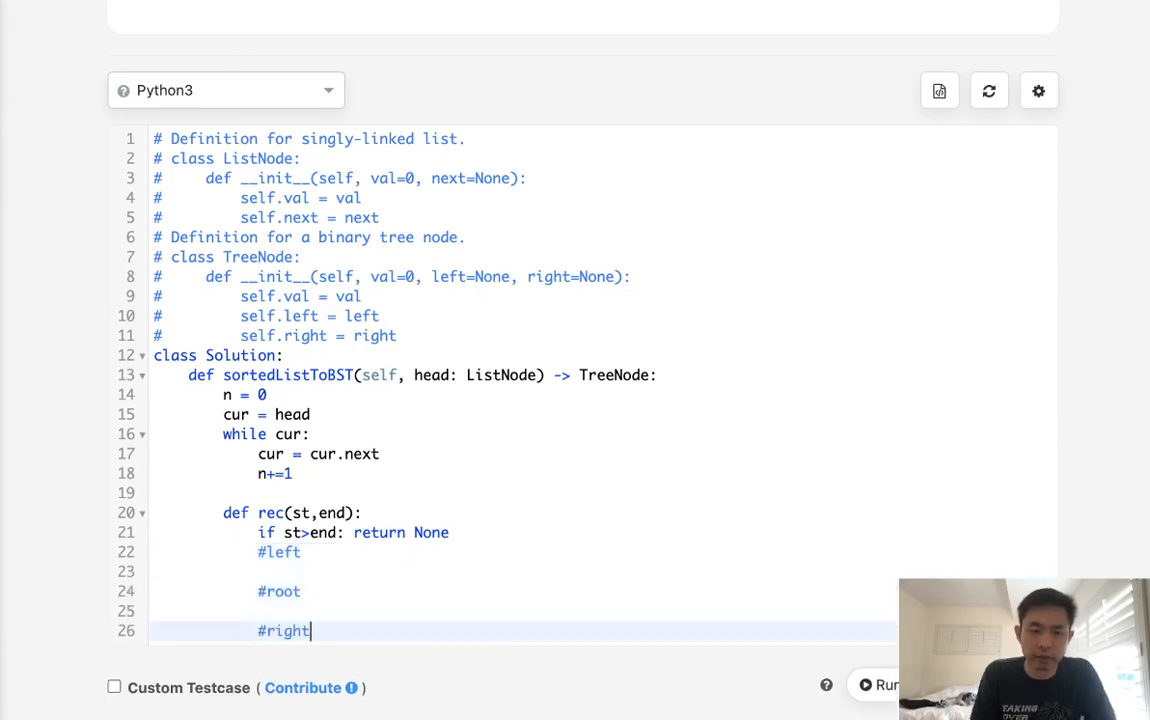
text(left =)
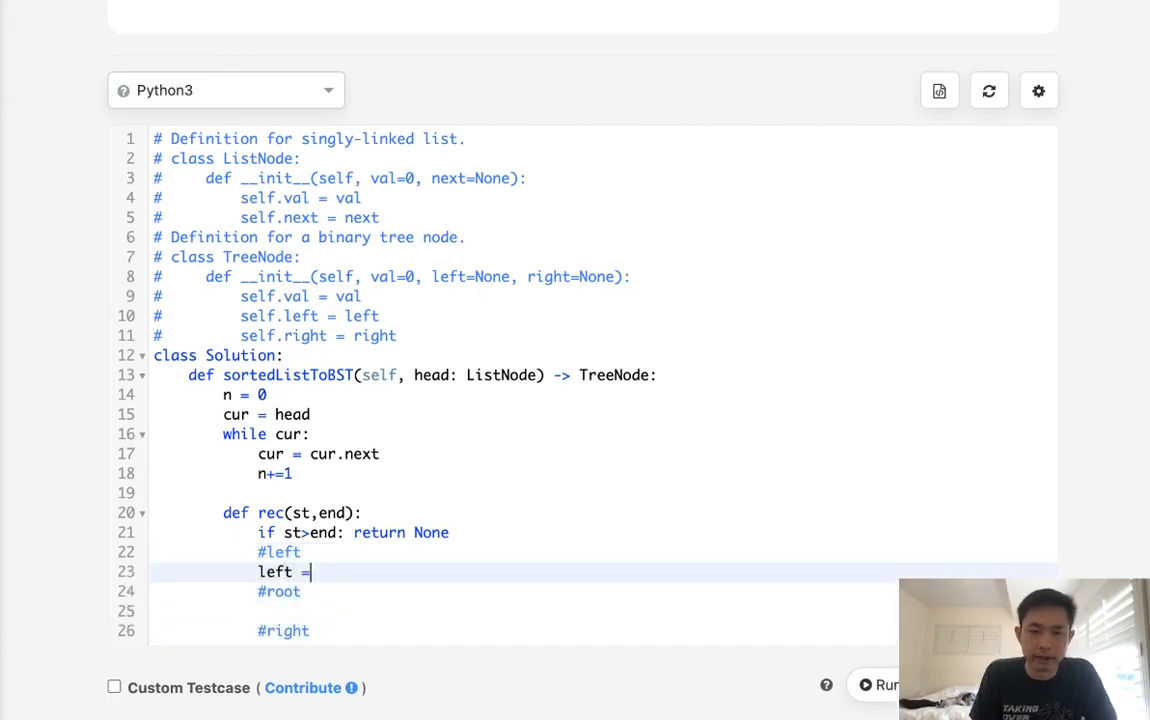
text(rec())
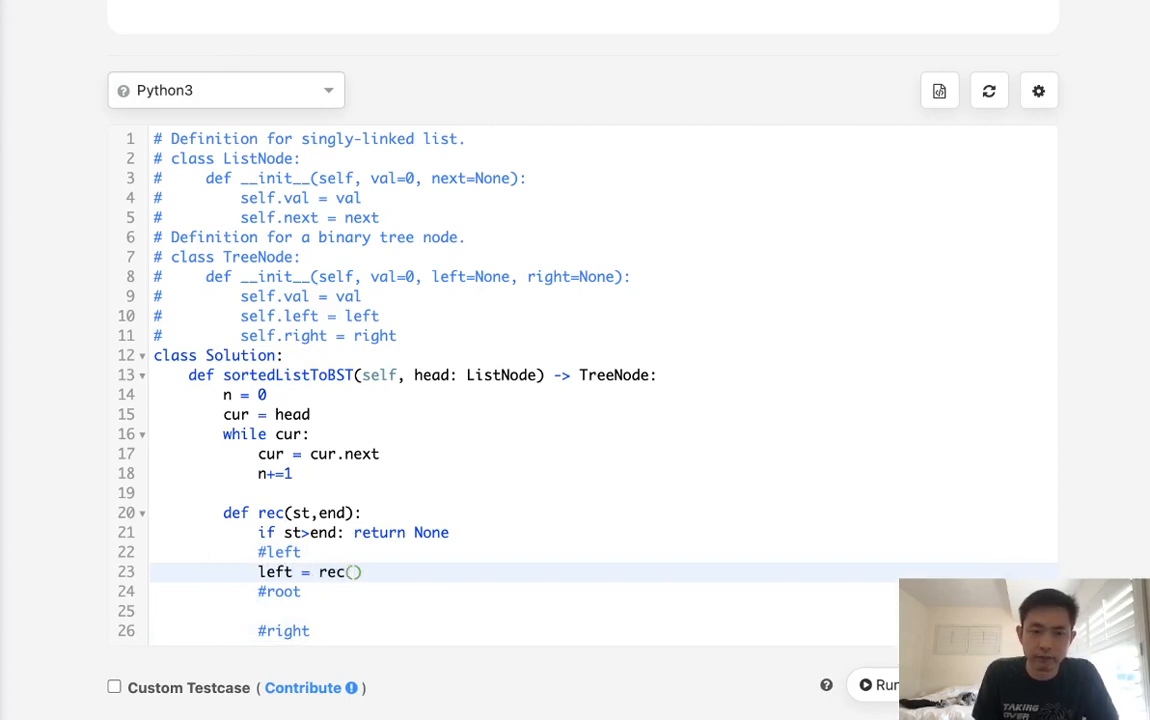
text(mid =)
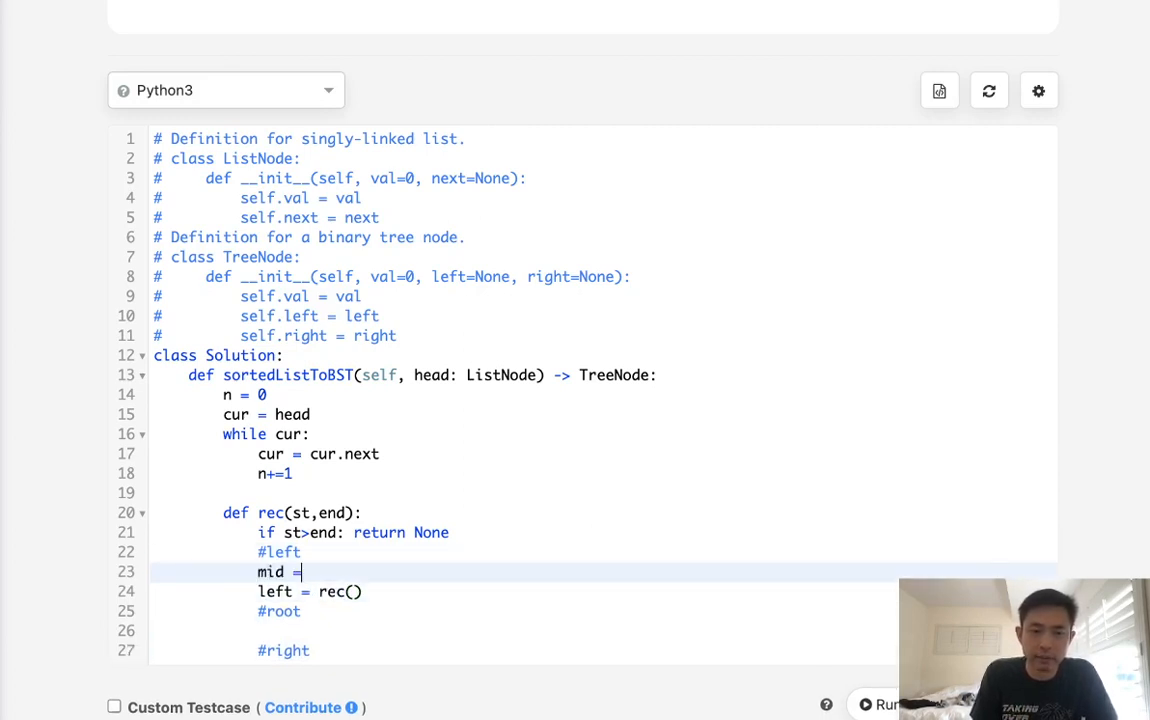
text((st+)
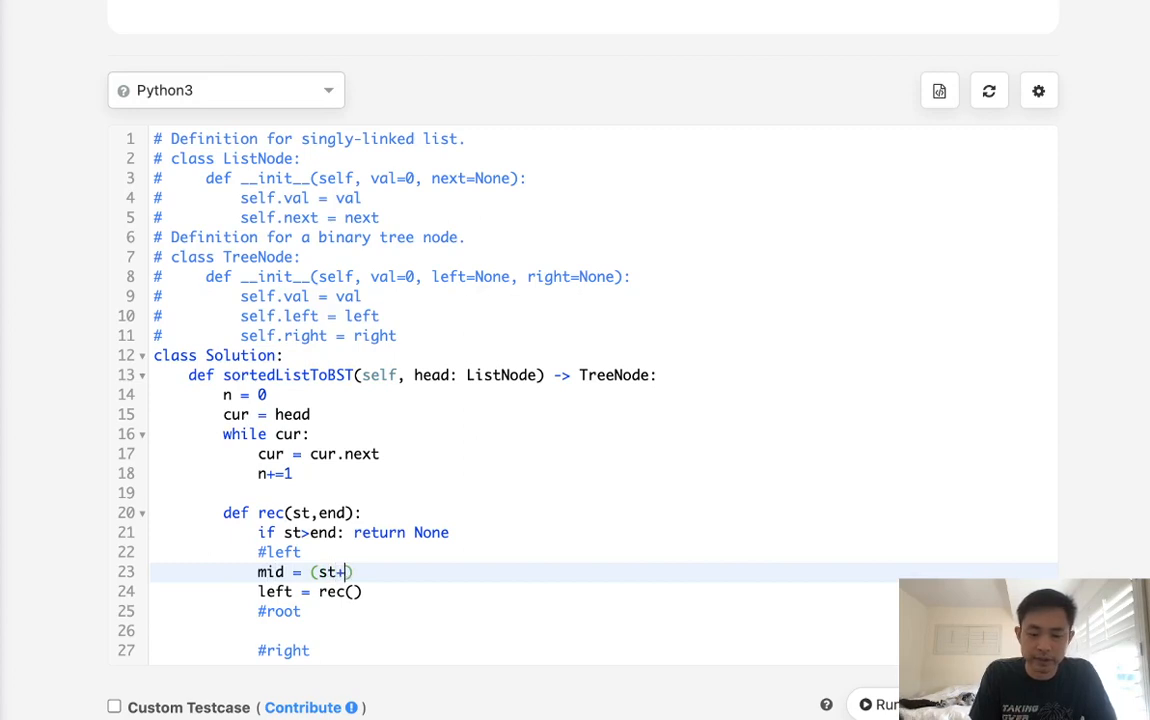
text(end)//)
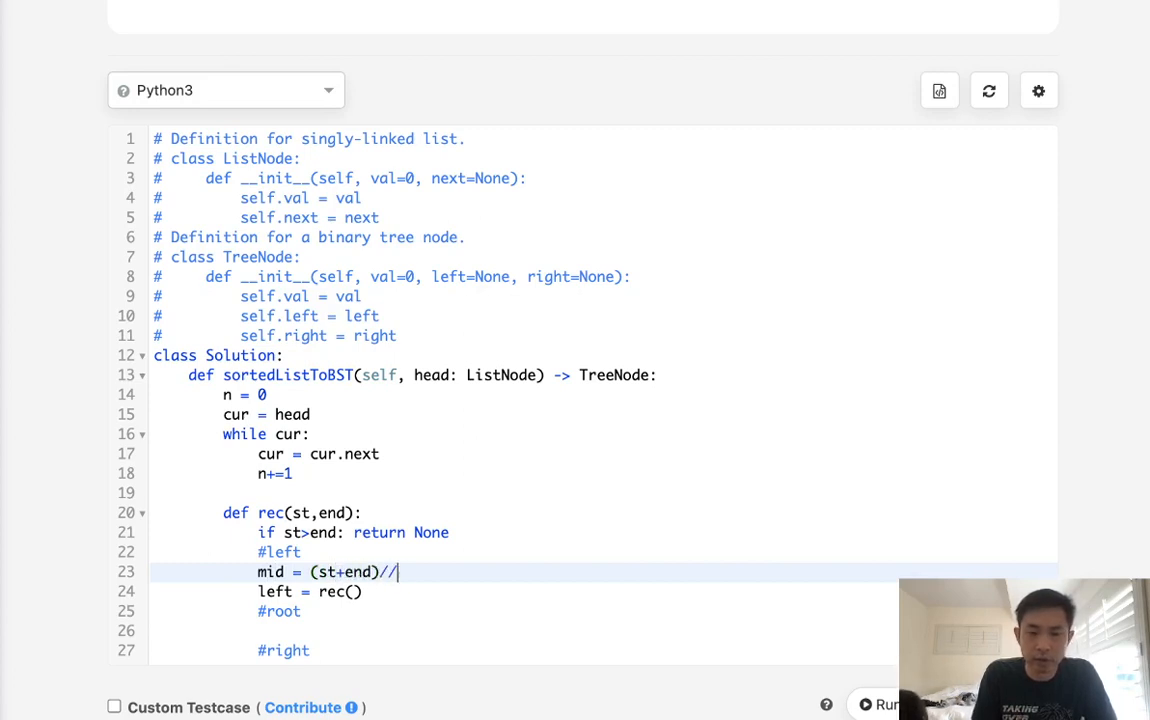
text(2)
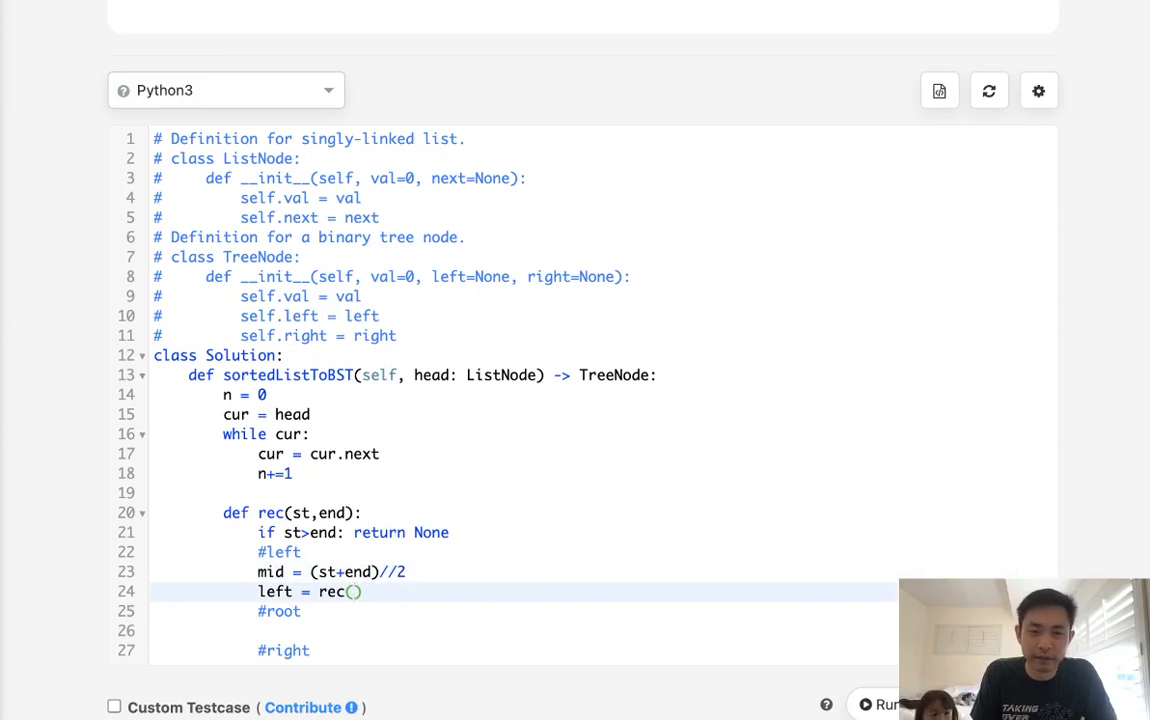
text(st,mid-1)
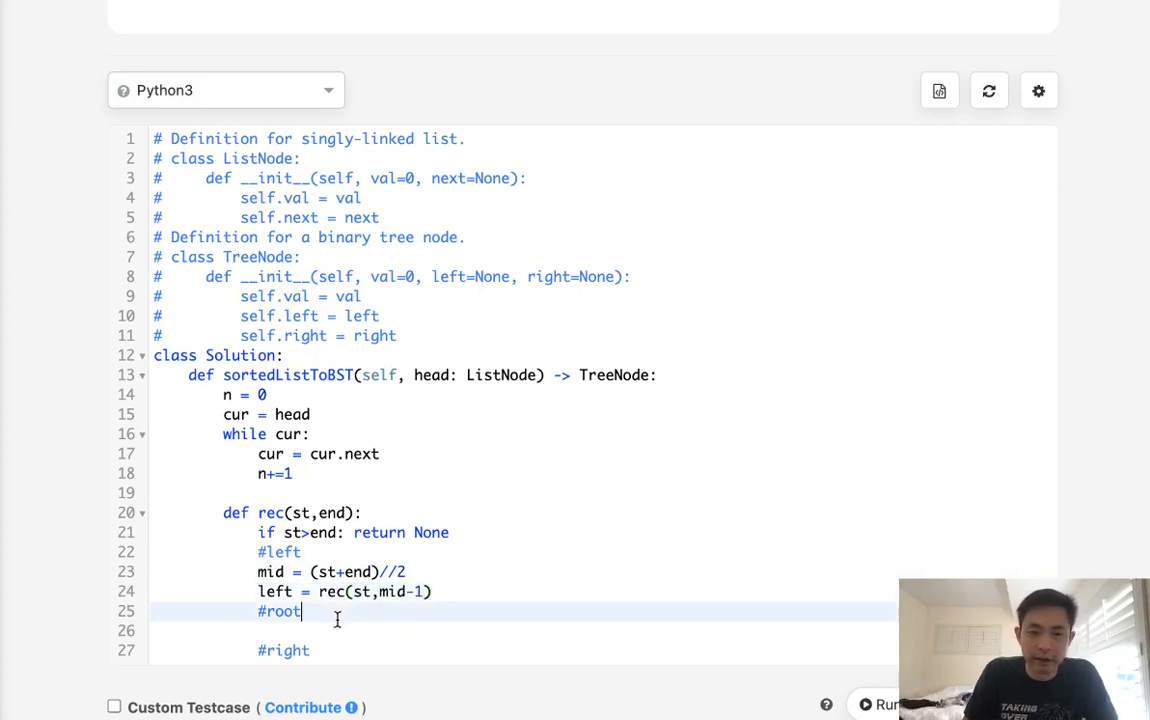
Create root = TreeNode(???) placeholder, set root.left = left and root.right = rec(mid+1, end)
text(root =)
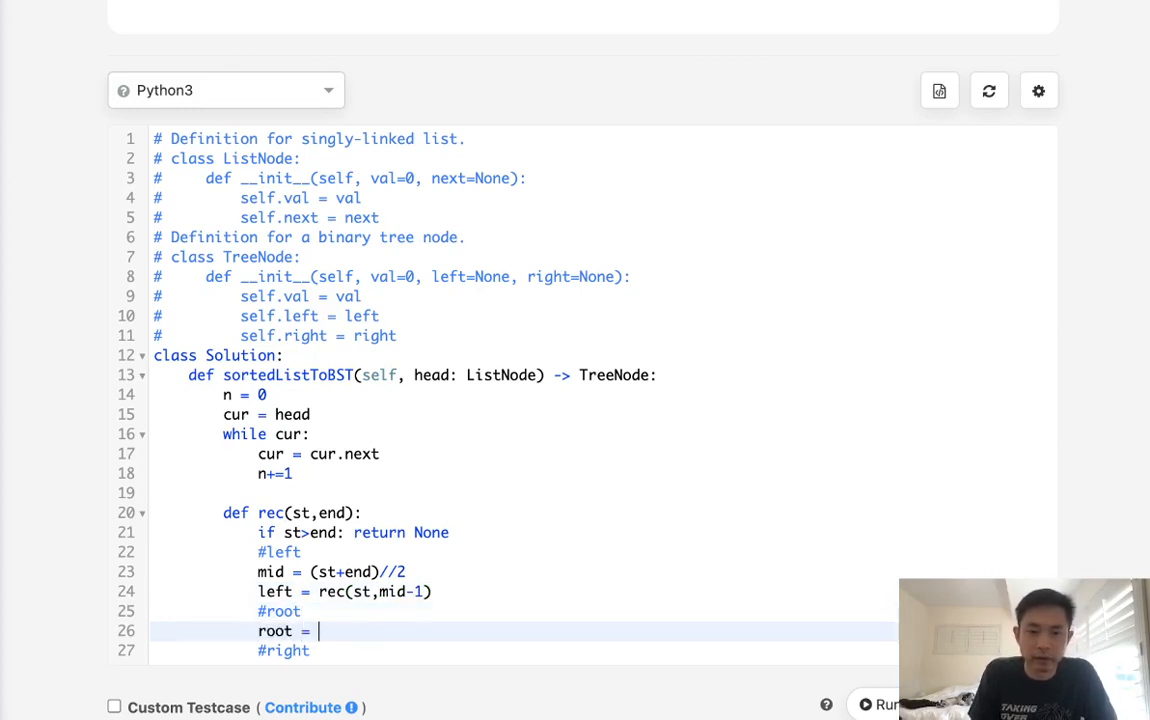
text(T)
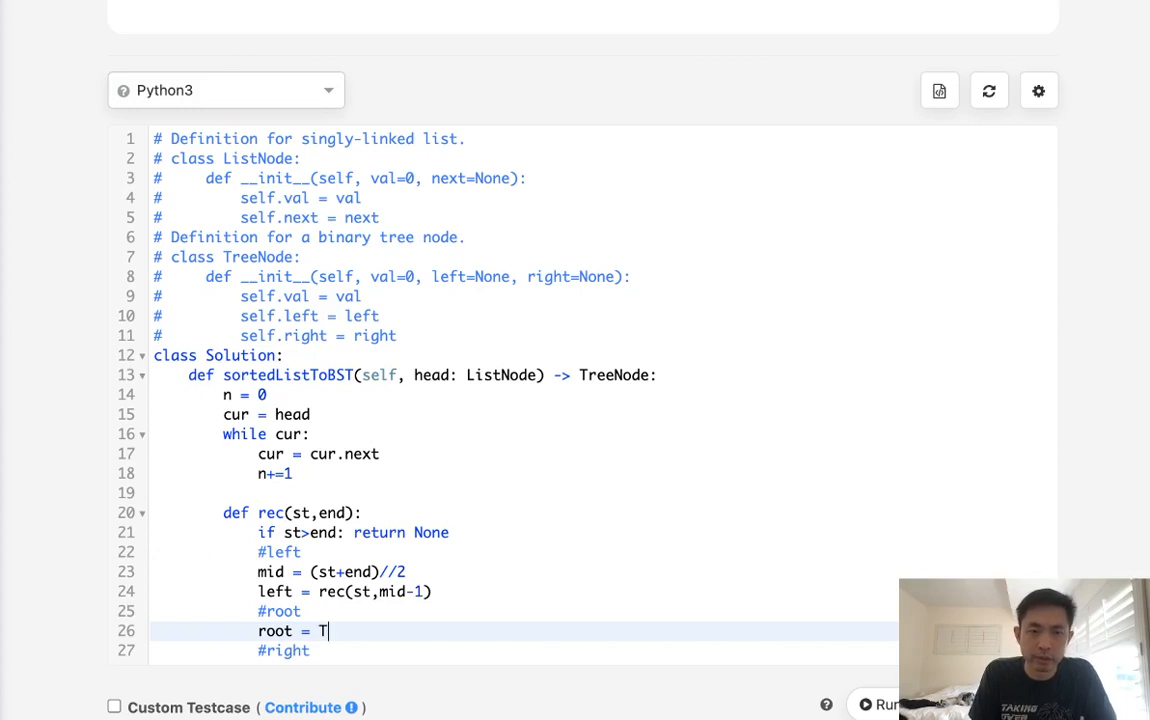
text(reeNode()
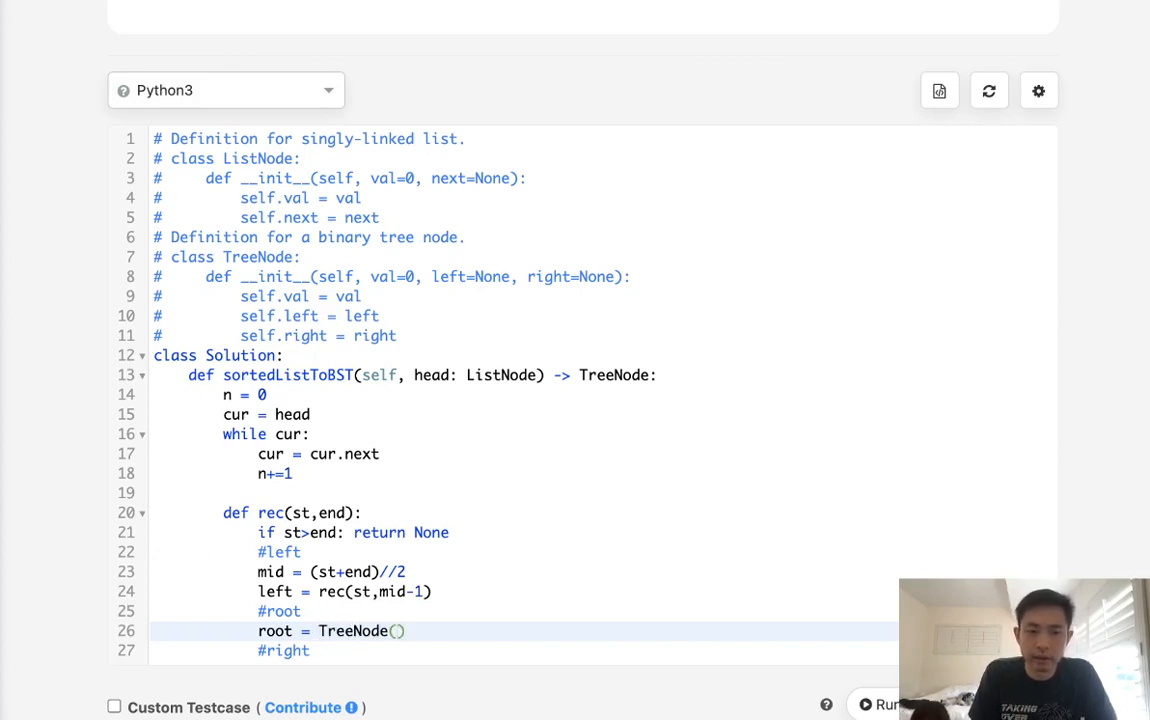
text(???)
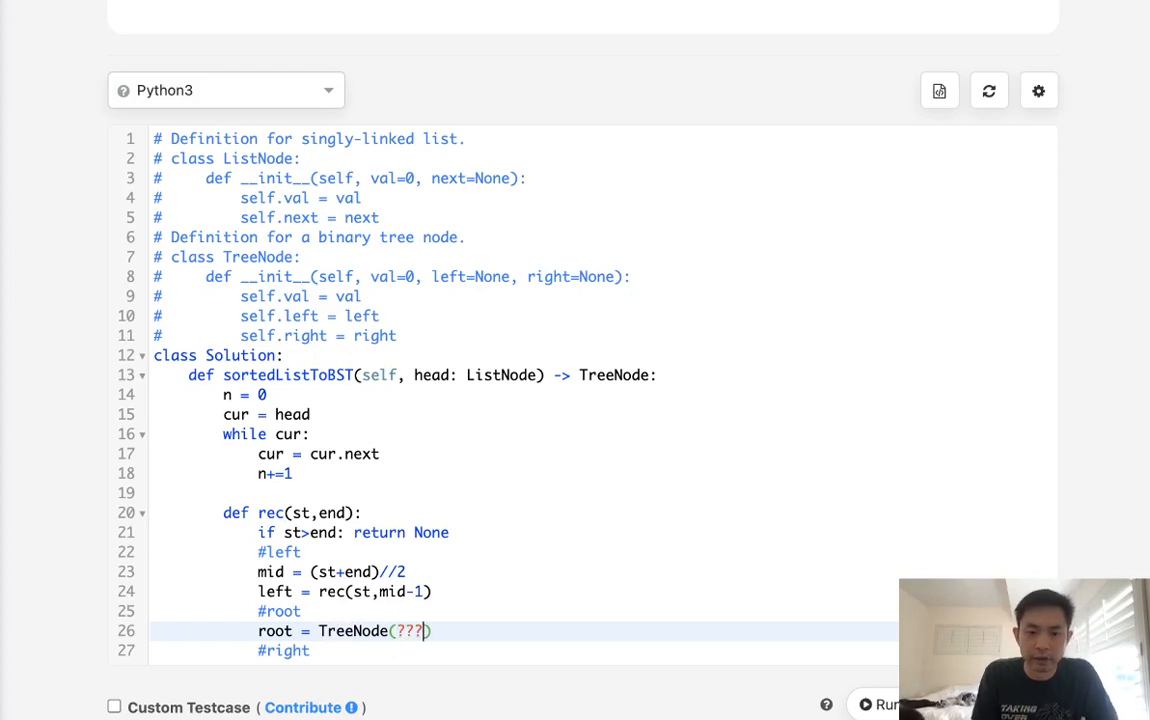
key(Enter)
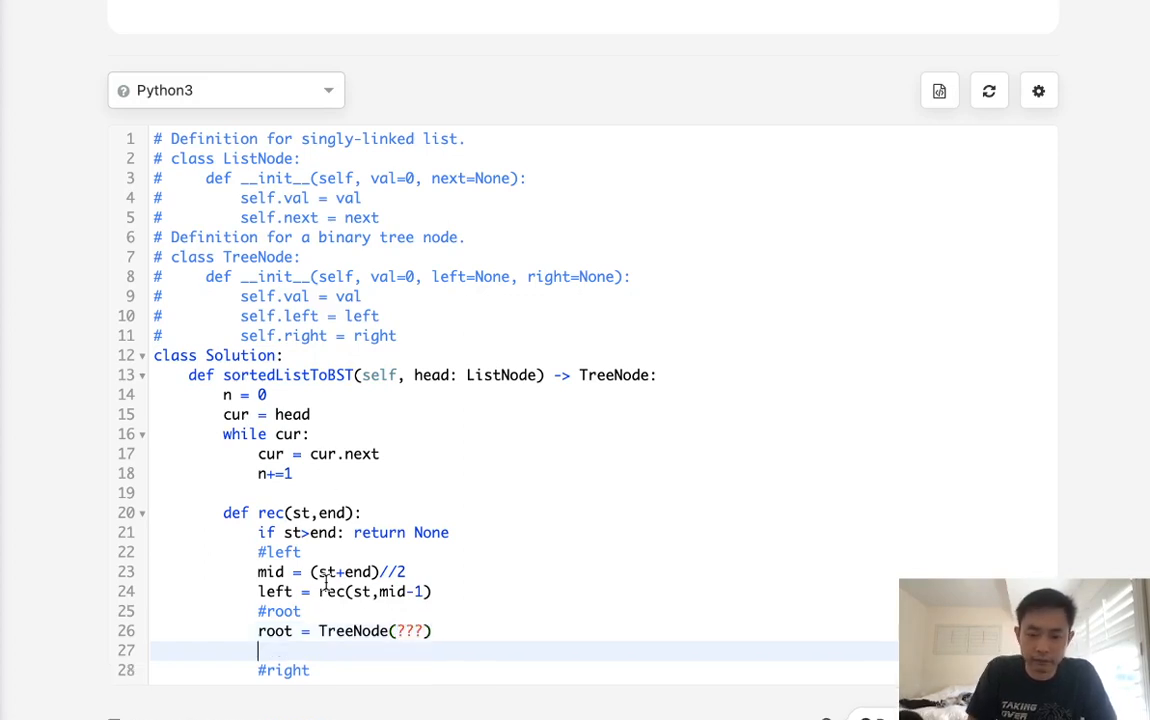
text(root.left =)
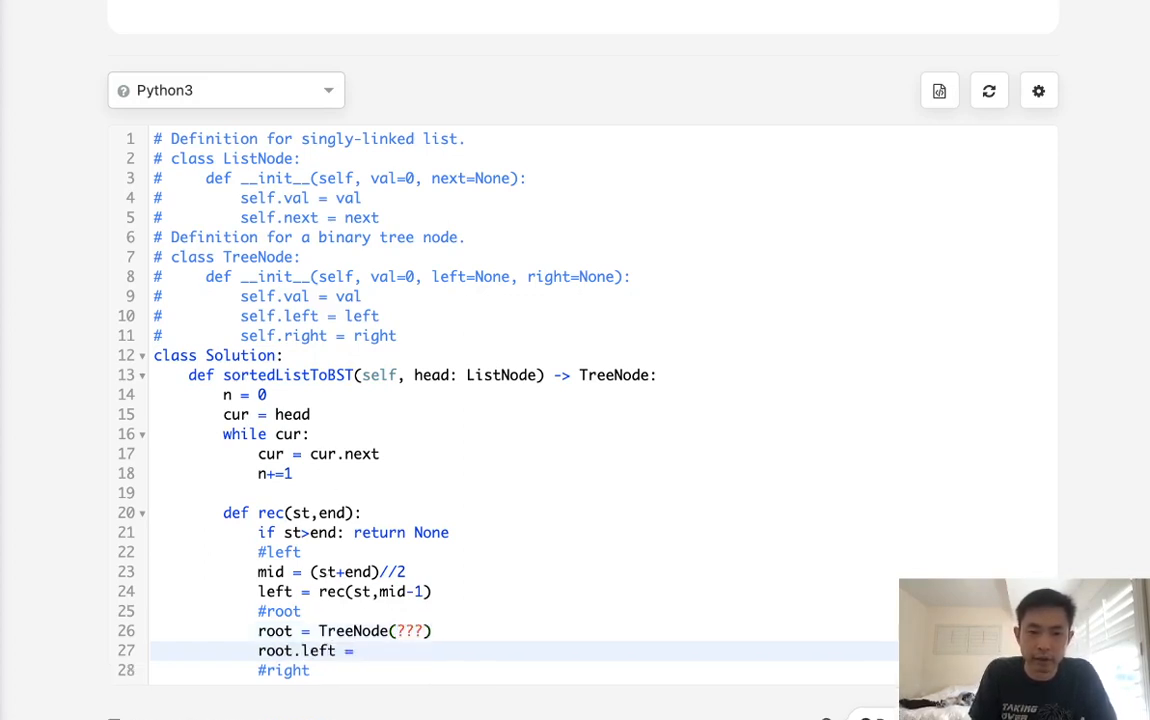
text(left)
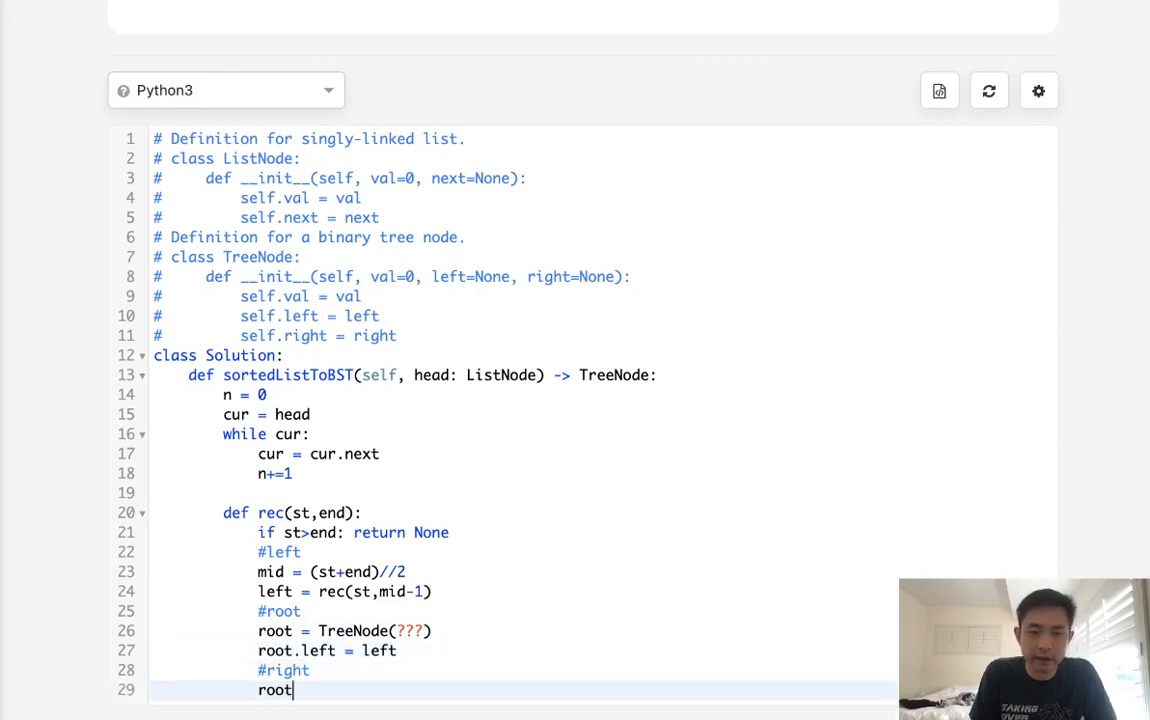
text(.right = rec()
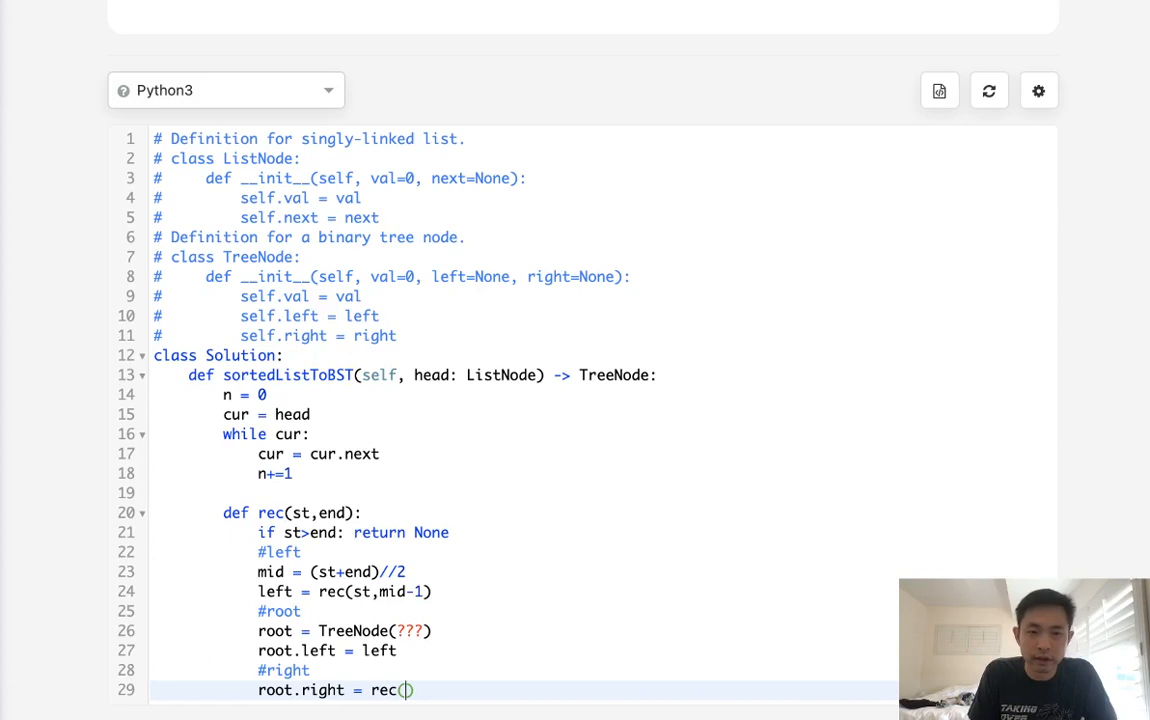
text(mid+1,end)
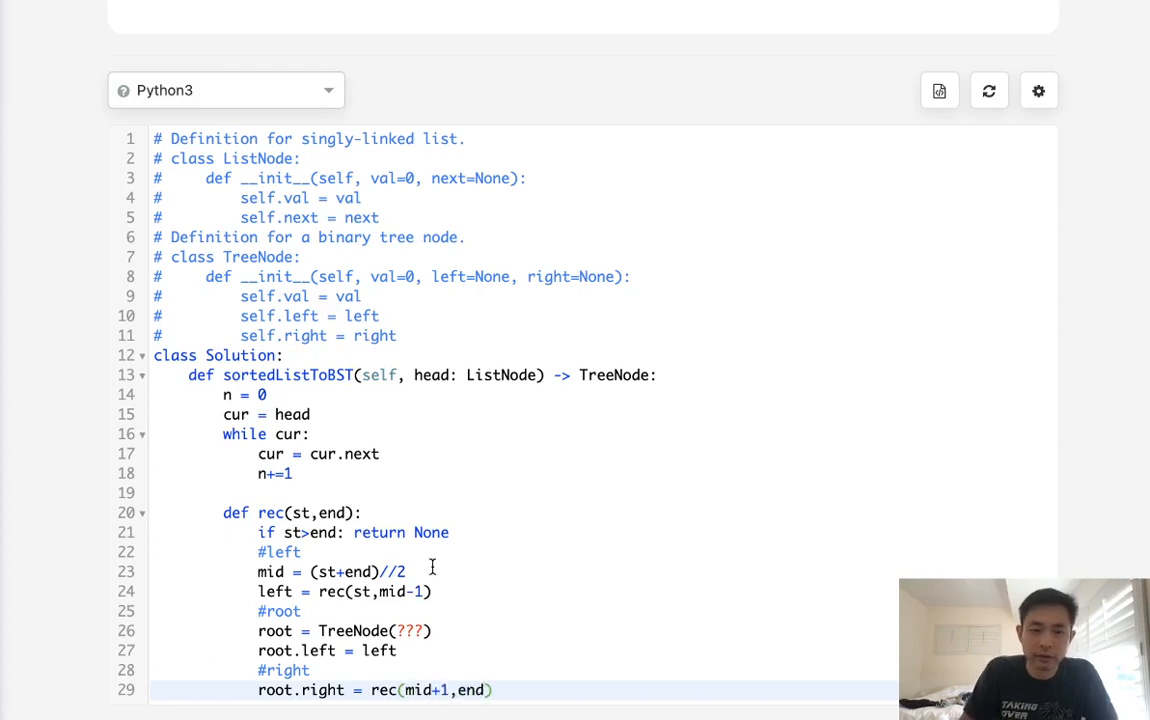
scroll(down, 3)
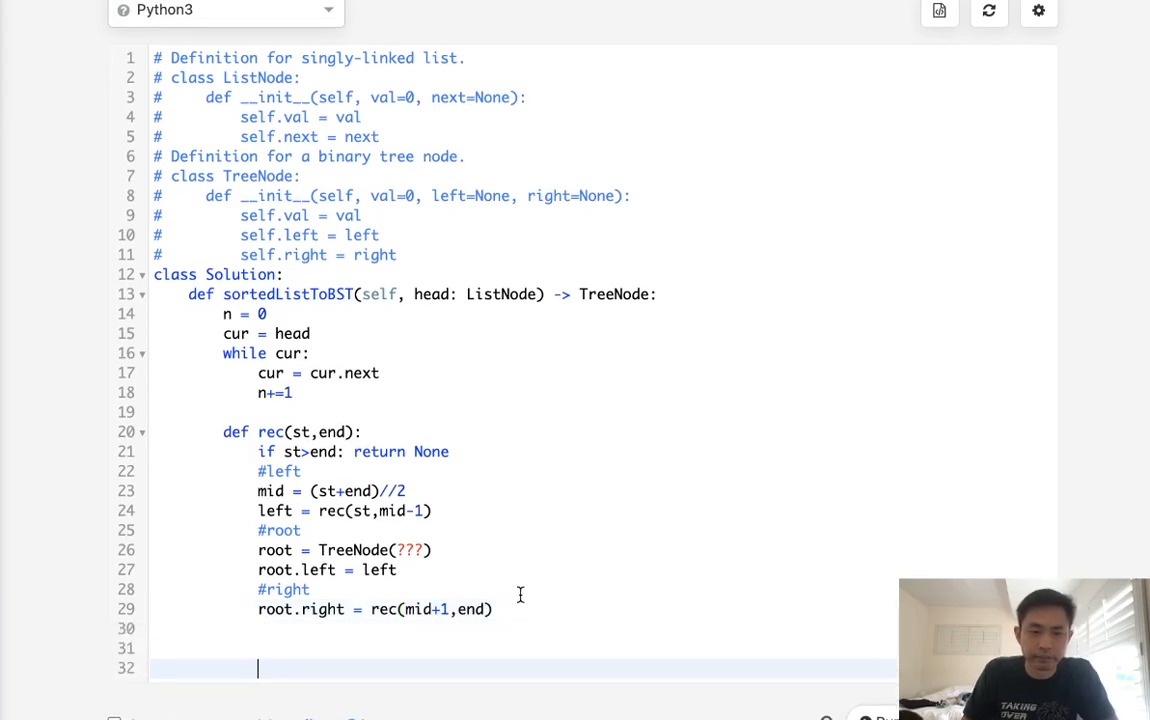
scroll(down, 3)
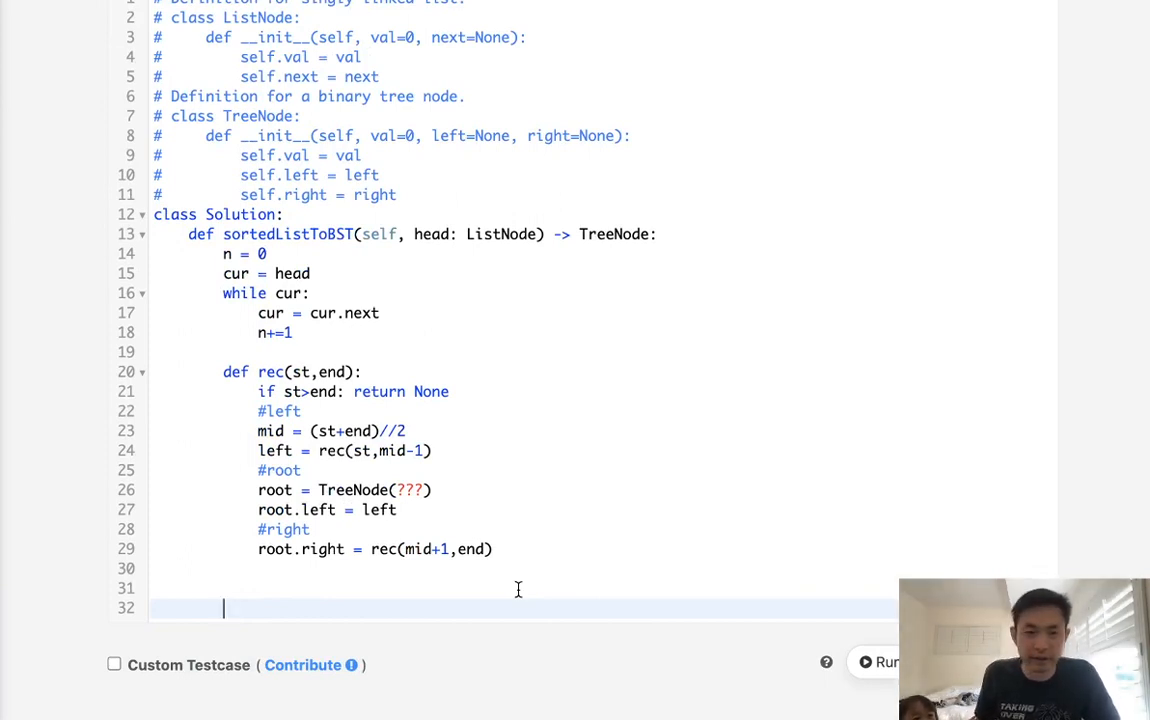
Write the outer return rec(0, n-1) over the whole index range
text(retu)
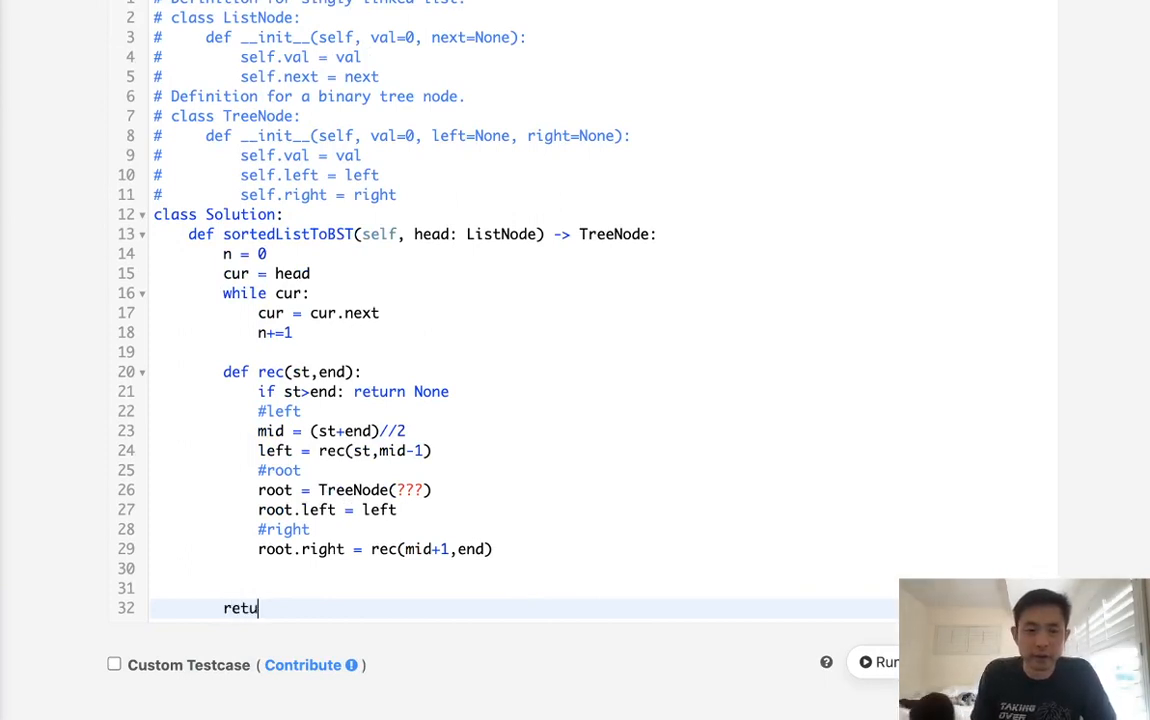
text(rn rec()
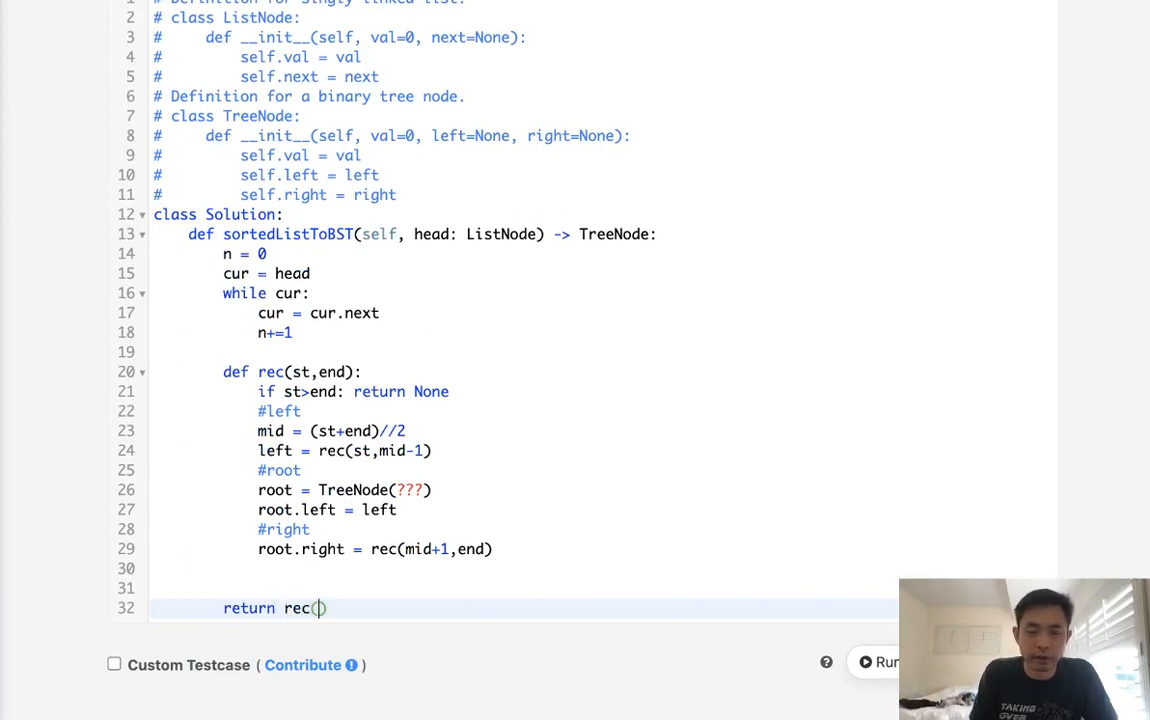
text(0)
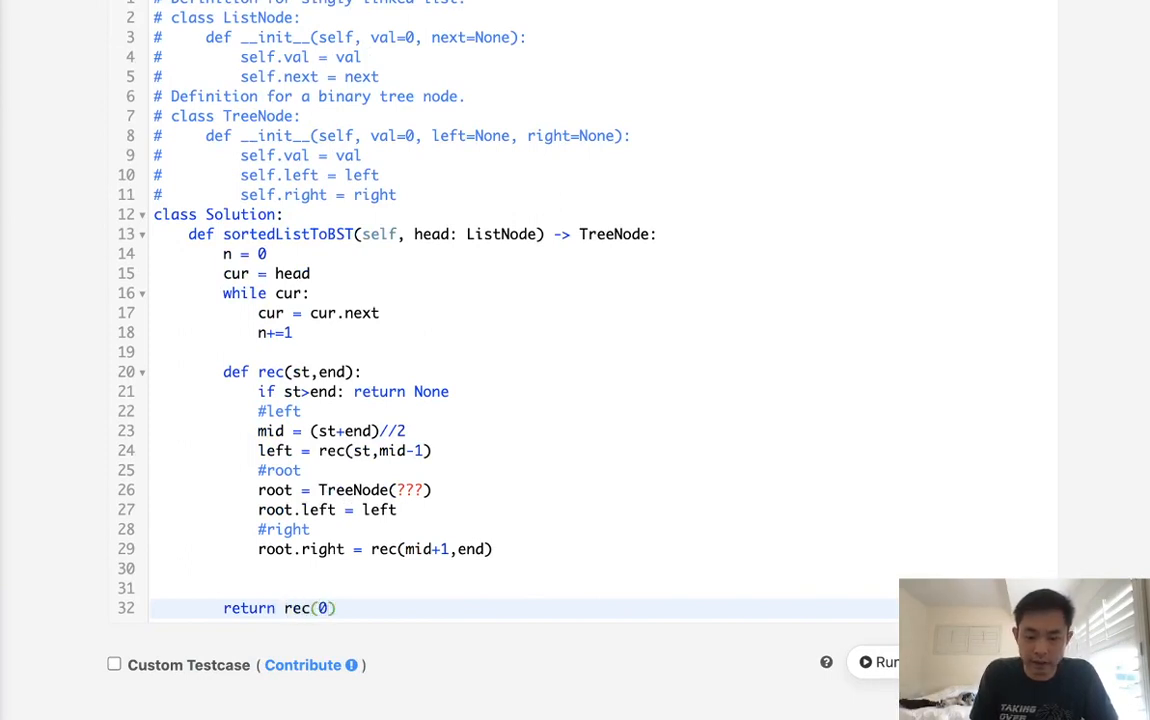
text(,n-1)
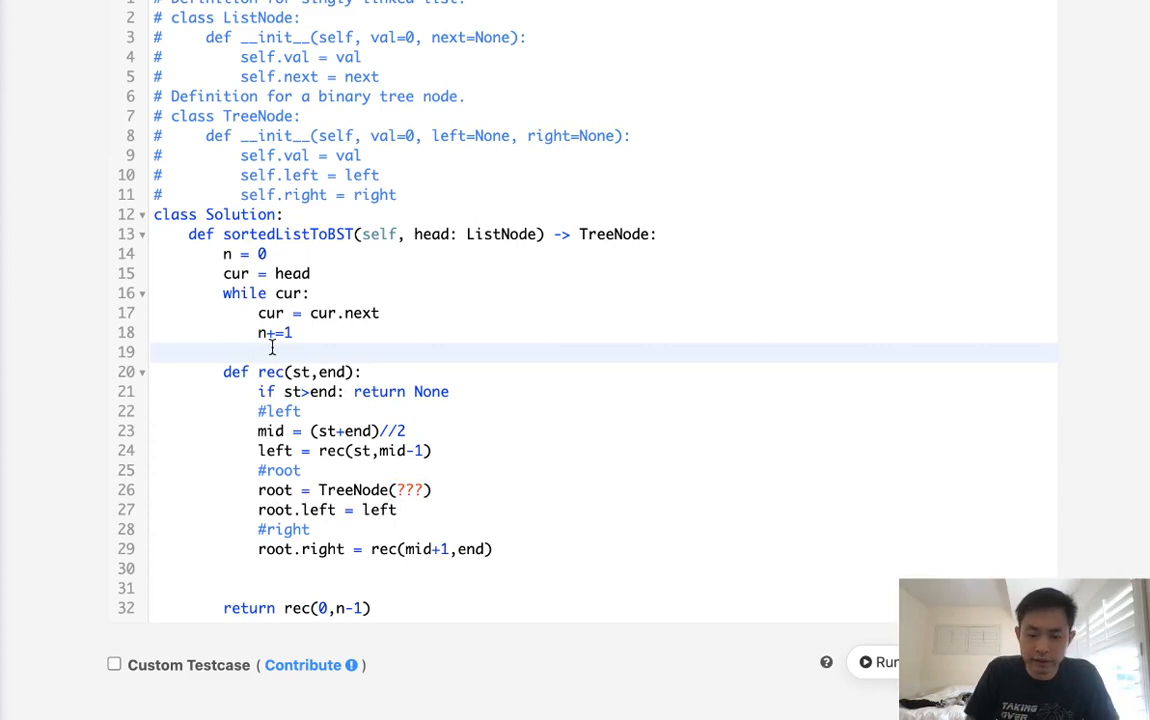
Store self.head = head and build each root as TreeNode(self.head.val)
text(self)
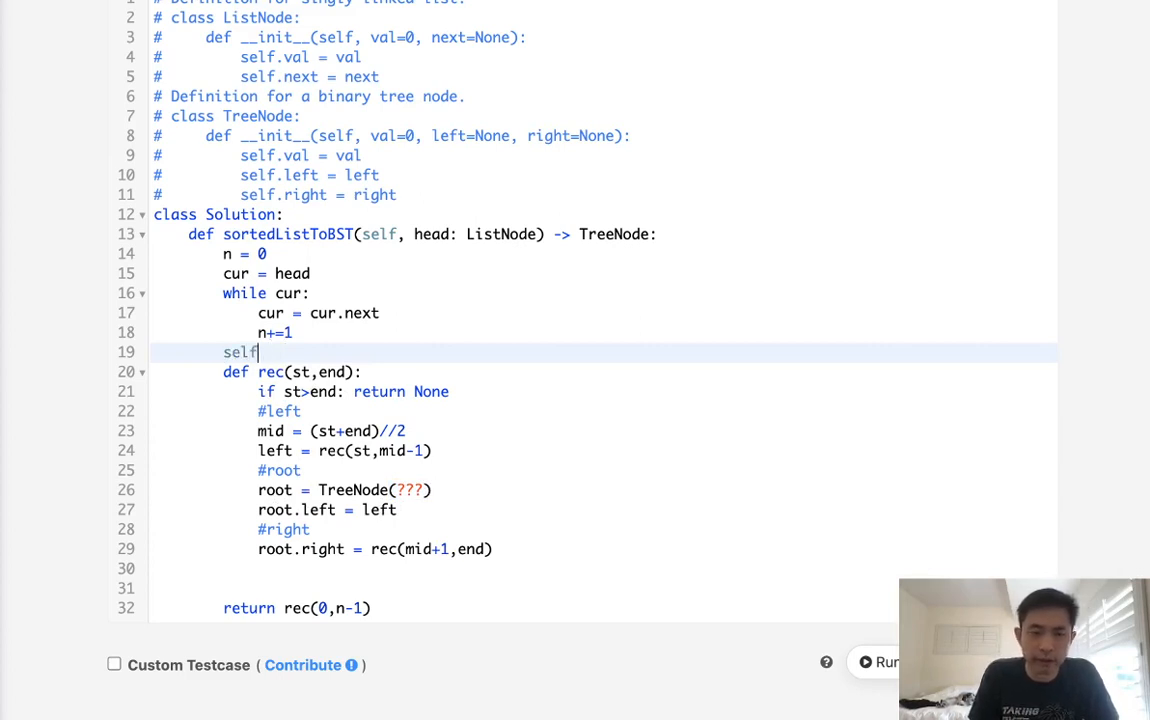
text(.head =)
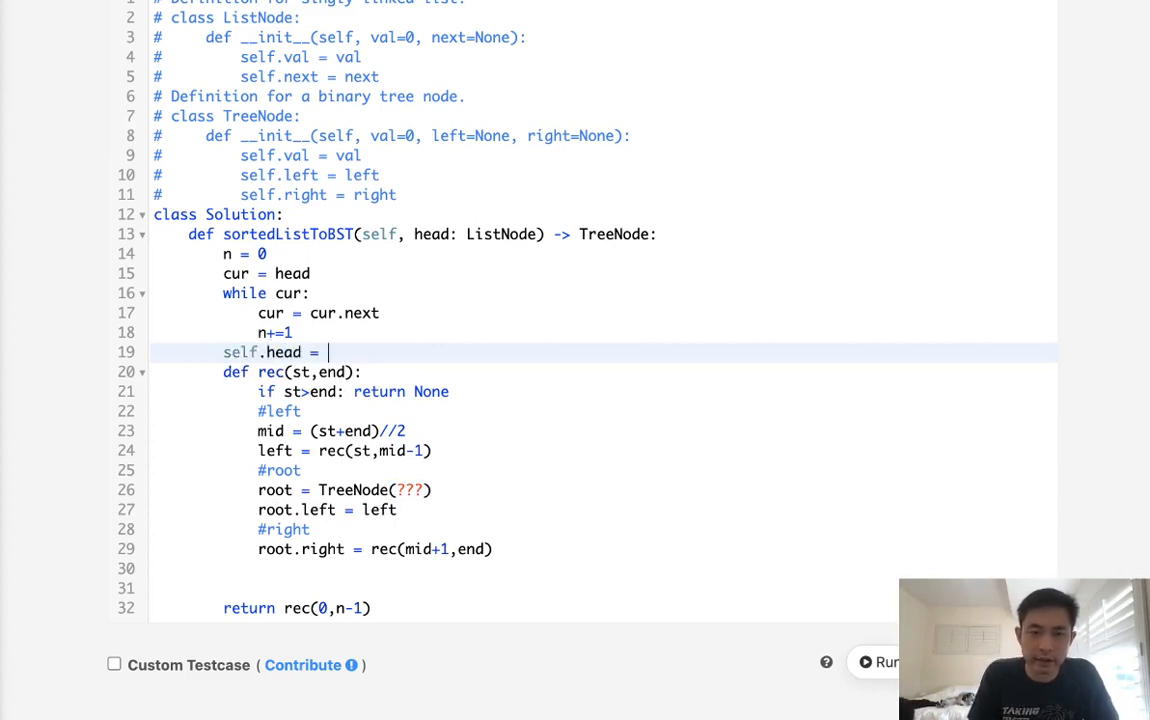
text(head)
click(604, 490)
text(sel)
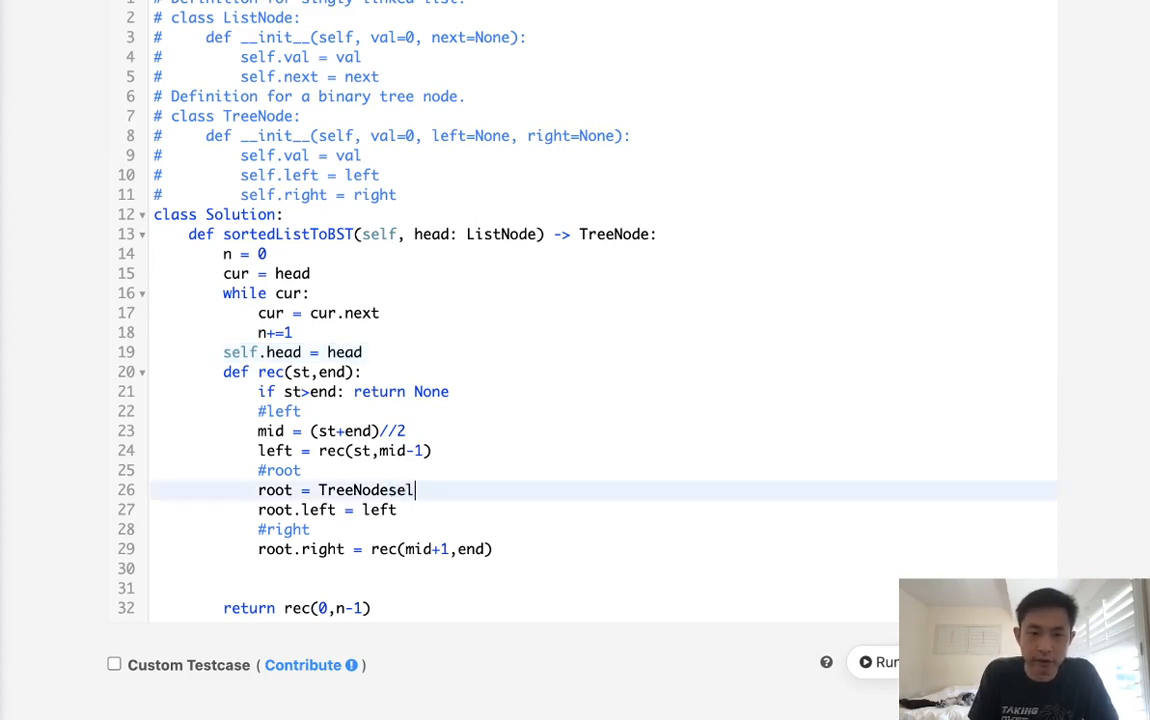
key(Backspace)
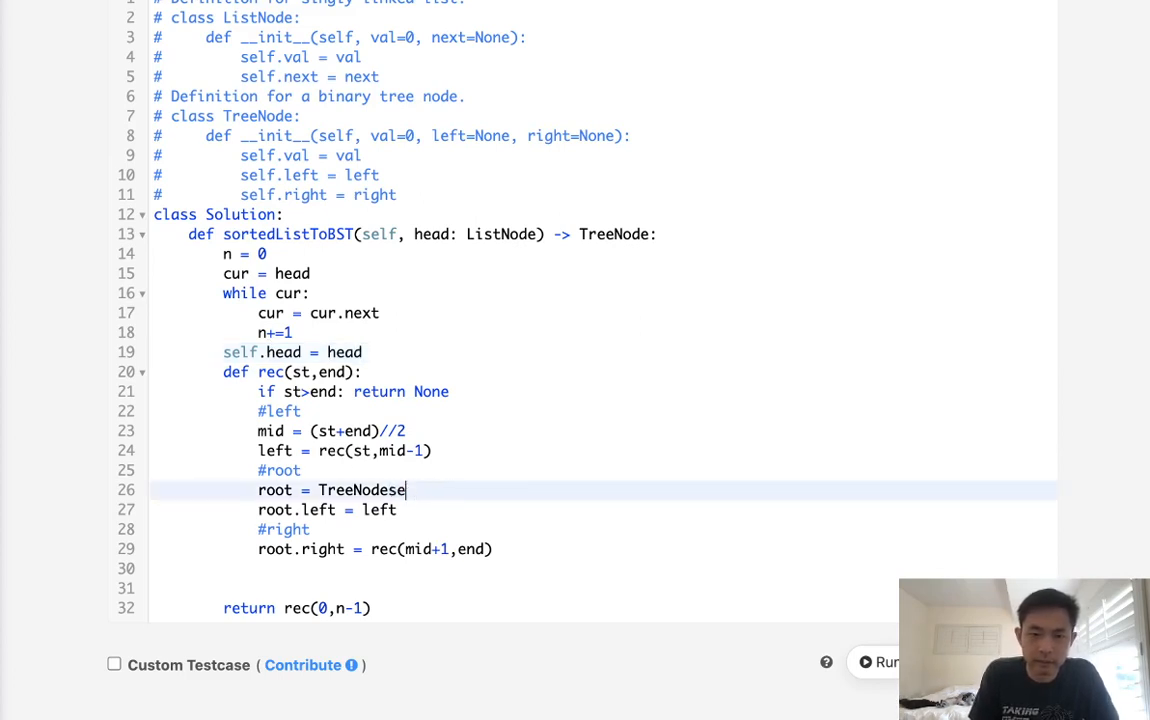
text(())
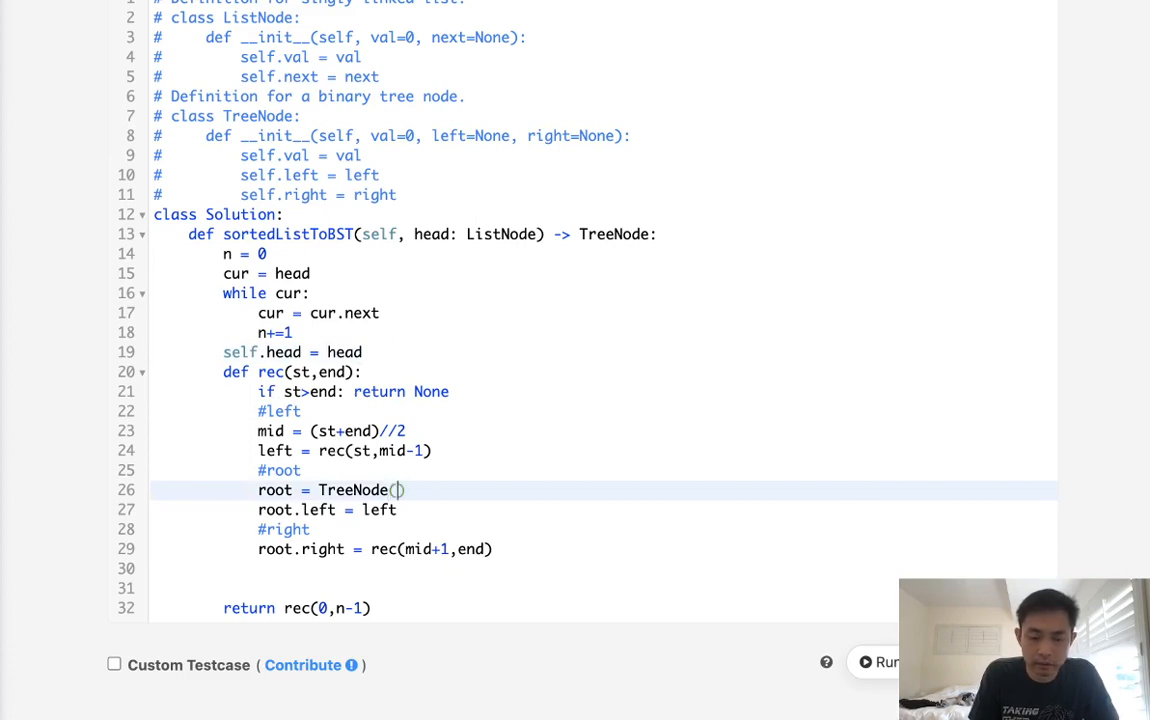
text(self.head)
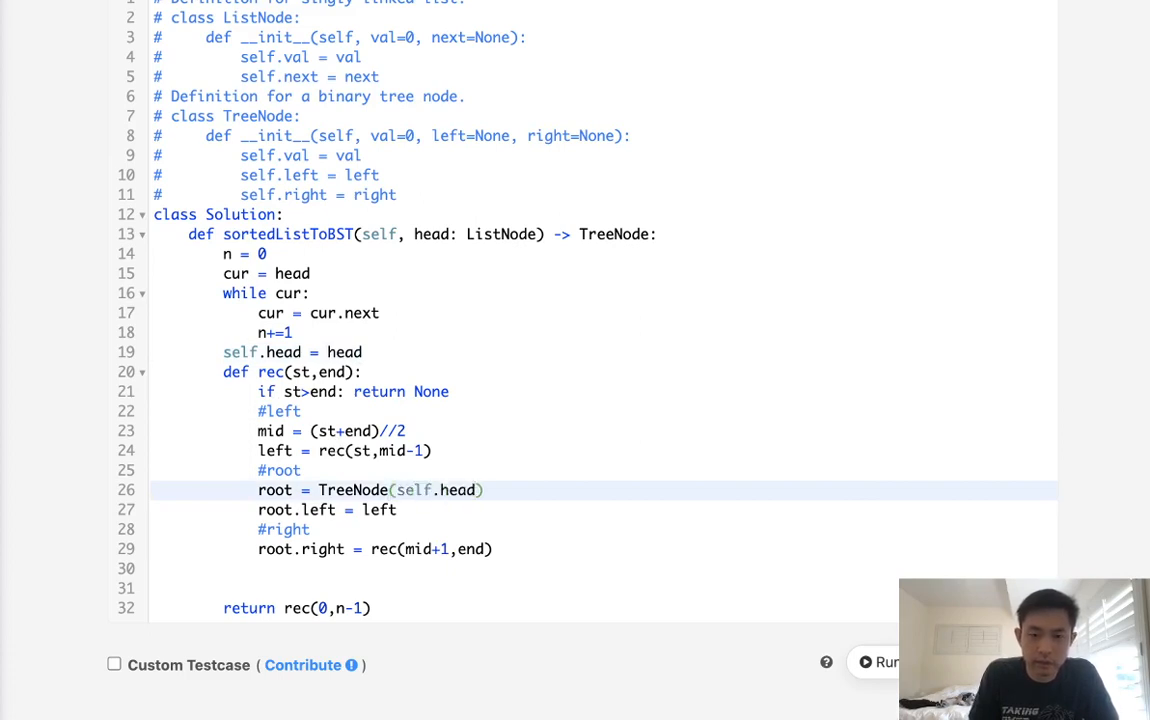
text(.val)
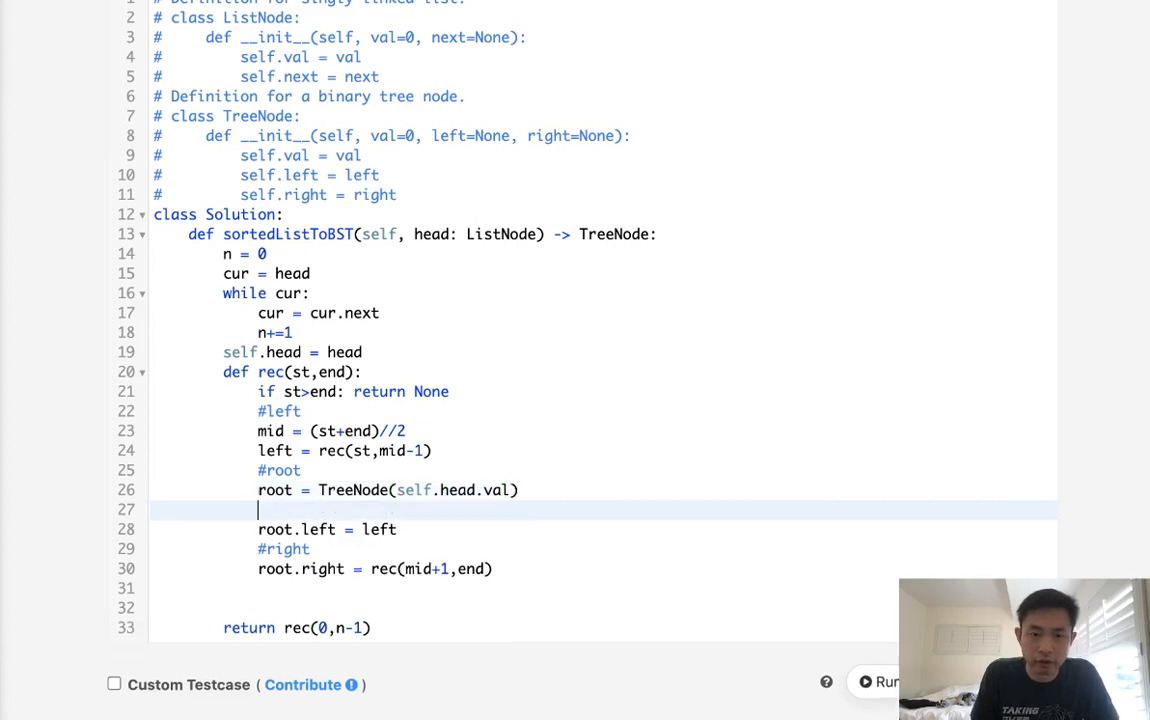
Advance self.head = self.head.next after creating the node and return root from the helper
text(self.)
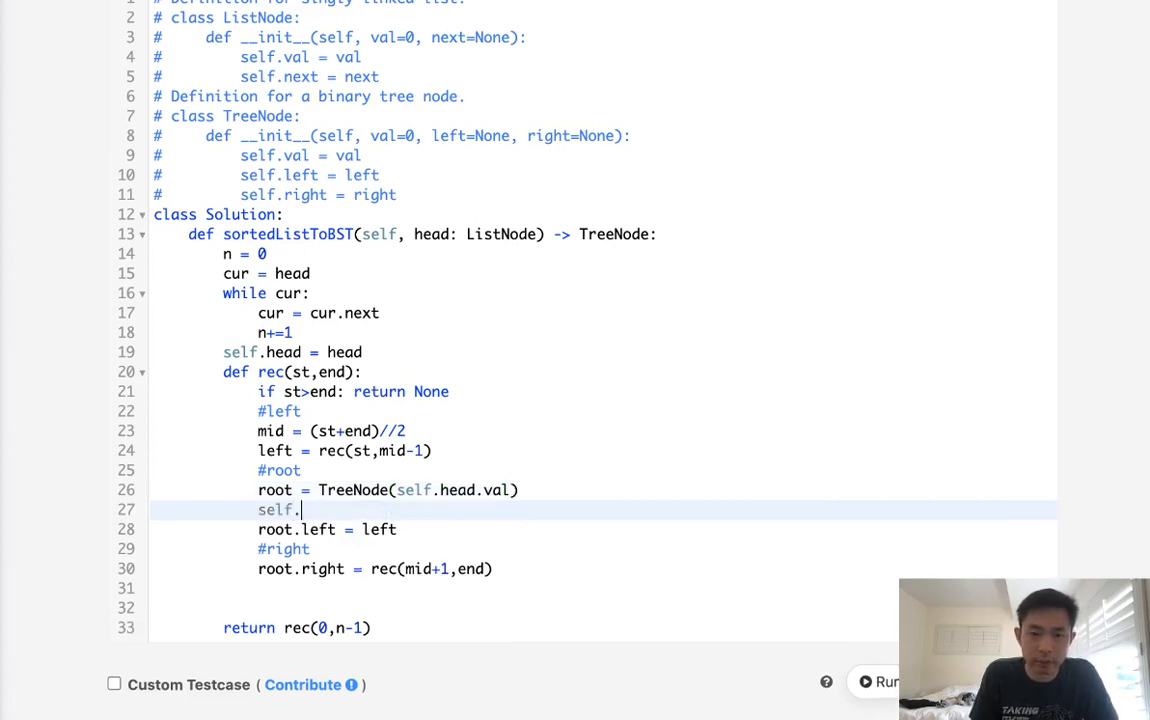
text(head = self)
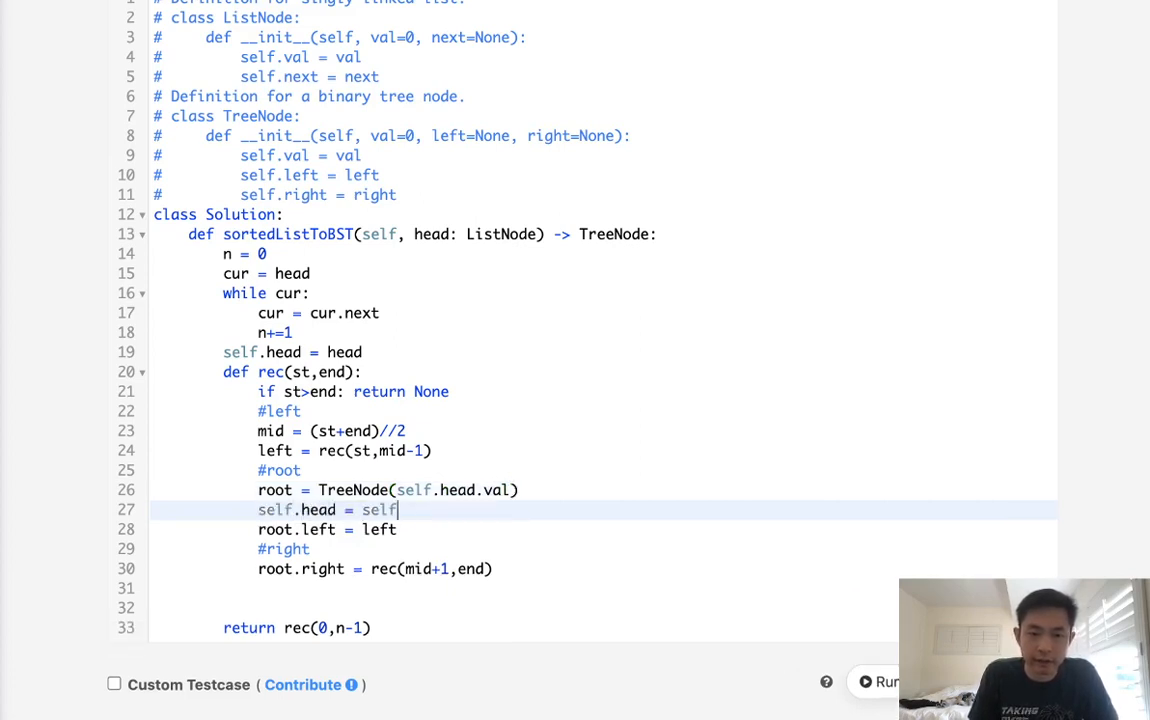
text(.head.next)
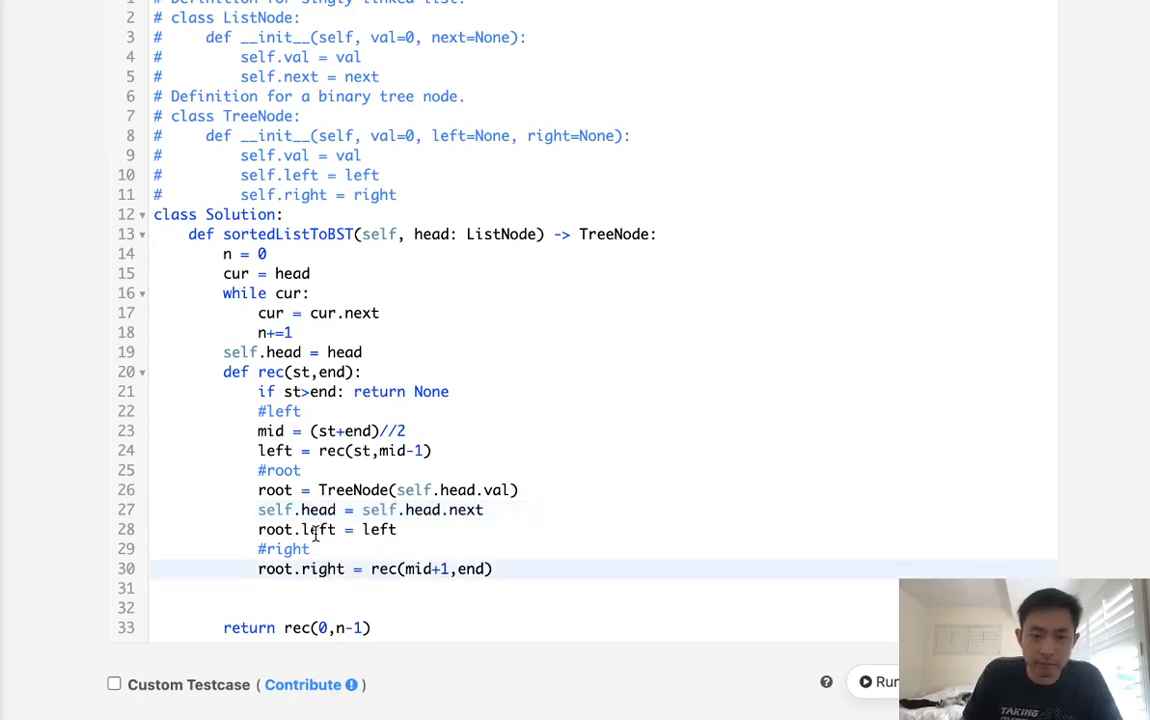
mouse_move(462, 588)
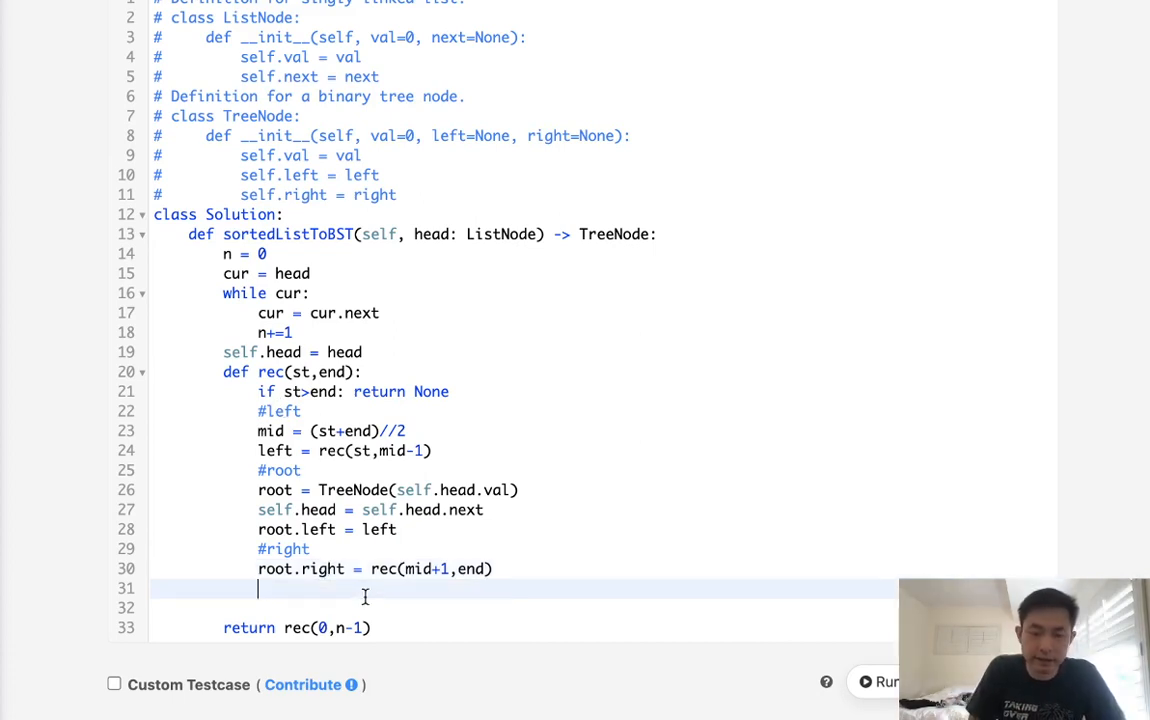
text(return root)
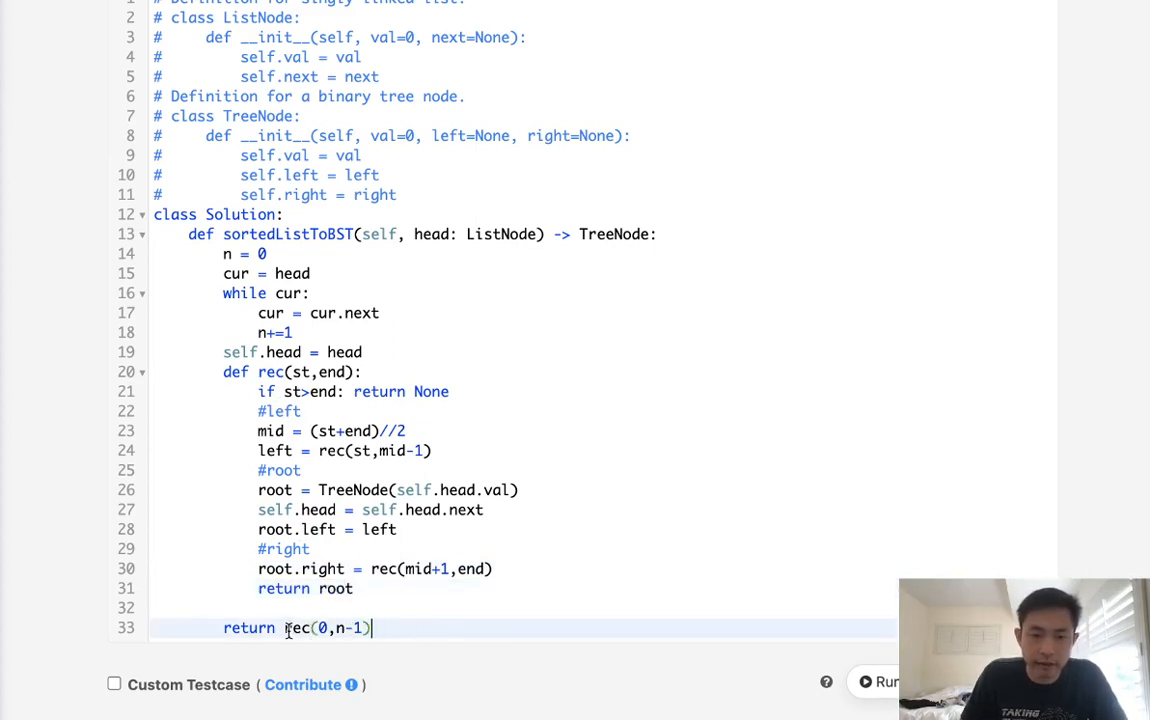
mouse_move(396, 532)
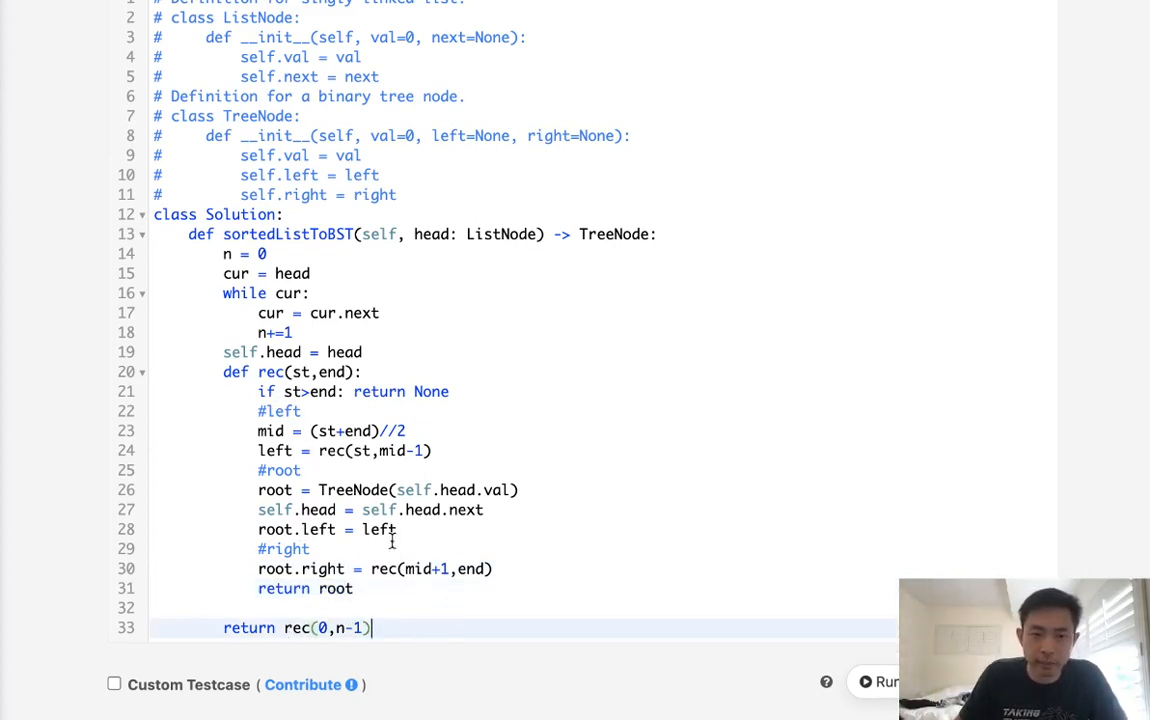
mouse_move(890, 682)
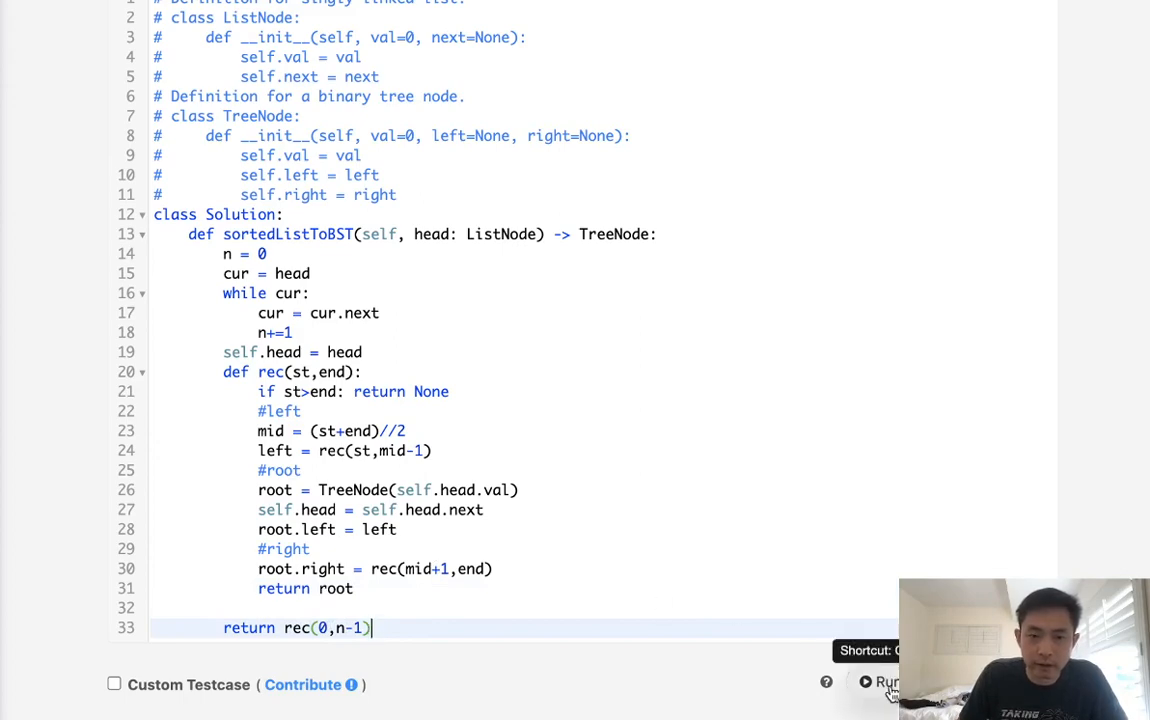
Run the code on sample [-10,-3,0,5,9]; output [0,-10,5,null,-3,null,9] differs from expected
click(884, 680)
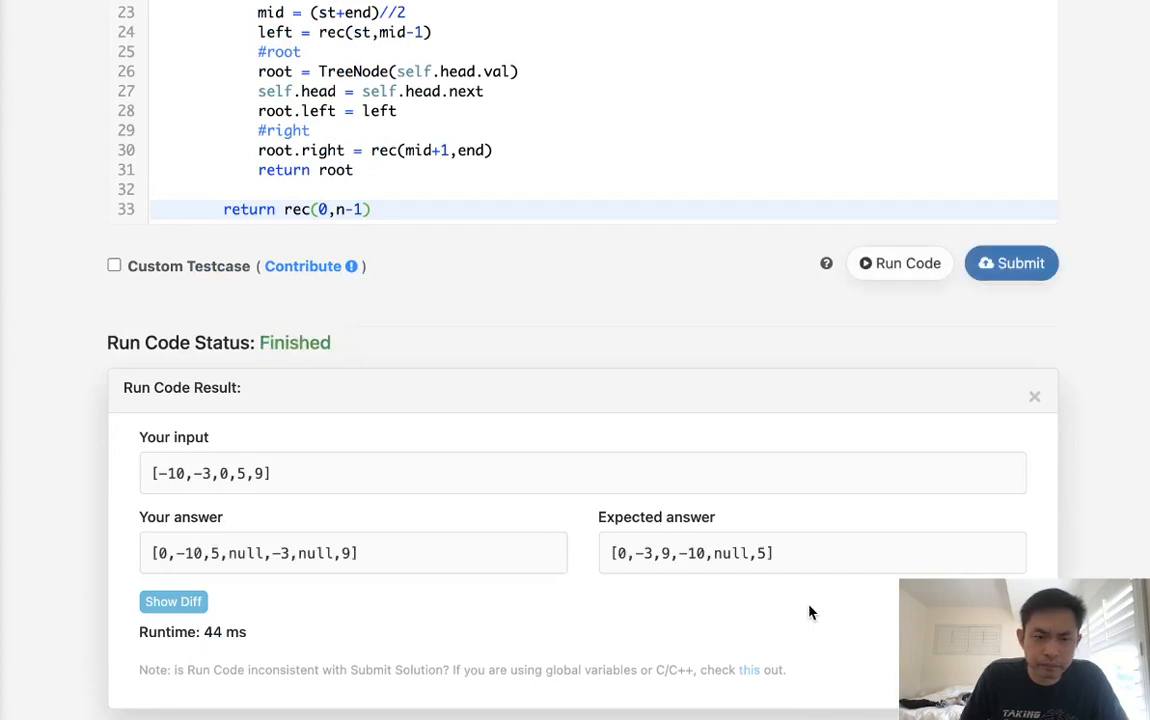
mouse_move(710, 564)
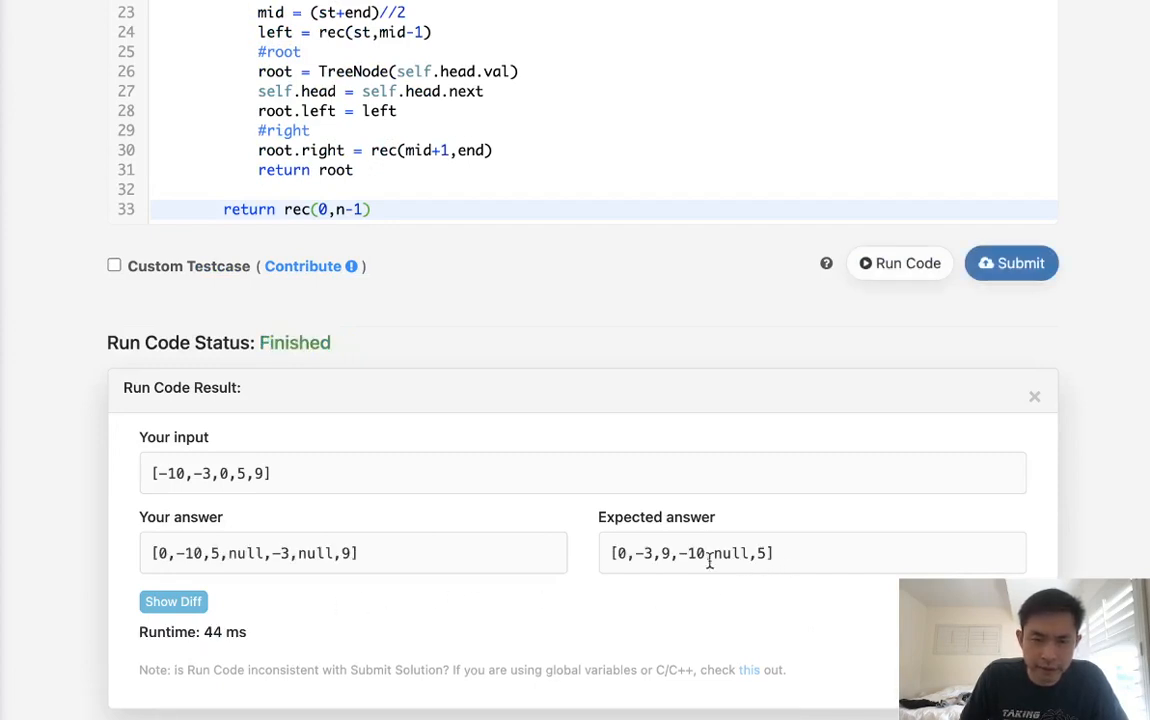
mouse_move(164, 552)
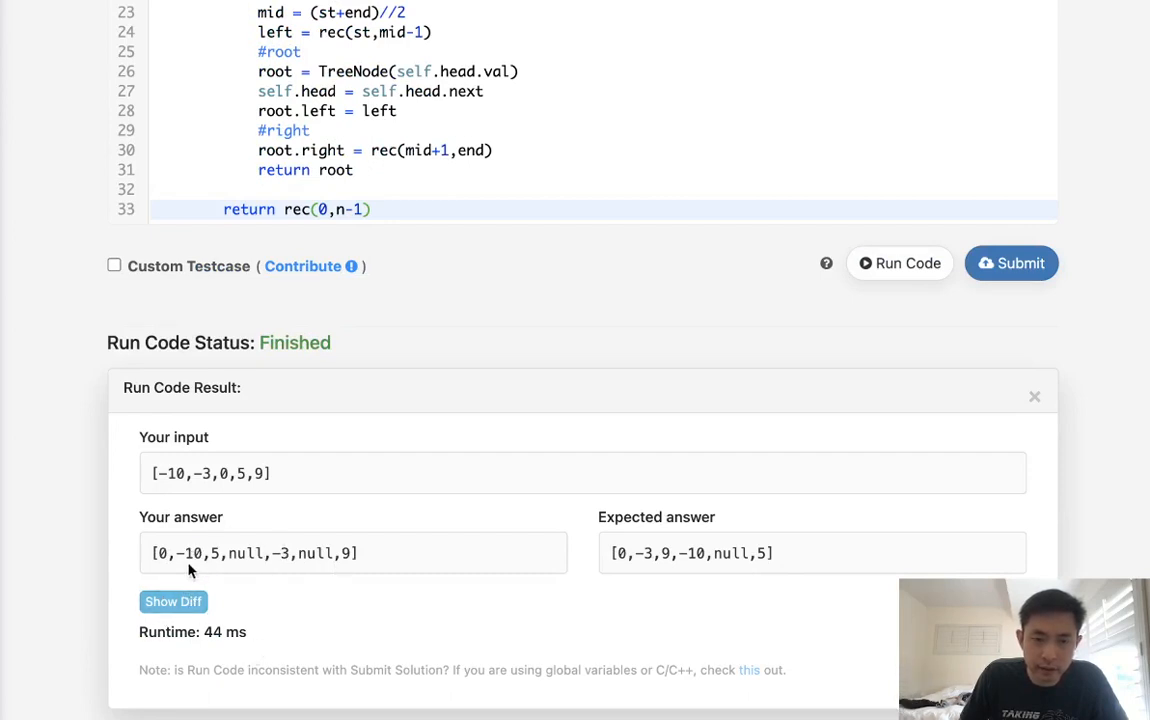
mouse_move(384, 584)
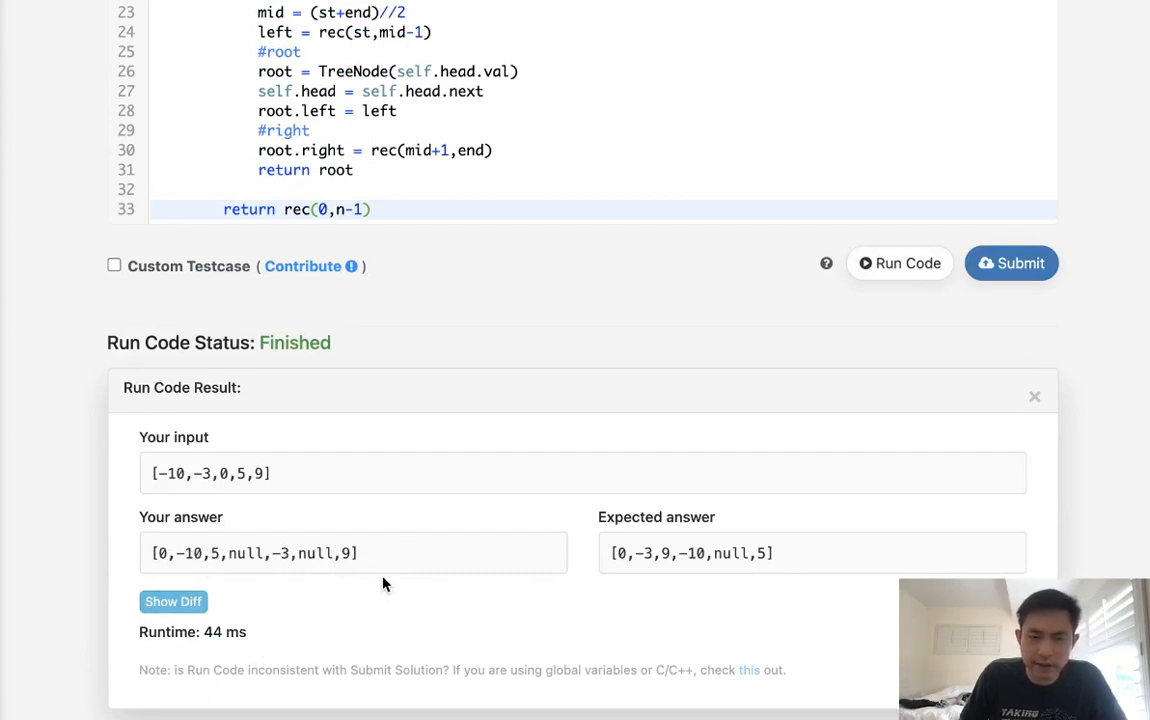
mouse_move(884, 438)
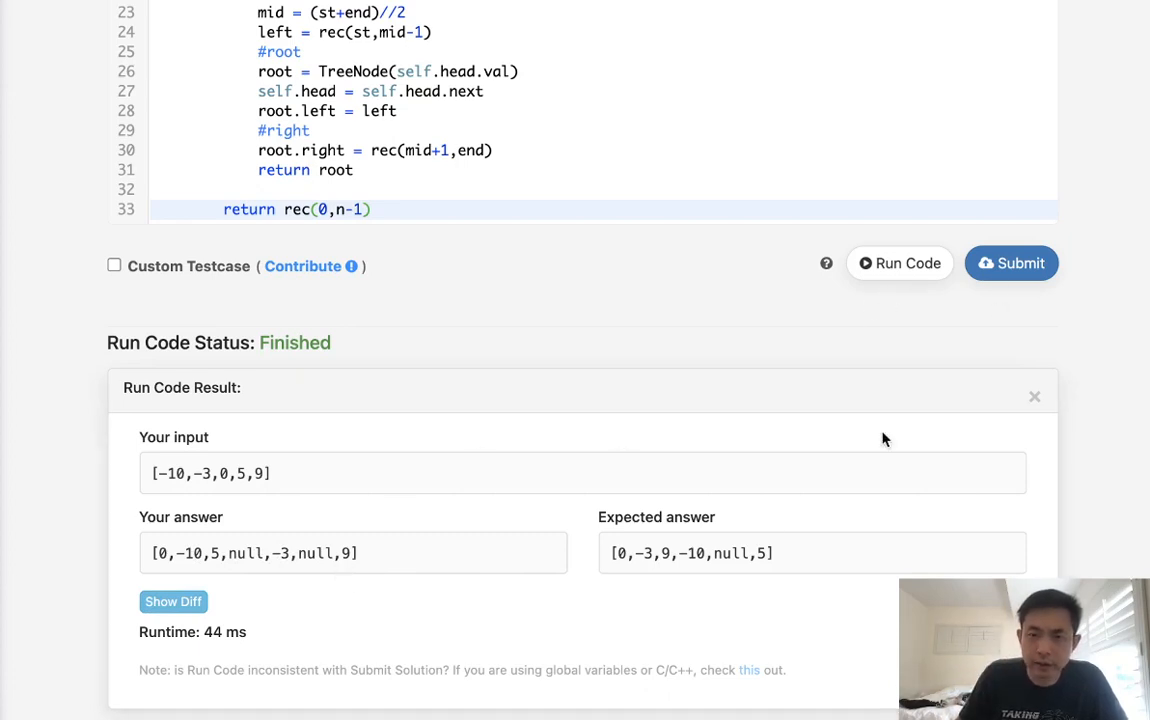
Submit the recursive solution and get an Accepted result
click(1012, 264)
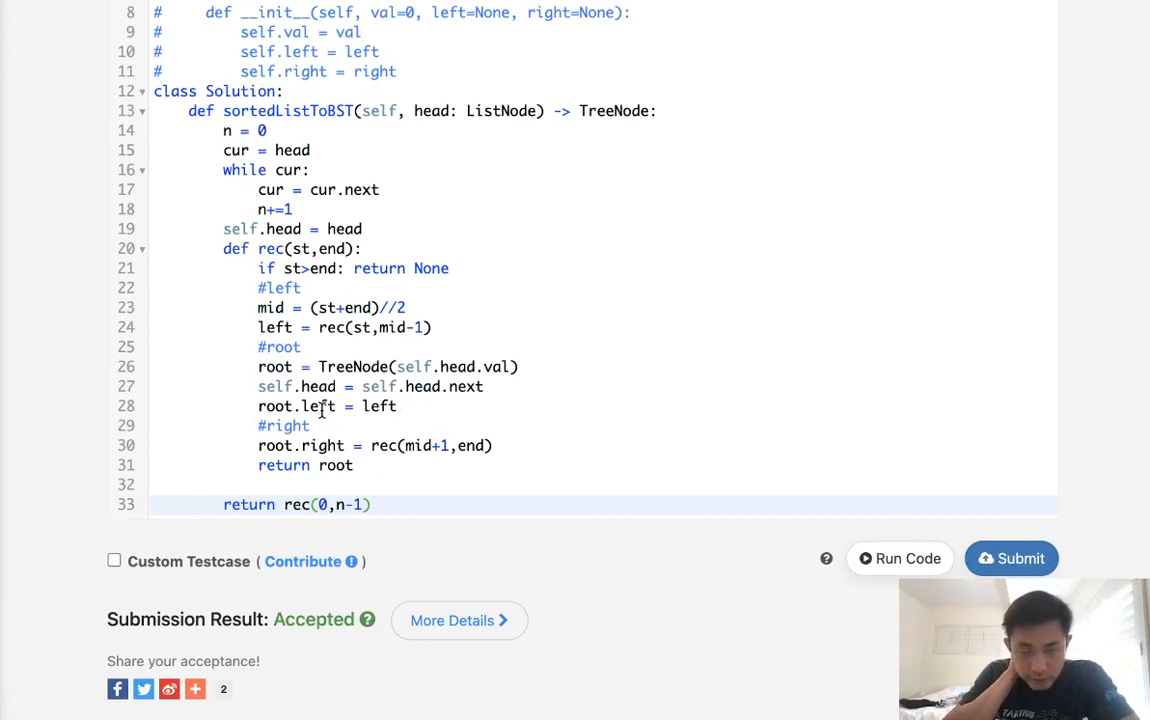
mouse_move(304, 288)
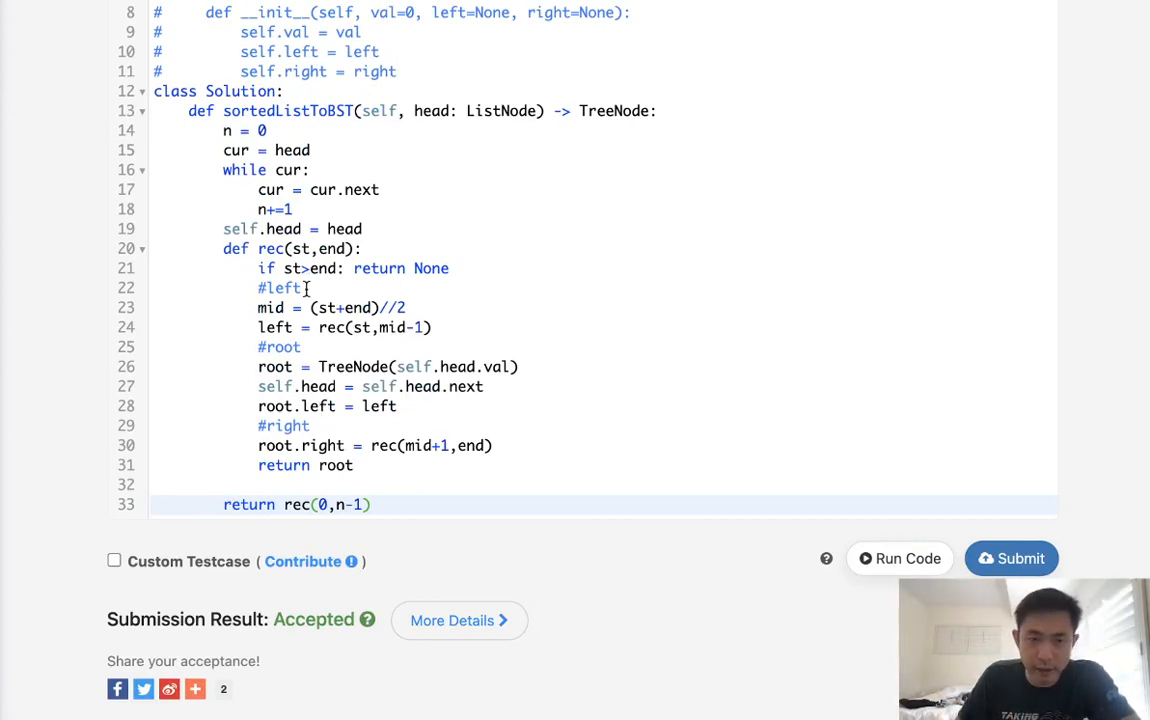